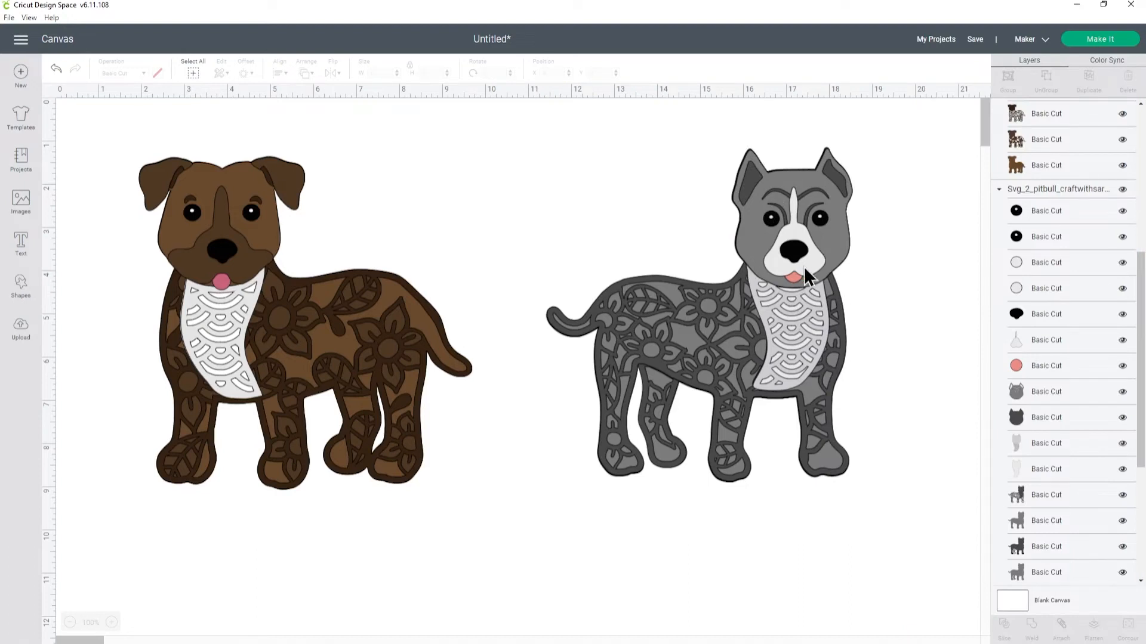
Step: Strip the grey pitbull design down to its bare head base shape, removing the other layers
{"action": "left_click", "coordinate": [804, 255]}
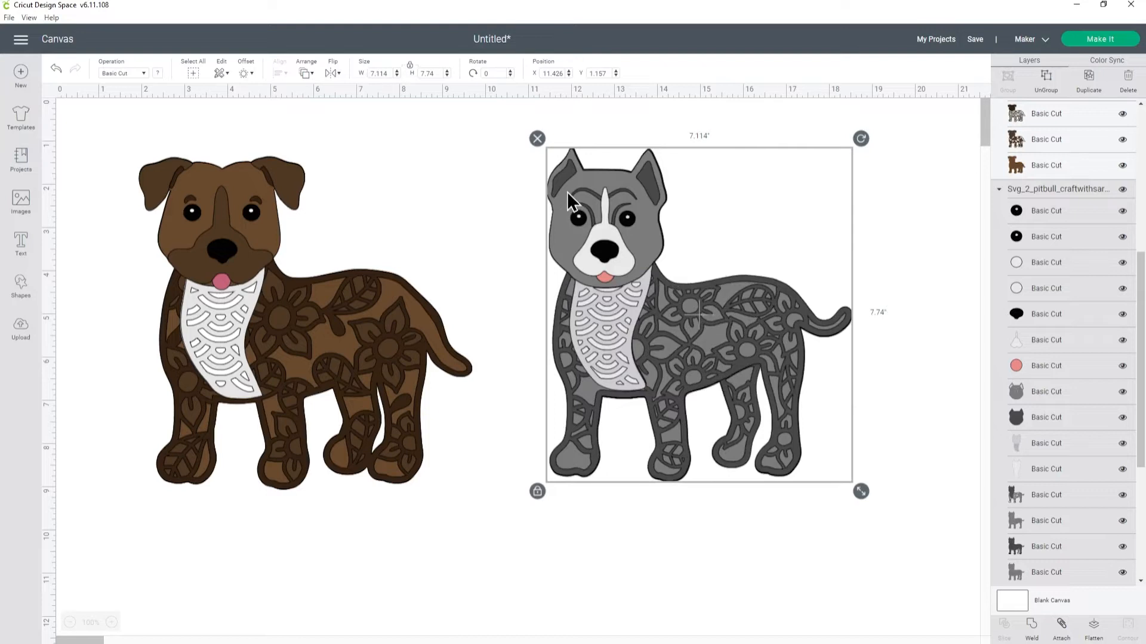
{"action": "mouse_move", "coordinate": [596, 186]}
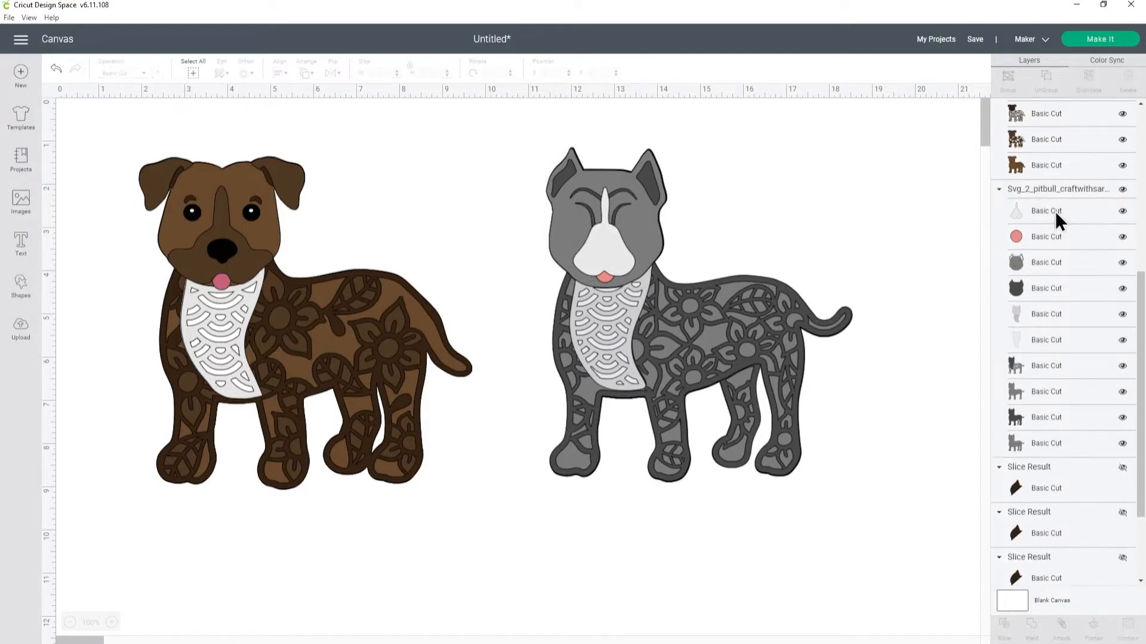
{"action": "left_click", "coordinate": [1045, 211]}
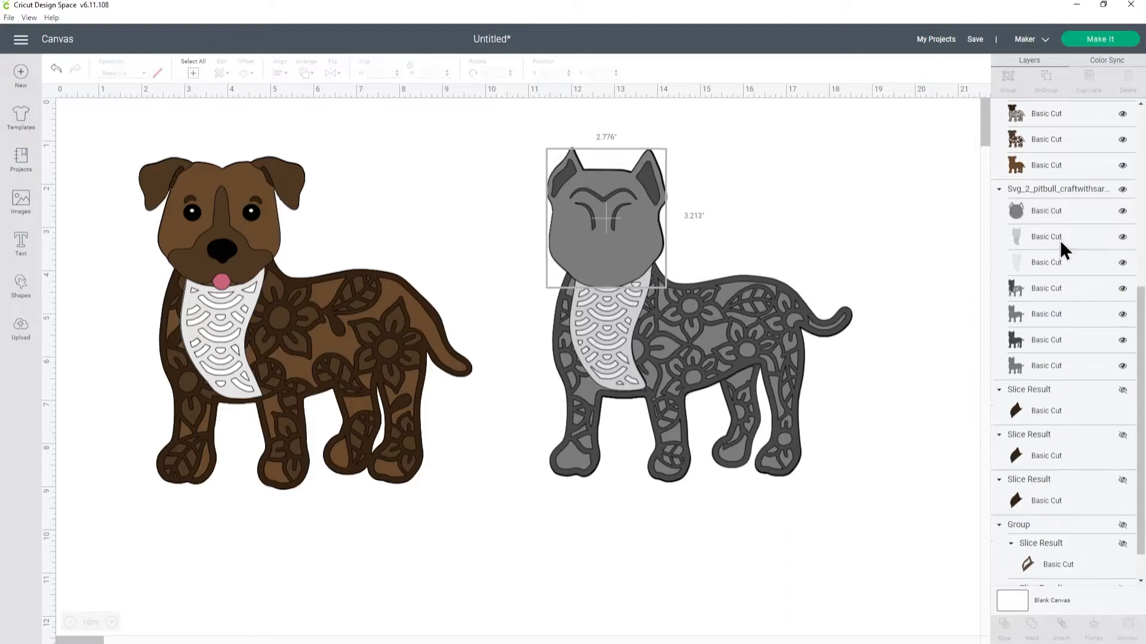
{"action": "left_click", "coordinate": [1045, 249]}
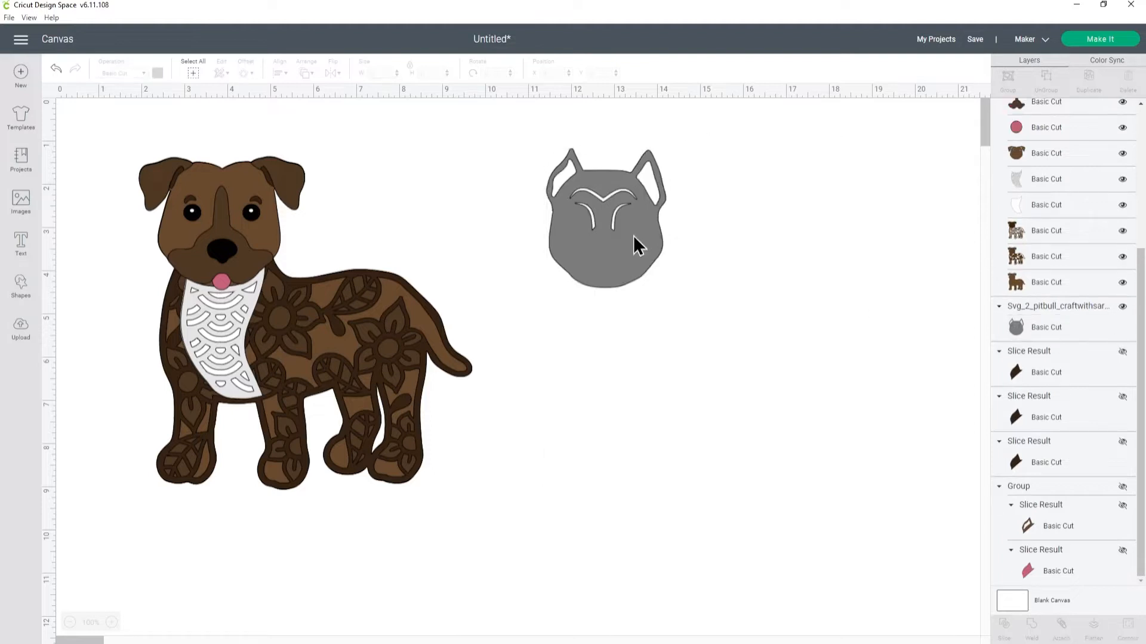
Step: Bring the grey head to the front and place it, slightly enlarged, over the staffie's head
{"action": "left_click", "coordinate": [605, 227]}
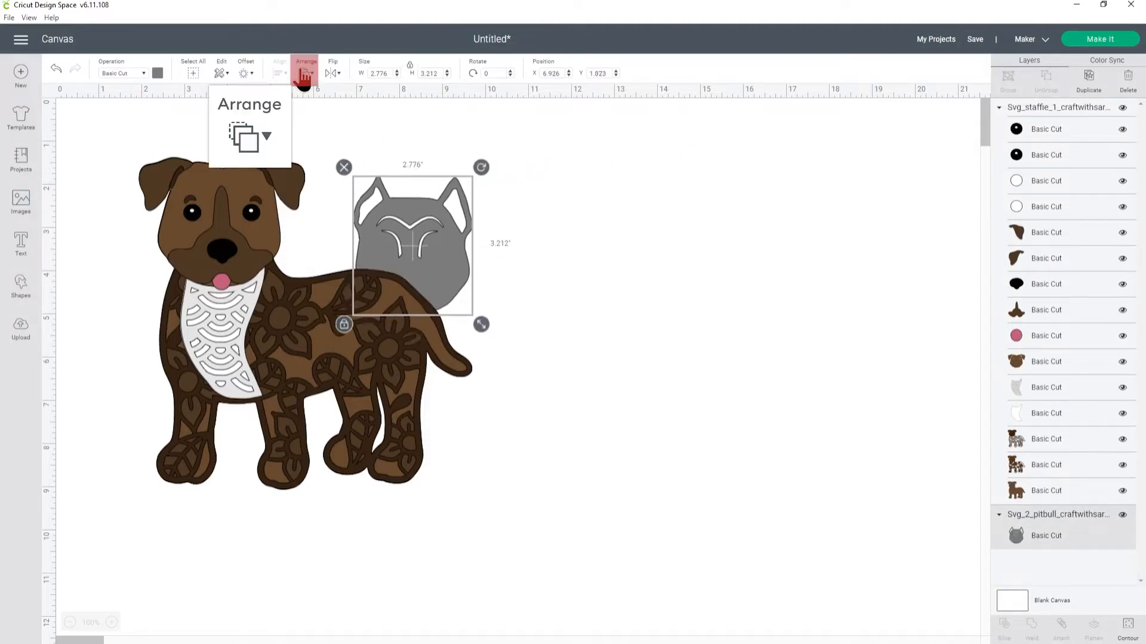
{"action": "left_click", "coordinate": [241, 121]}
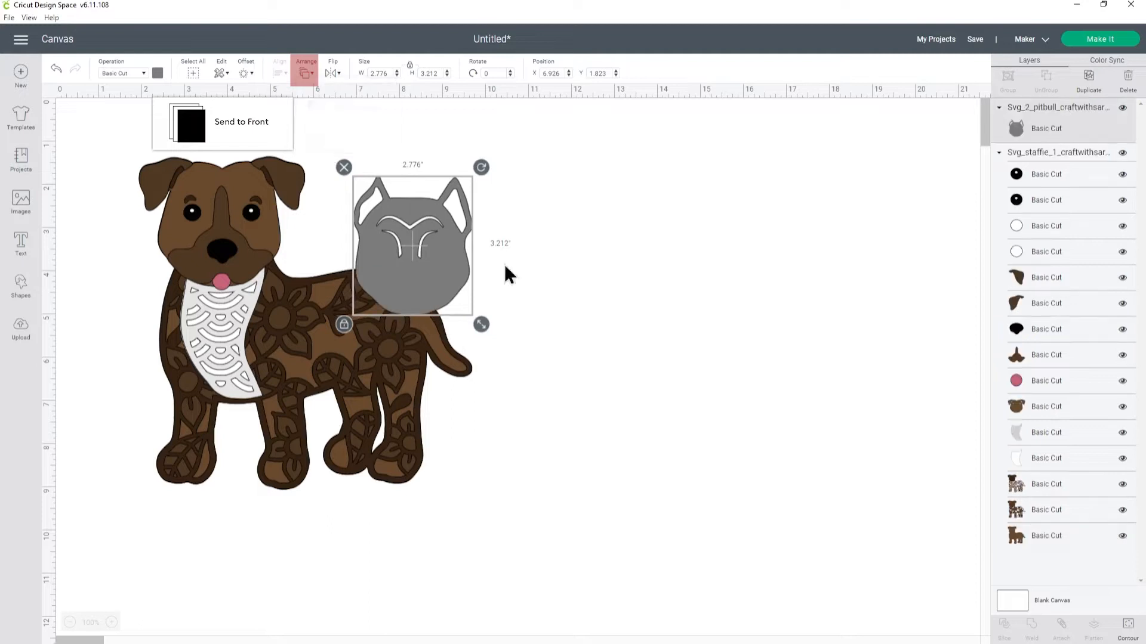
{"action": "left_click_drag", "start_coordinate": [413, 247], "coordinate": [216, 212]}
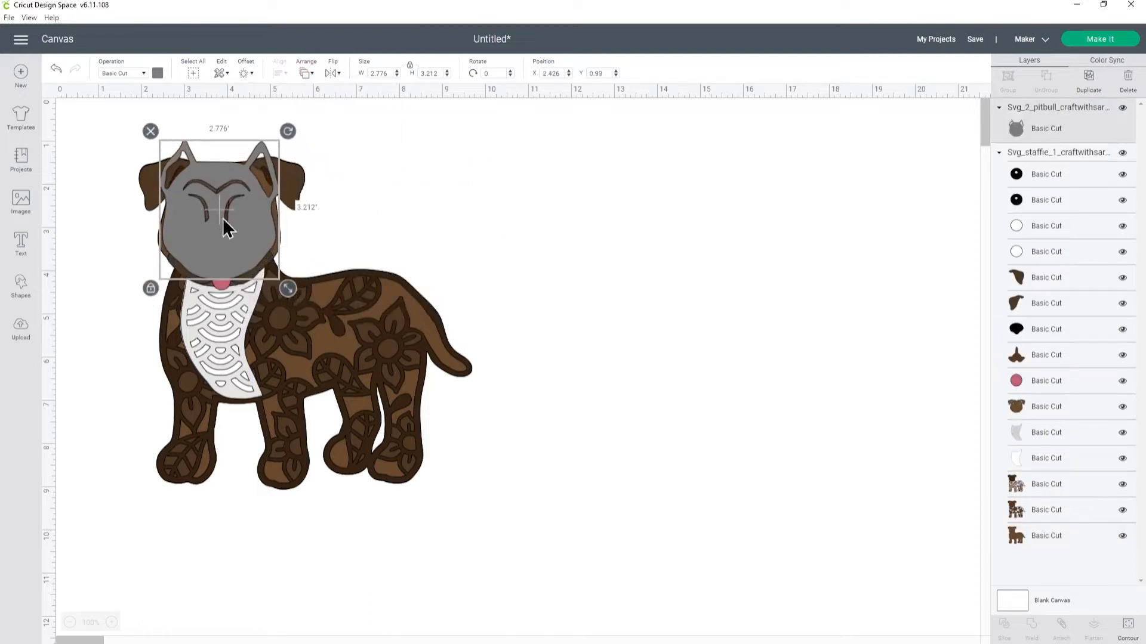
{"action": "left_click_drag", "start_coordinate": [287, 287], "coordinate": [292, 296]}
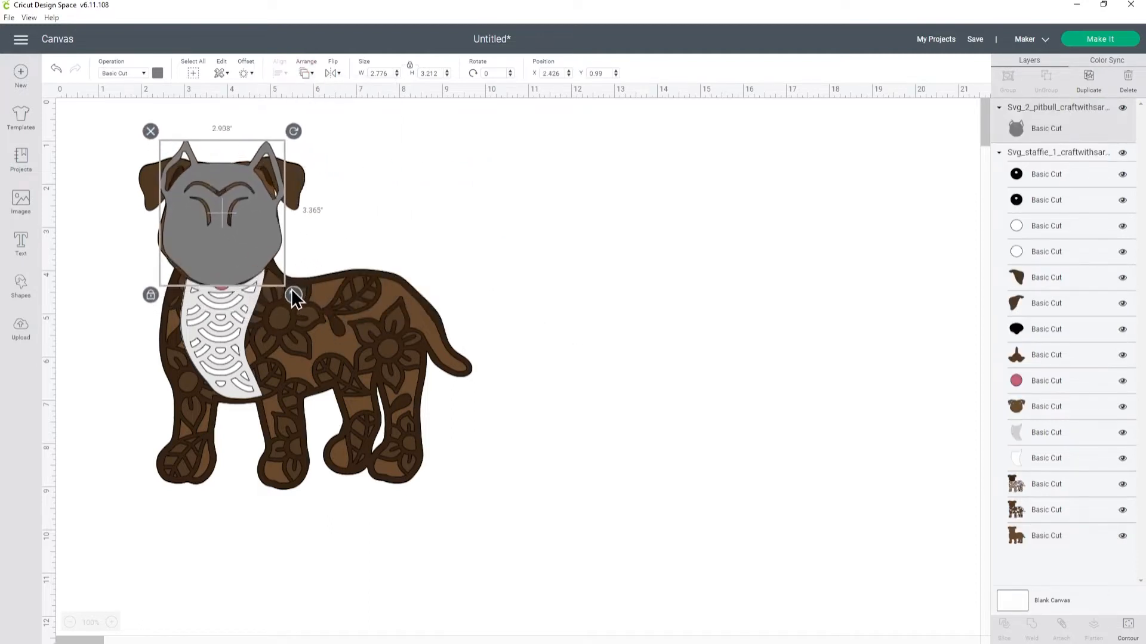
{"action": "left_click_drag", "start_coordinate": [294, 294], "coordinate": [300, 299]}
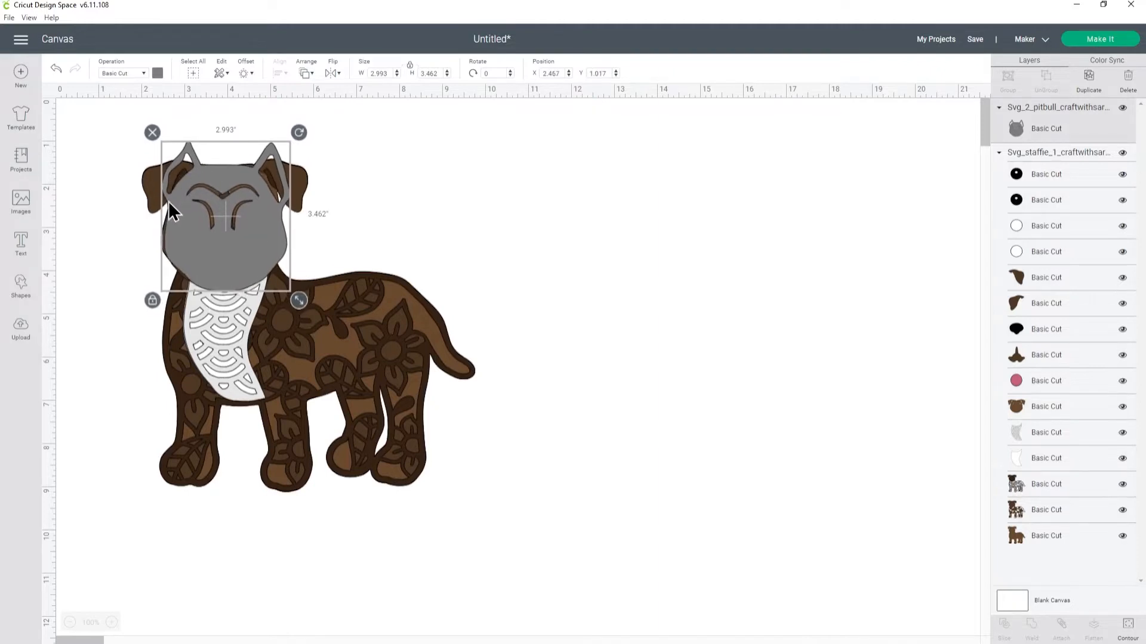
{"action": "left_click_drag", "start_coordinate": [172, 215], "coordinate": [204, 201]}
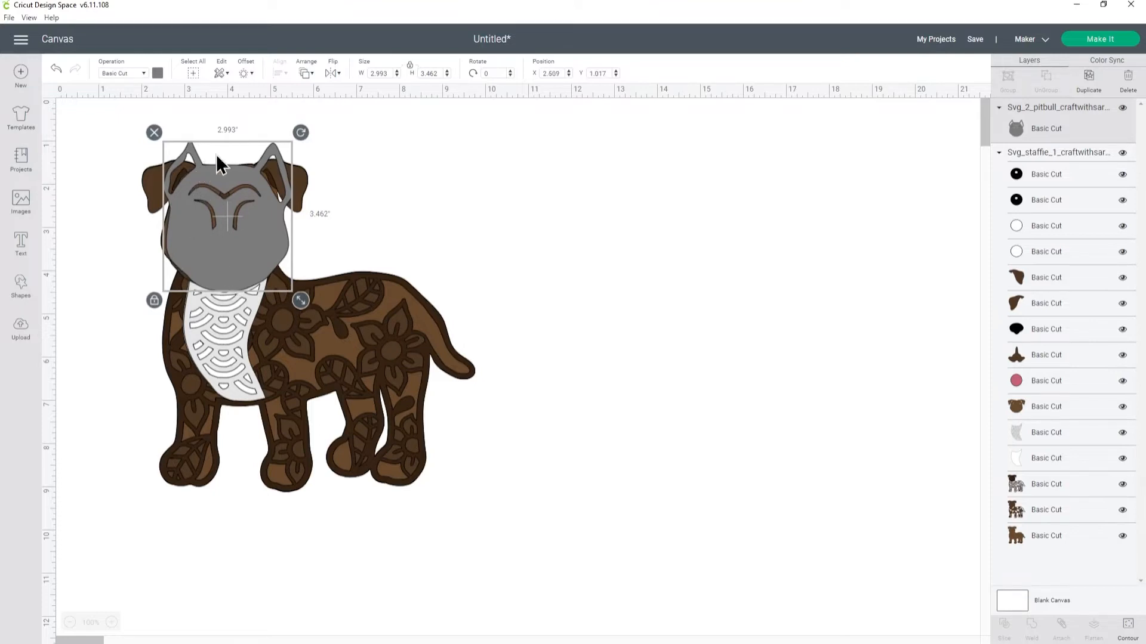
Step: Add a square bar, tilted diagonally across the grey head's left ear for slicing
{"action": "left_click", "coordinate": [20, 283]}
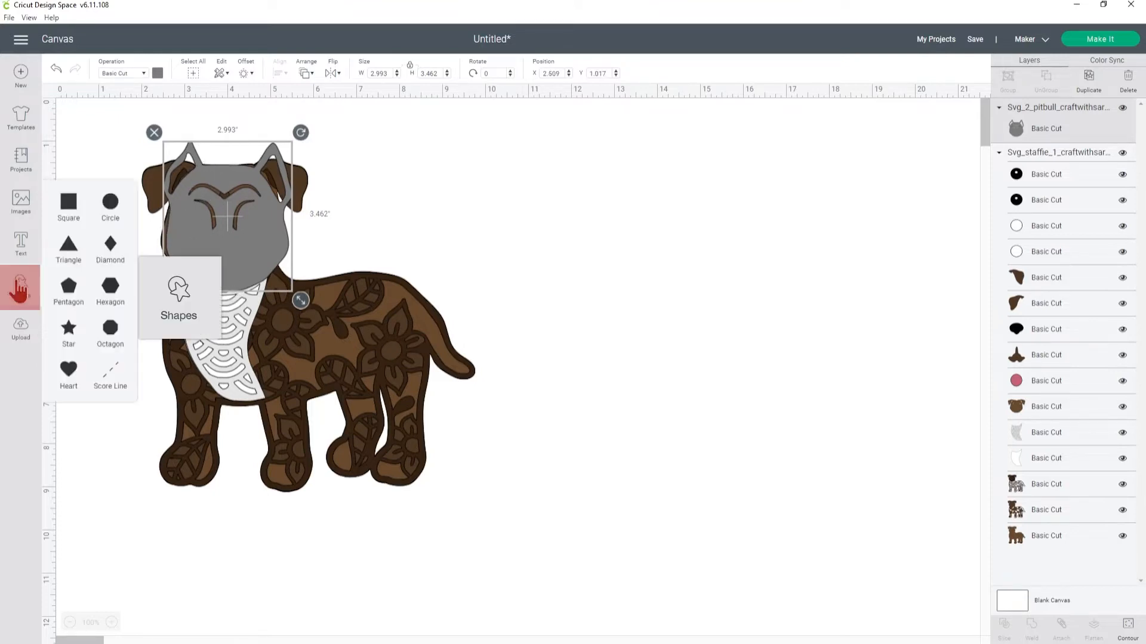
{"action": "mouse_move", "coordinate": [110, 202]}
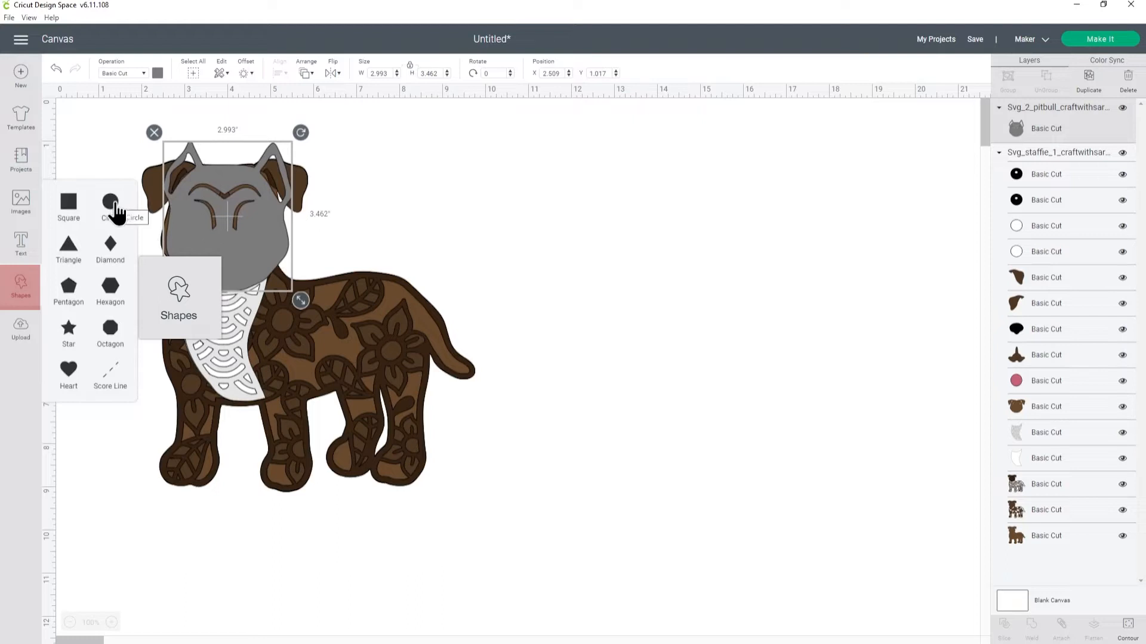
{"action": "left_click", "coordinate": [68, 203]}
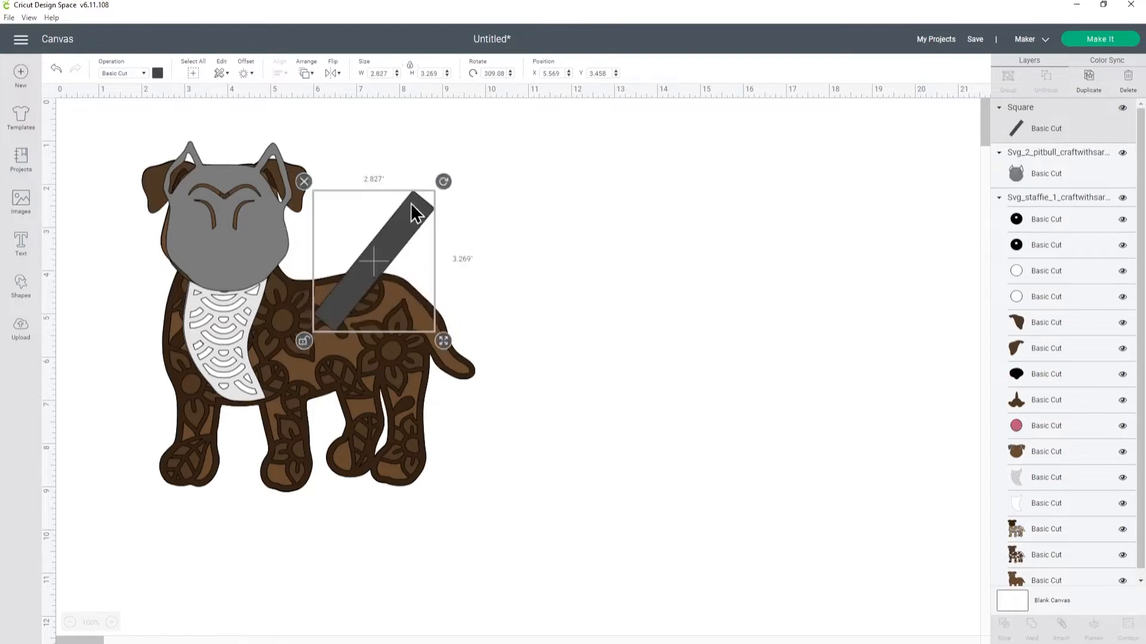
{"action": "left_click_drag", "start_coordinate": [372, 260], "coordinate": [208, 198]}
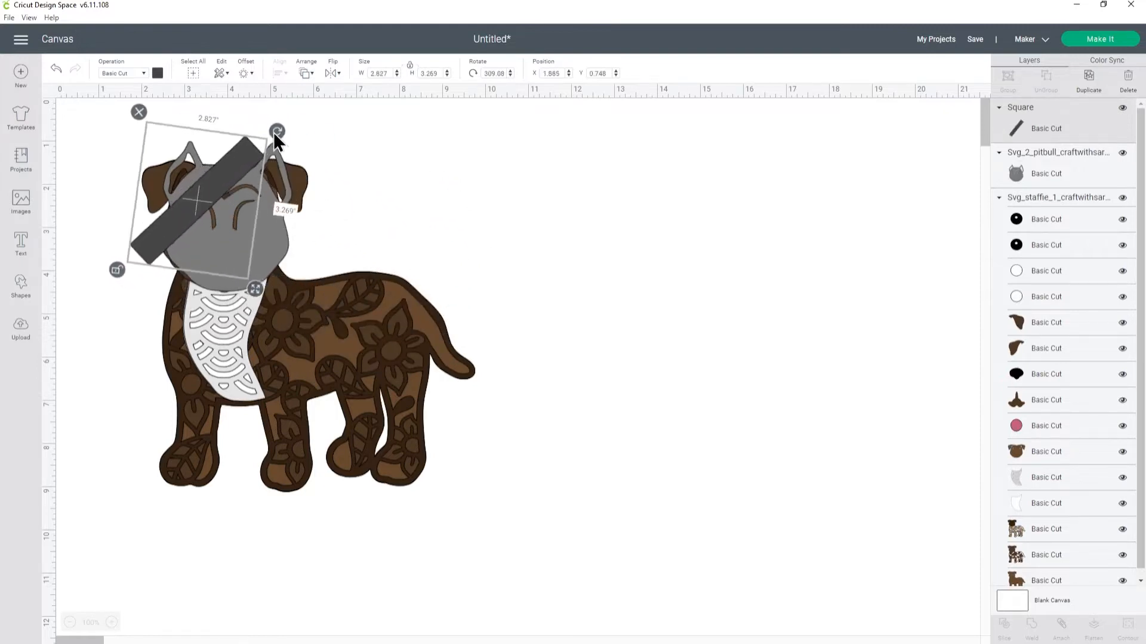
{"action": "left_click_drag", "start_coordinate": [276, 131], "coordinate": [269, 118]}
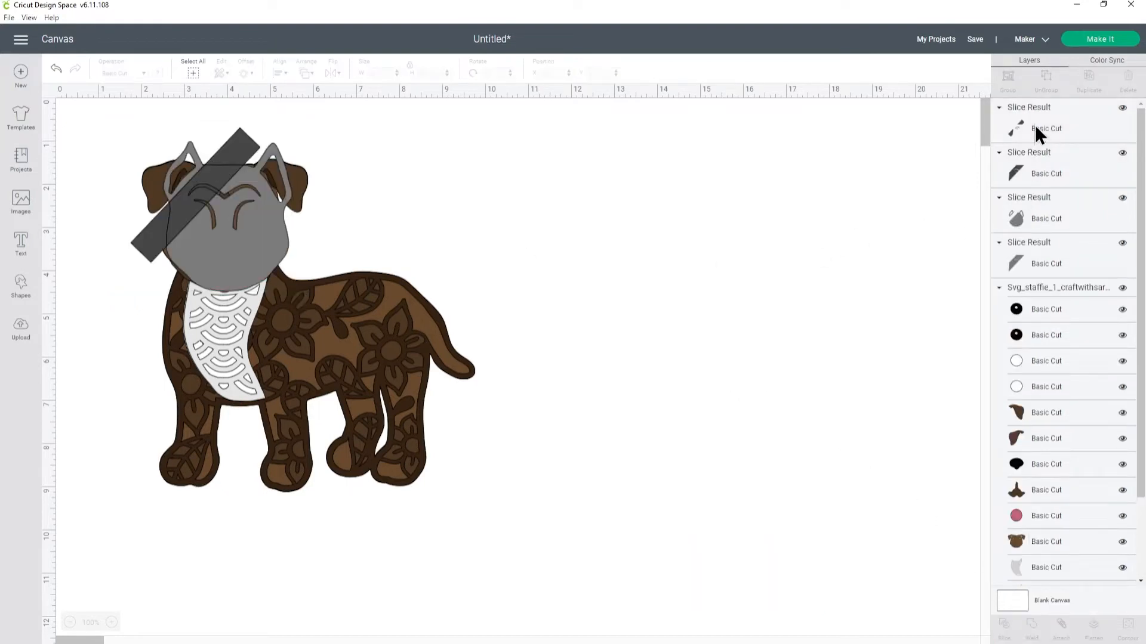
Step: Remove the extra slice pieces and hide contours, leaving only the upright ear outline
{"action": "left_click", "coordinate": [1045, 128]}
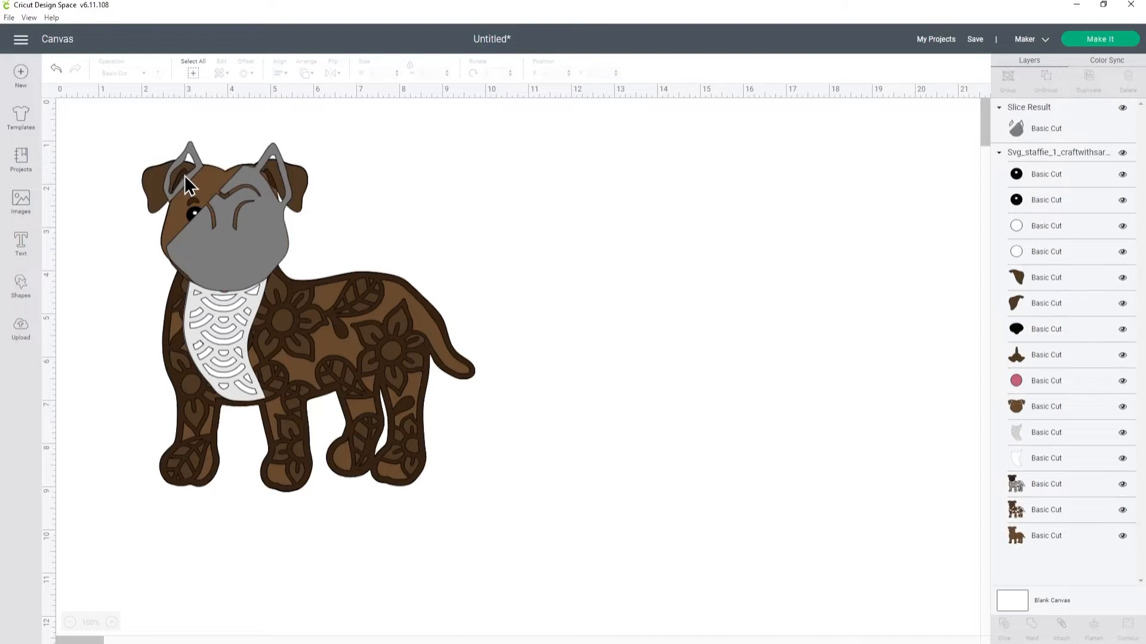
{"action": "mouse_move", "coordinate": [292, 225]}
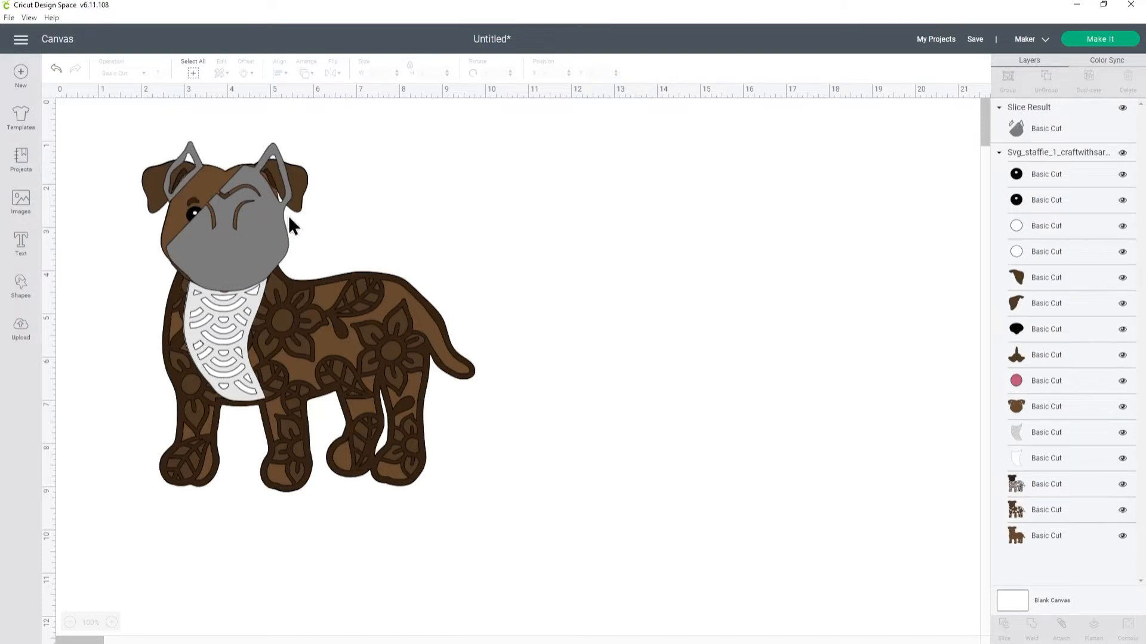
{"action": "mouse_move", "coordinate": [727, 215]}
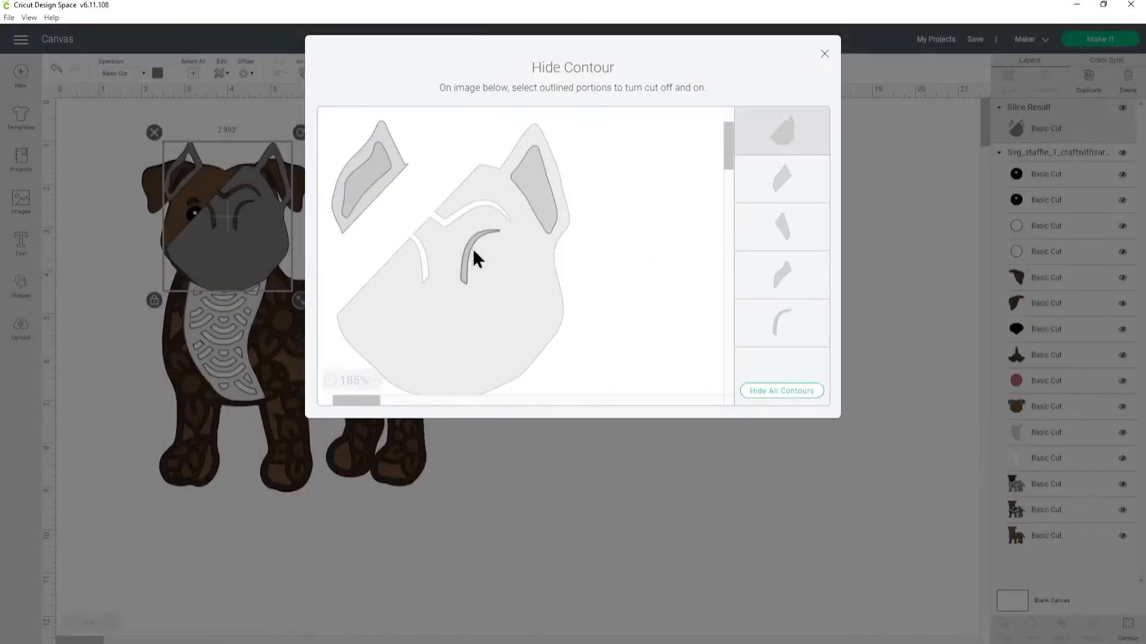
{"action": "left_click", "coordinate": [475, 256]}
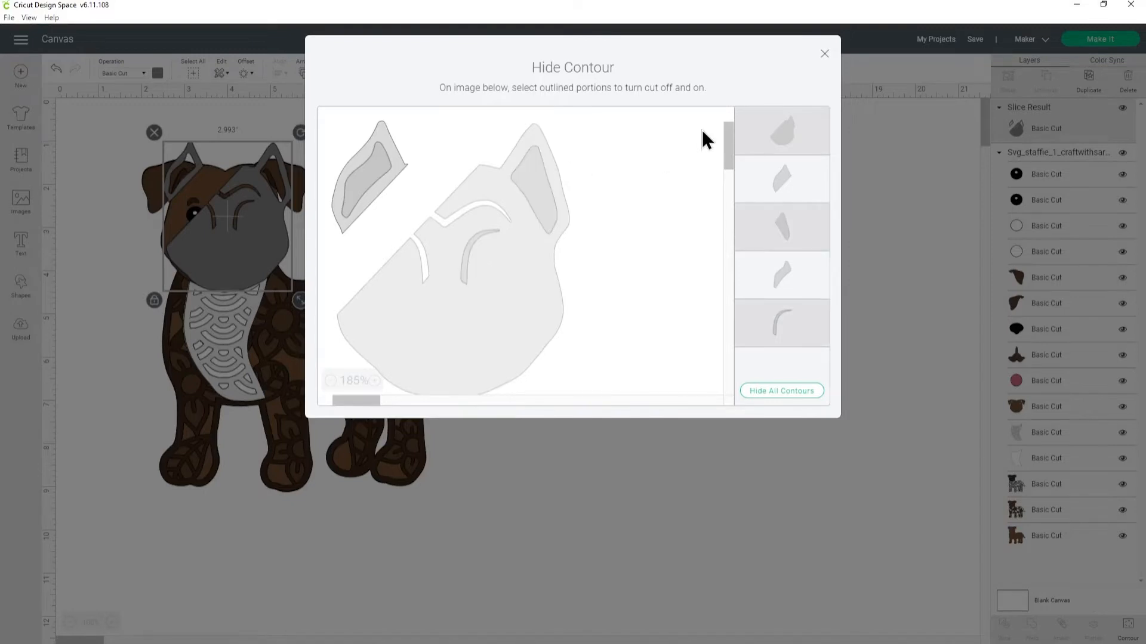
{"action": "left_click", "coordinate": [824, 53]}
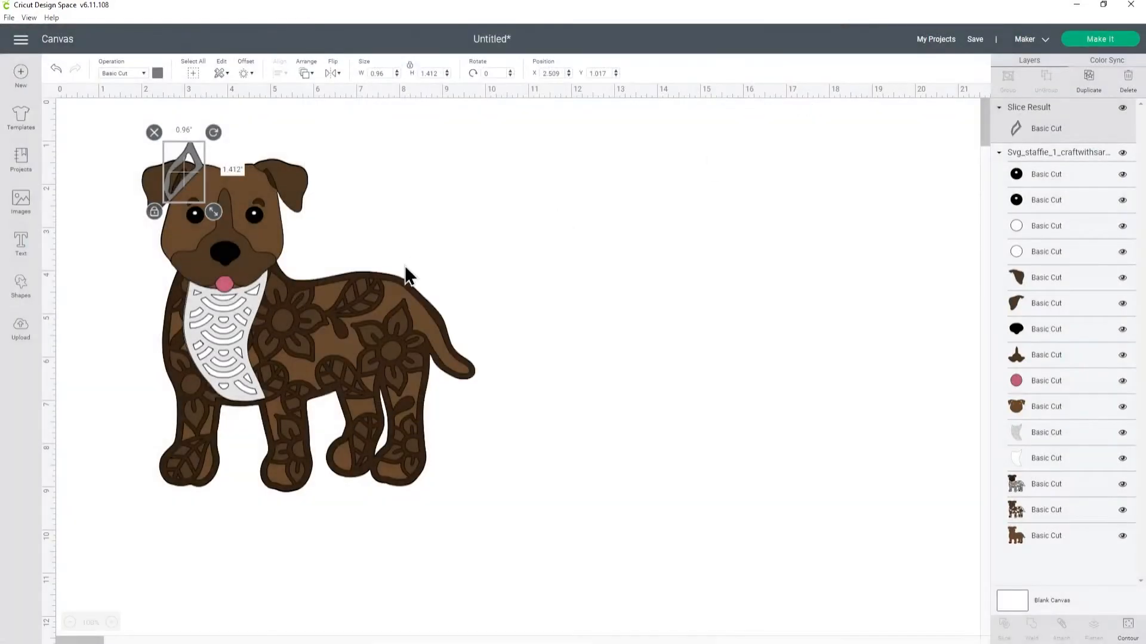
{"action": "mouse_move", "coordinate": [205, 176]}
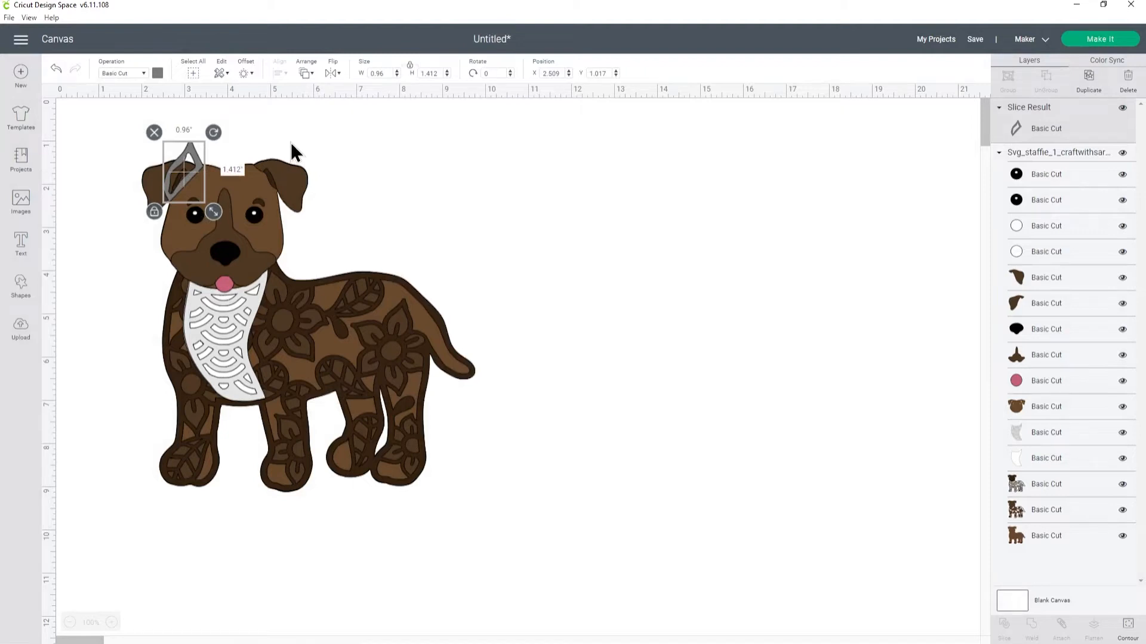
{"action": "mouse_move", "coordinate": [515, 124]}
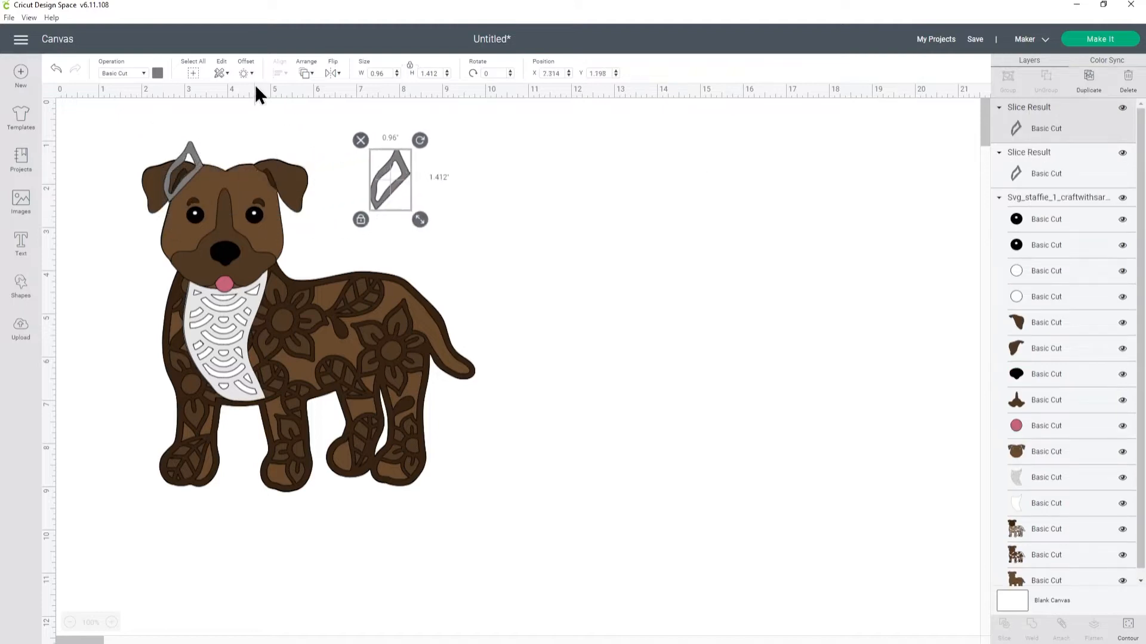
{"action": "mouse_move", "coordinate": [251, 83]}
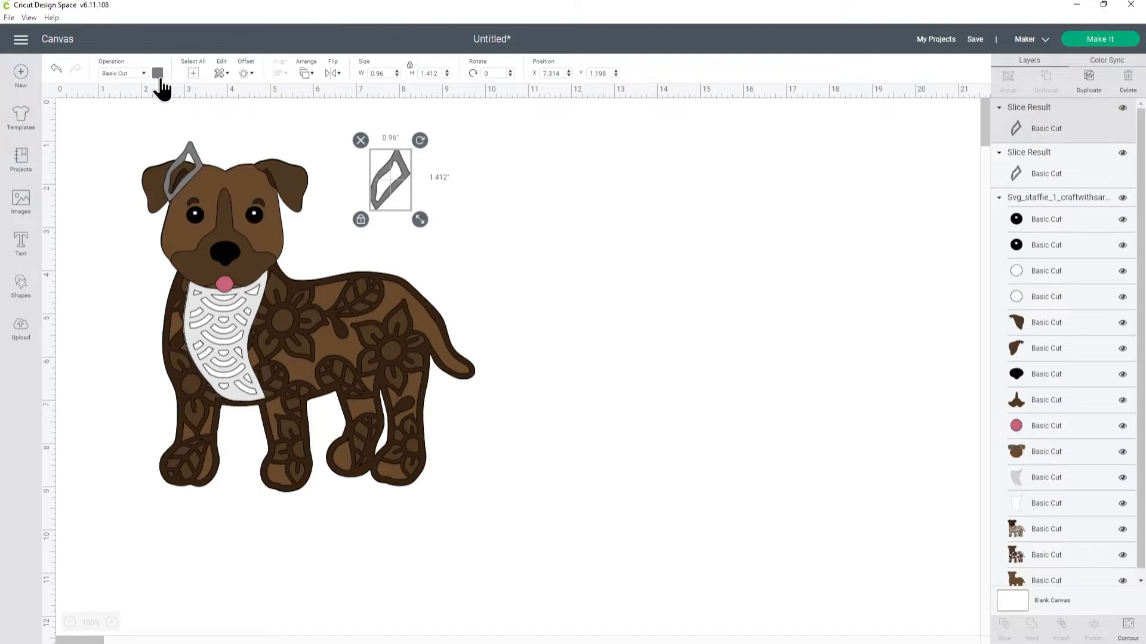
Step: Colour the ear copy pink and hide its contours down to an inner-ear piece
{"action": "left_click", "coordinate": [157, 72]}
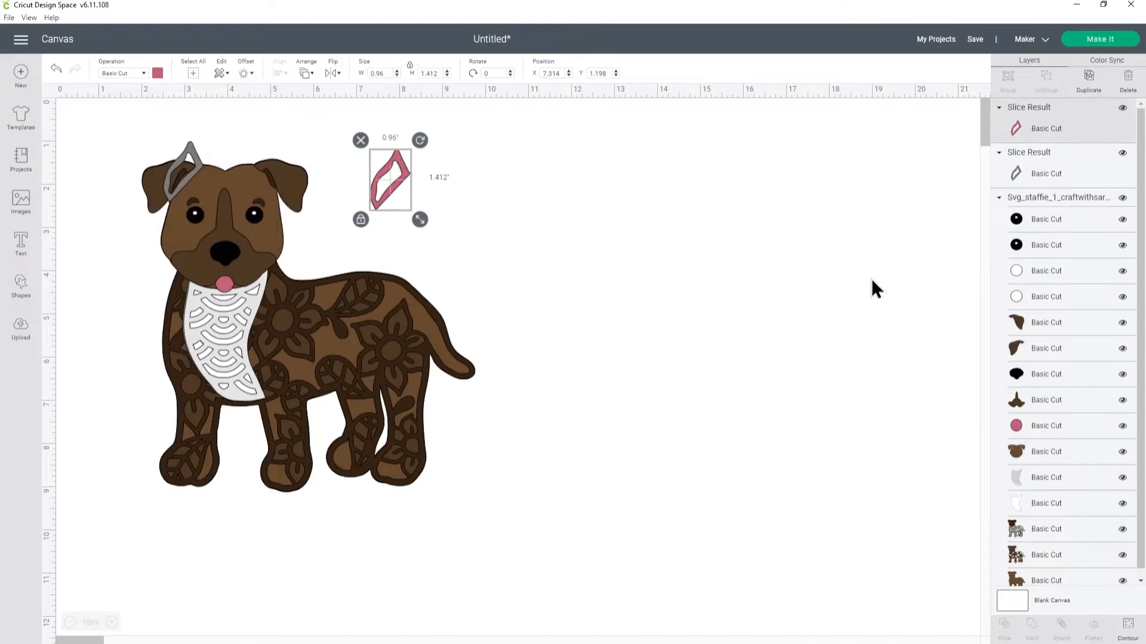
{"action": "left_click", "coordinate": [1071, 577]}
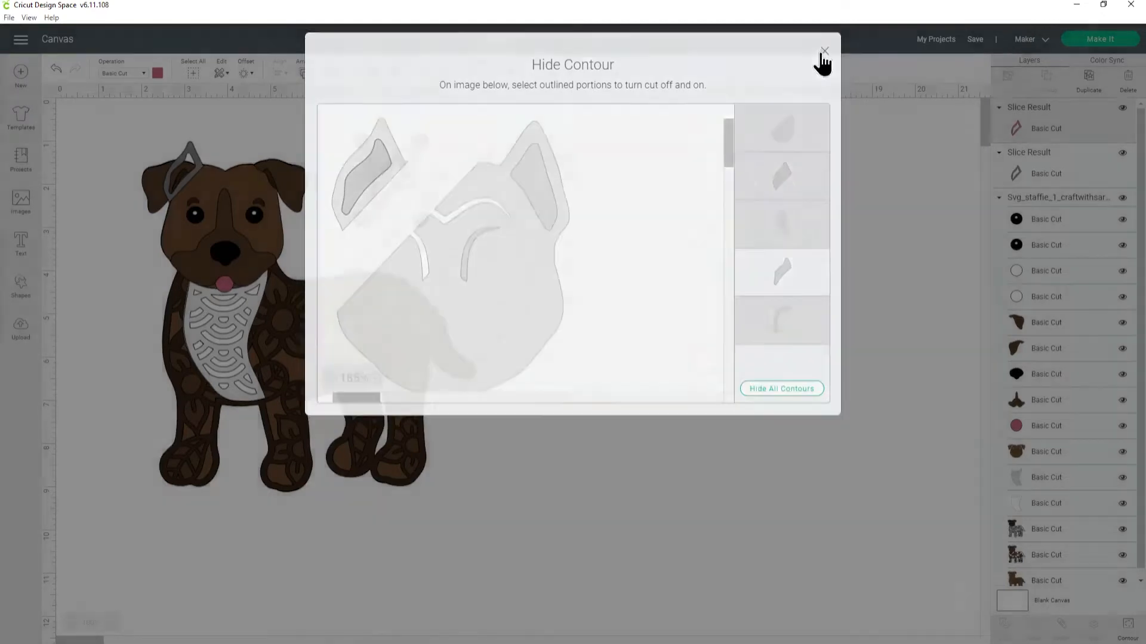
{"action": "left_click", "coordinate": [824, 51]}
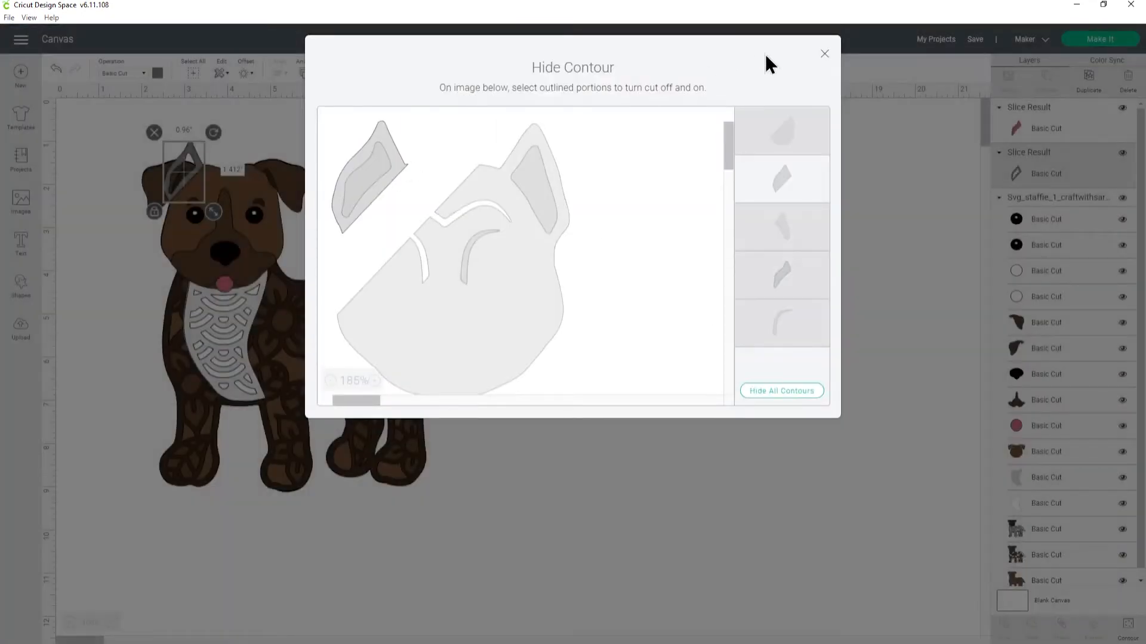
{"action": "left_click", "coordinate": [824, 53]}
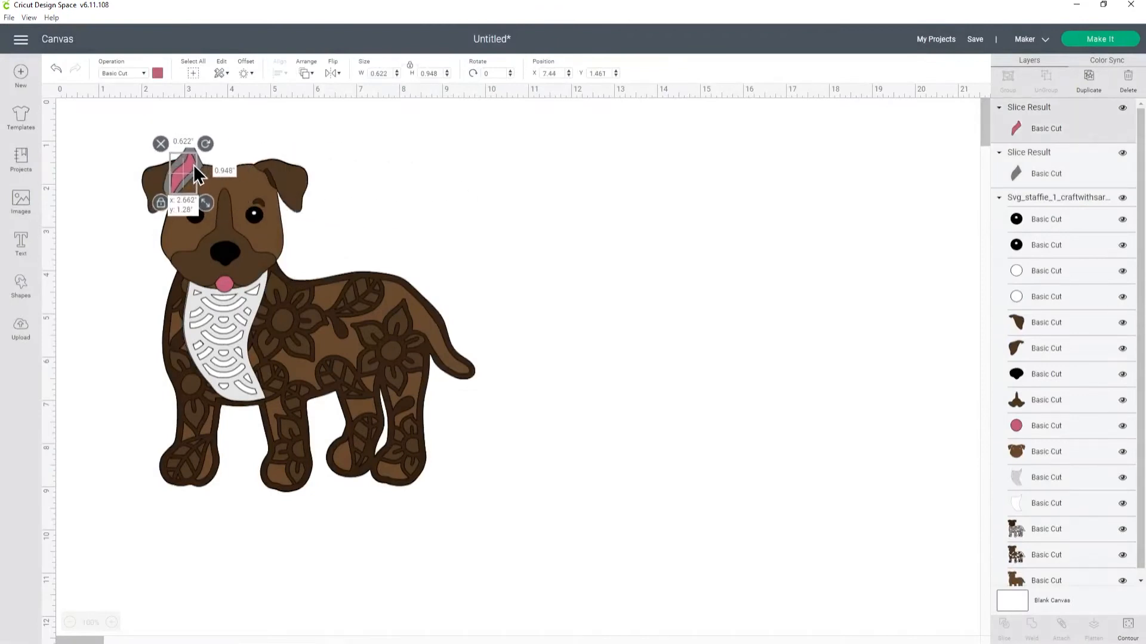
Step: Nest the pink inner ear inside the grey upright ear on the left side
{"action": "left_click_drag", "start_coordinate": [183, 172], "coordinate": [189, 177]}
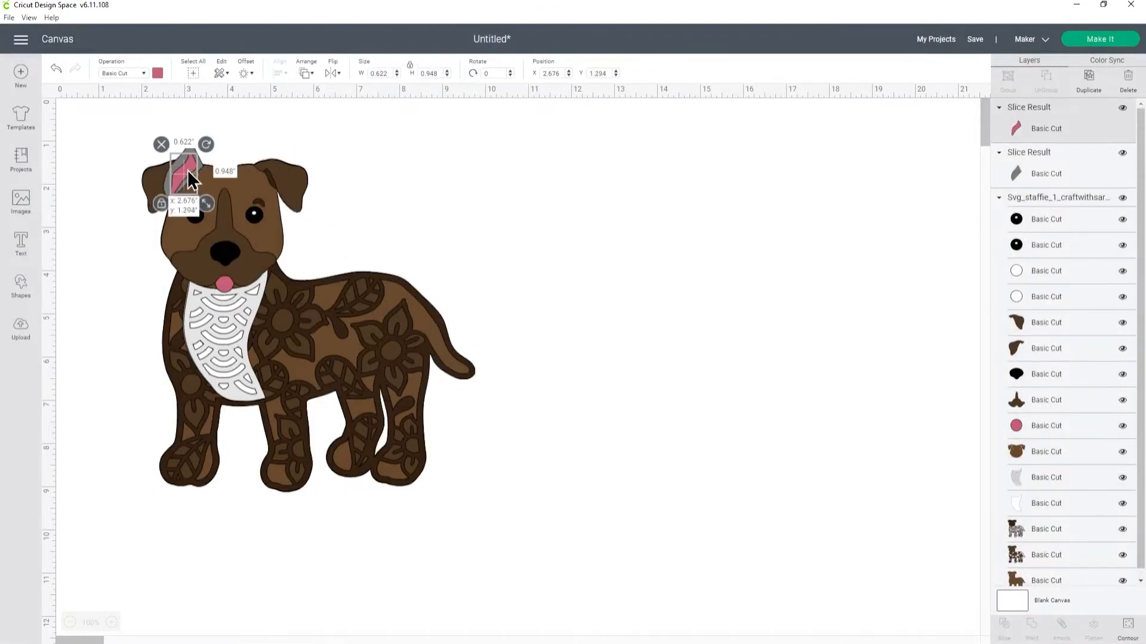
{"action": "left_click_drag", "start_coordinate": [188, 179], "coordinate": [192, 209]}
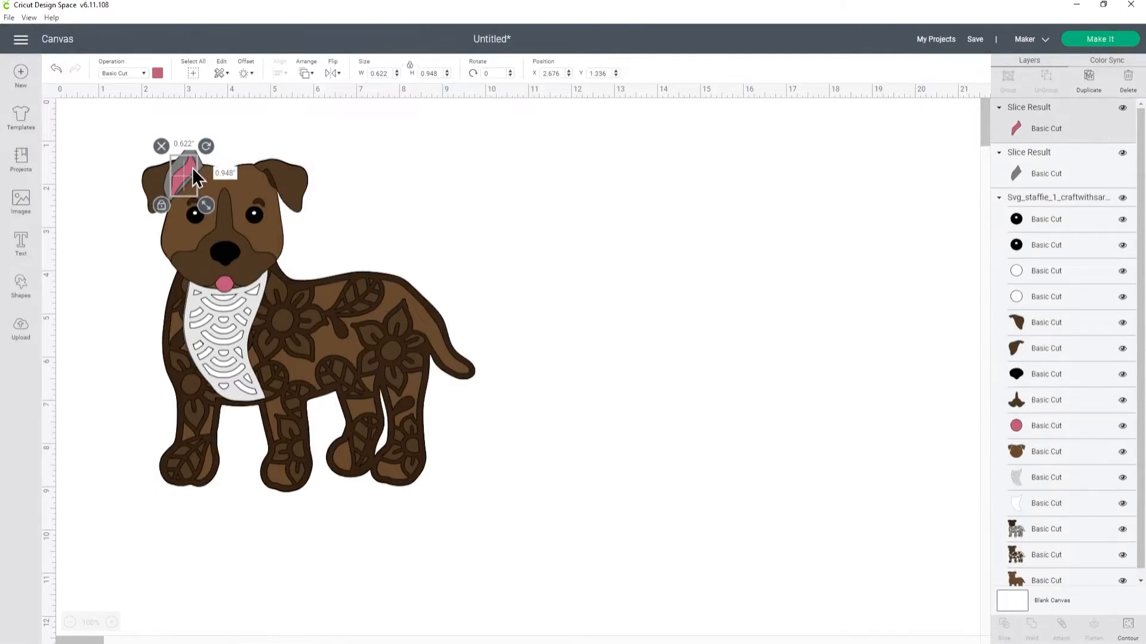
{"action": "left_click", "coordinate": [407, 157]}
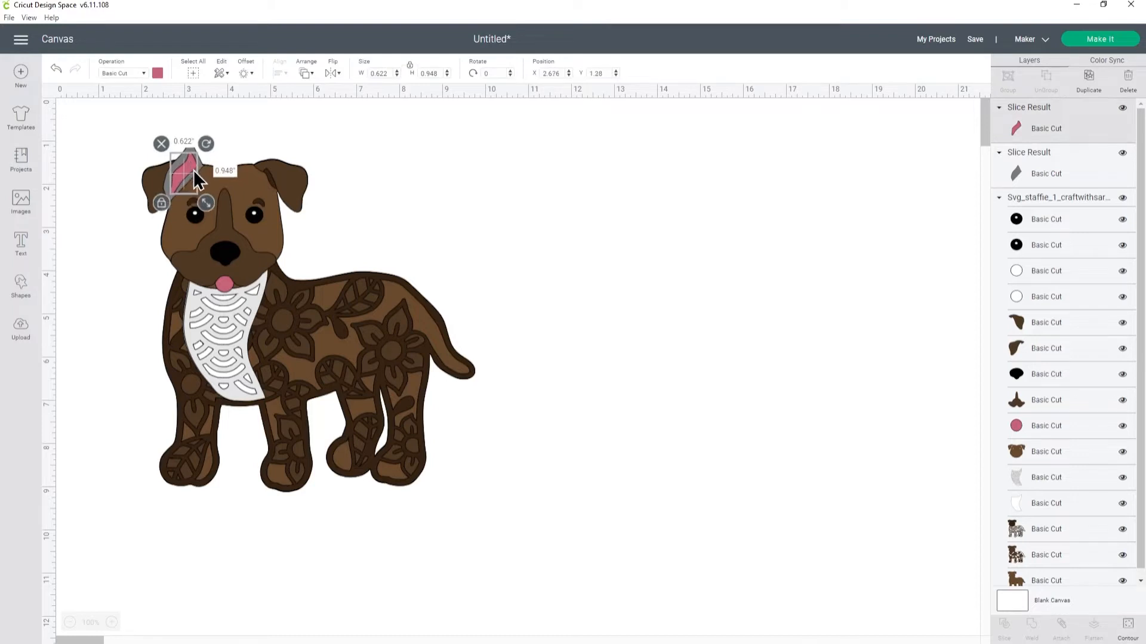
{"action": "mouse_move", "coordinate": [440, 184]}
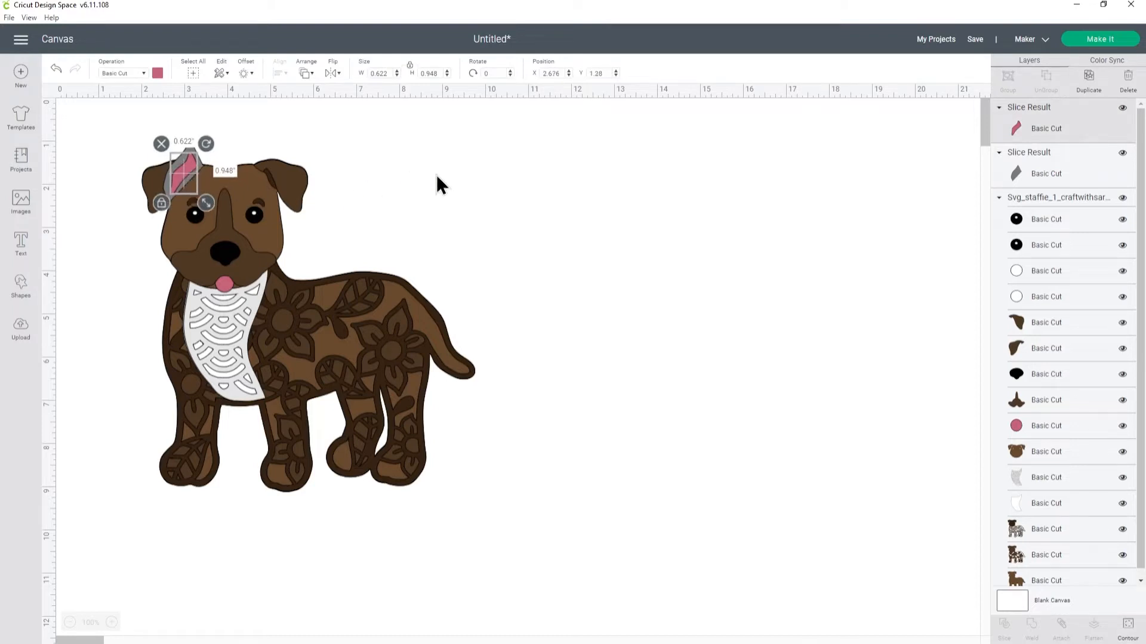
{"action": "mouse_move", "coordinate": [224, 246]}
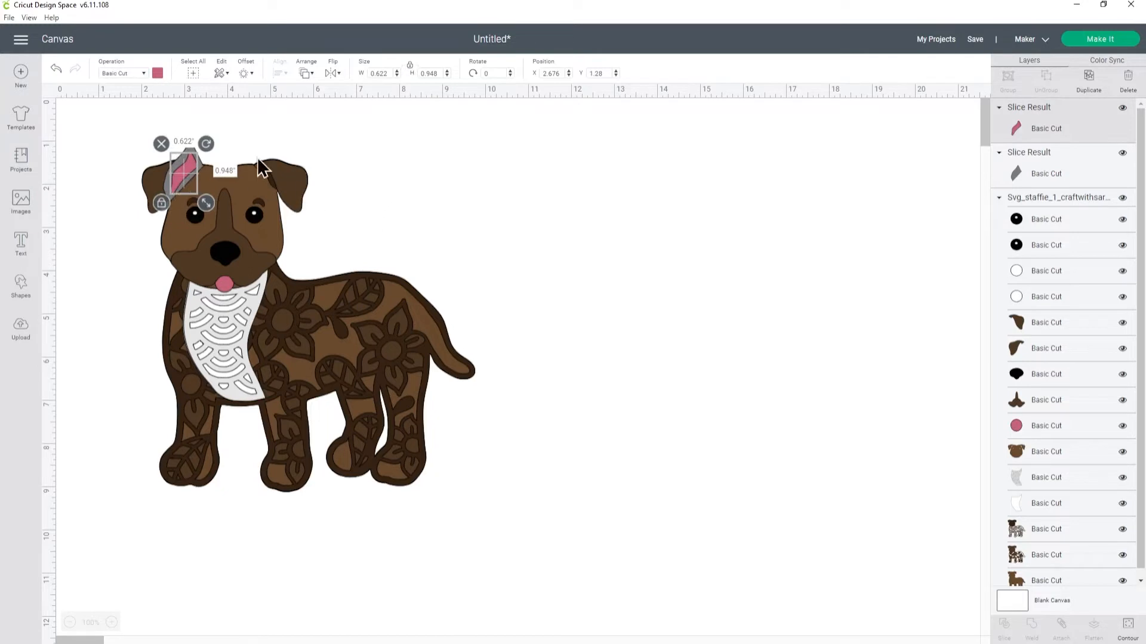
{"action": "left_click", "coordinate": [378, 159]}
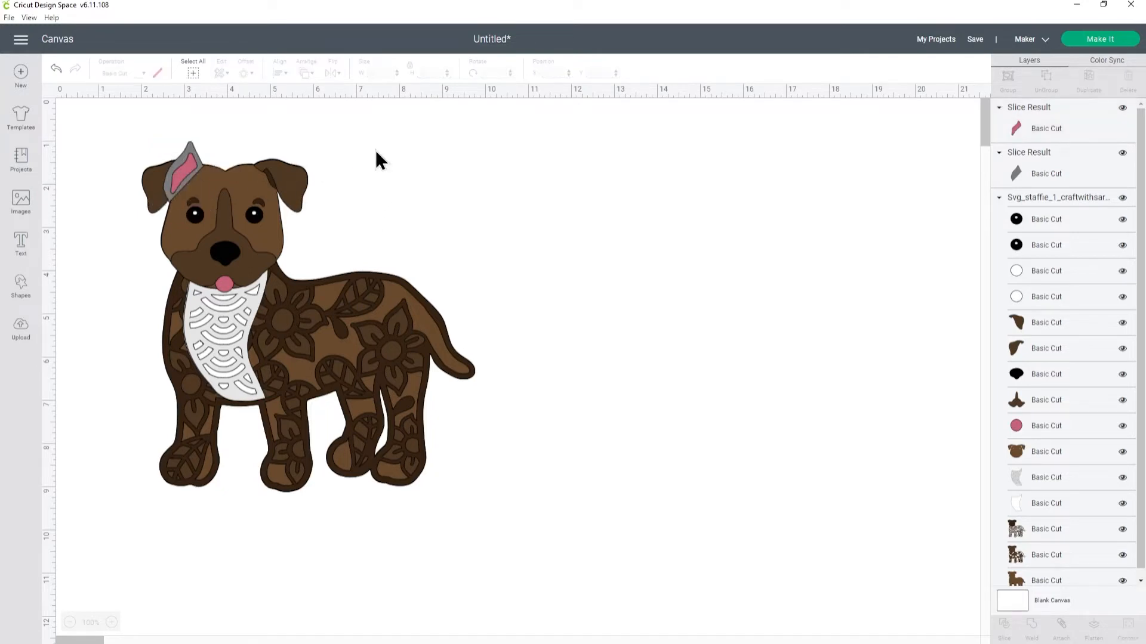
{"action": "mouse_move", "coordinate": [365, 172]}
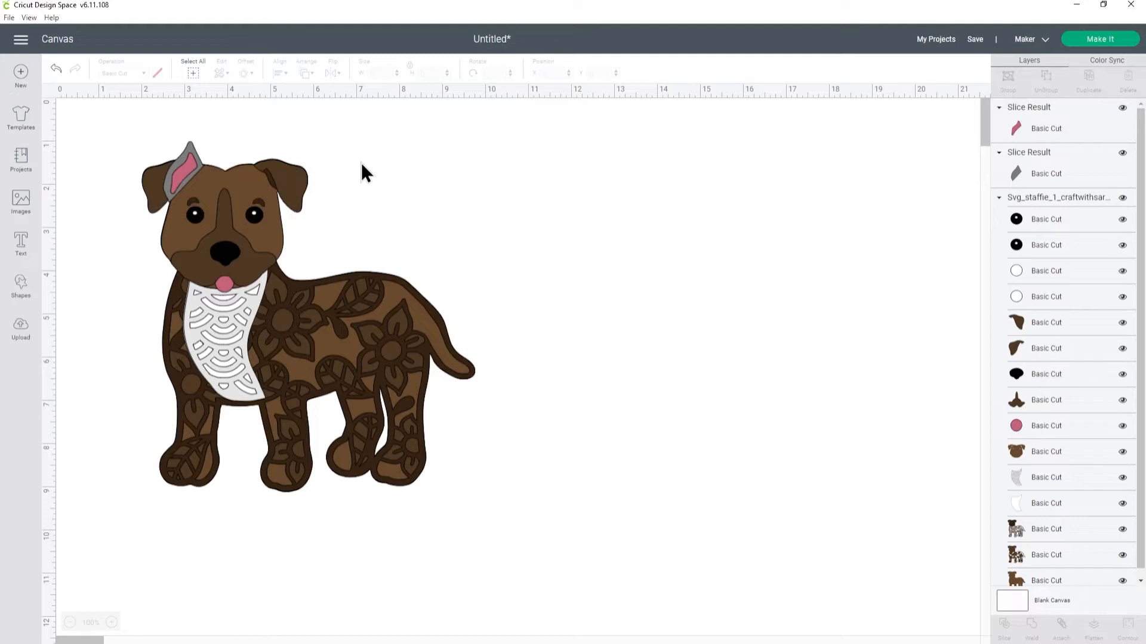
{"action": "mouse_move", "coordinate": [986, 143]}
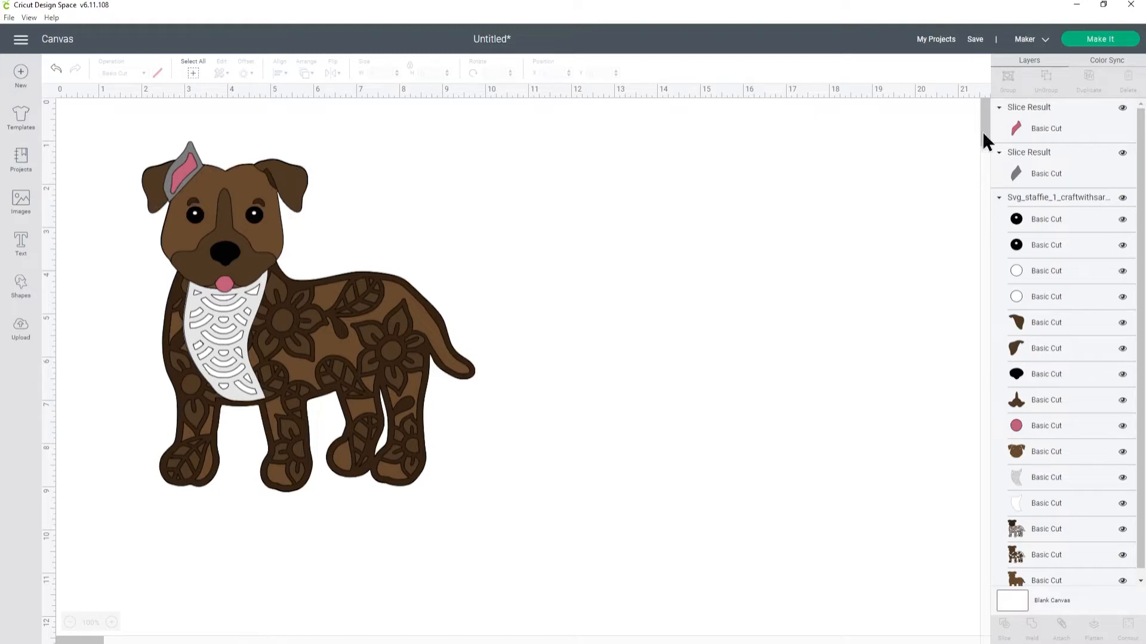
{"action": "mouse_move", "coordinate": [1038, 165]}
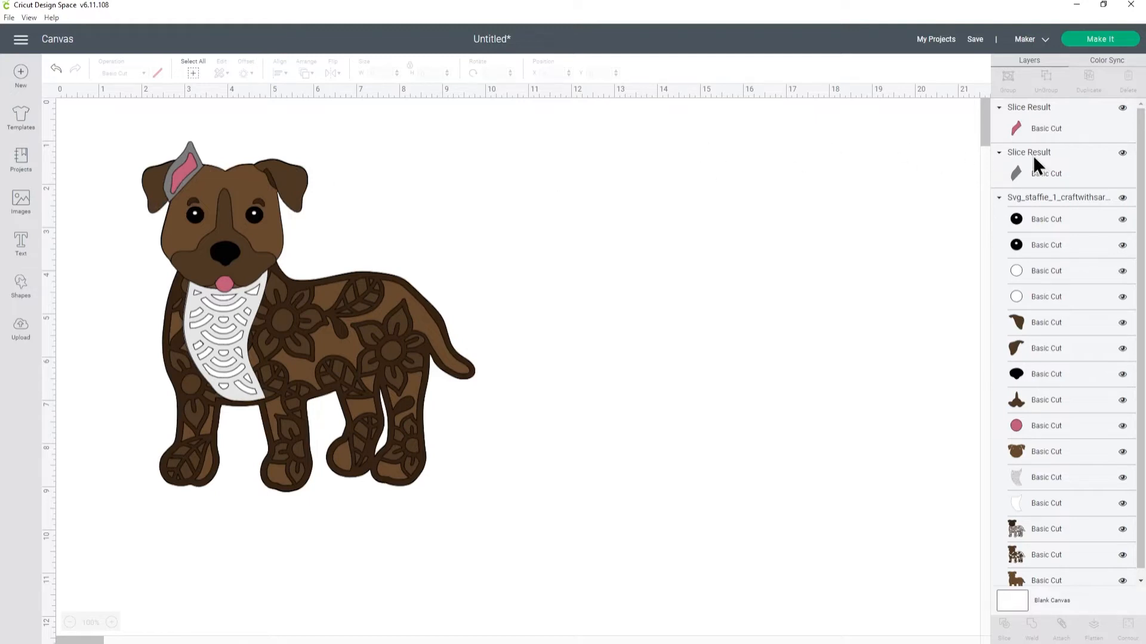
Step: Duplicate the grey ear piece with its pink inner ear twice
{"action": "left_click", "coordinate": [1045, 173]}
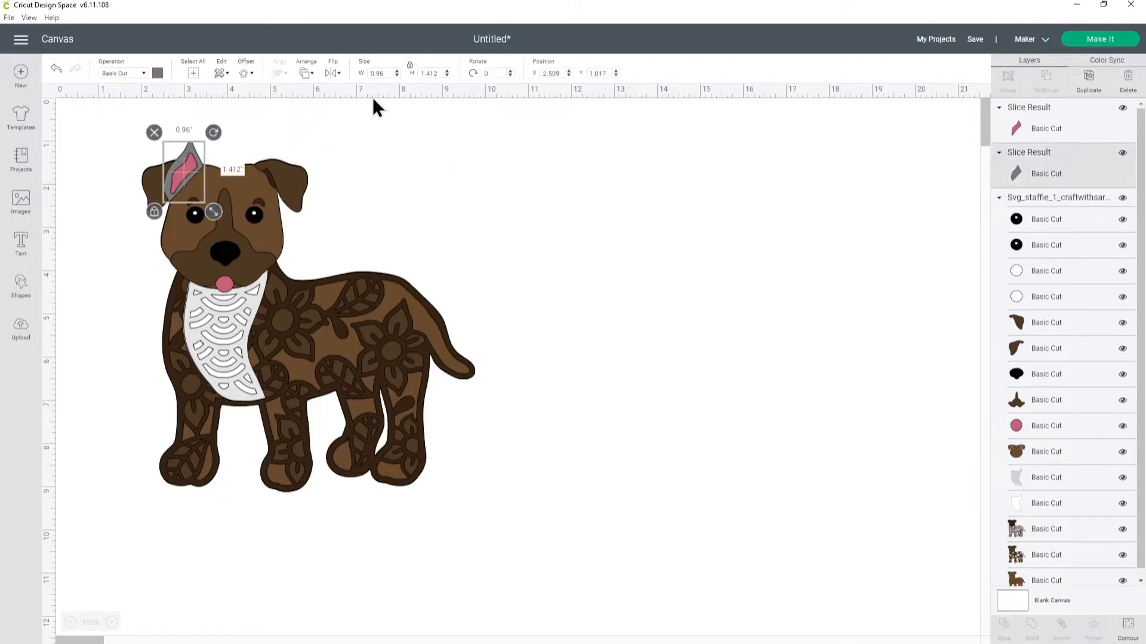
{"action": "mouse_move", "coordinate": [1088, 79]}
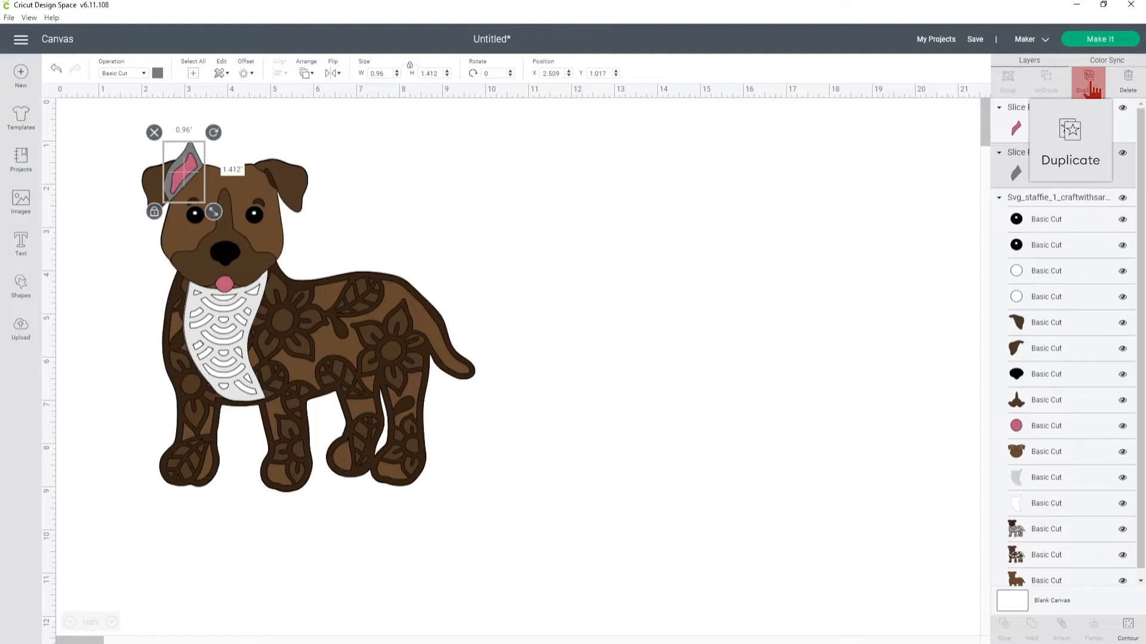
{"action": "left_click", "coordinate": [1088, 77]}
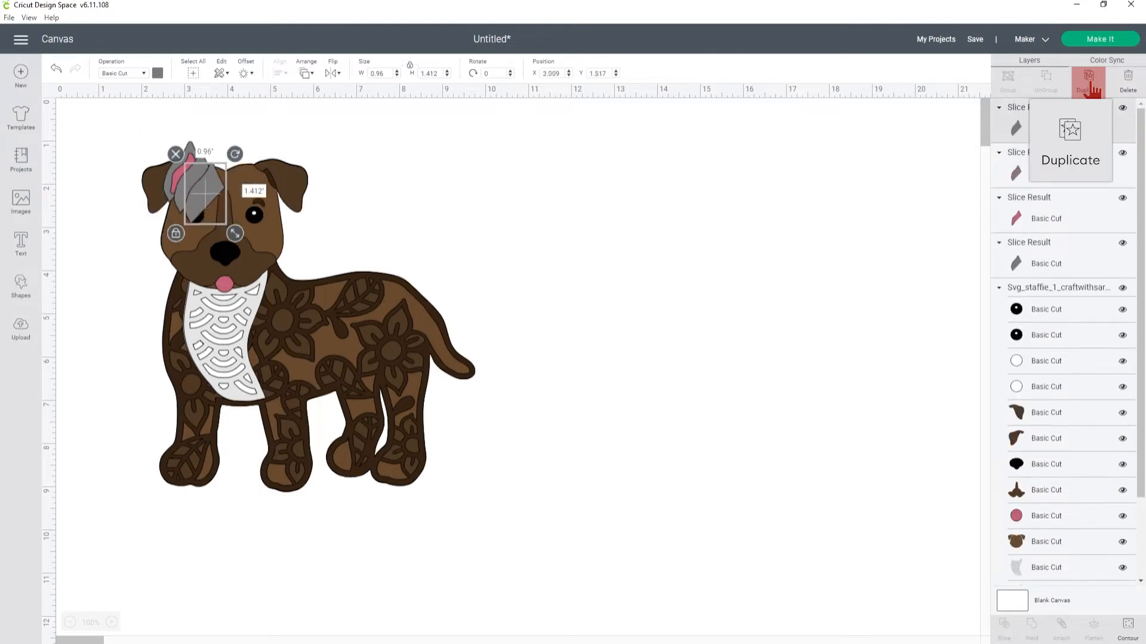
{"action": "left_click", "coordinate": [1087, 76]}
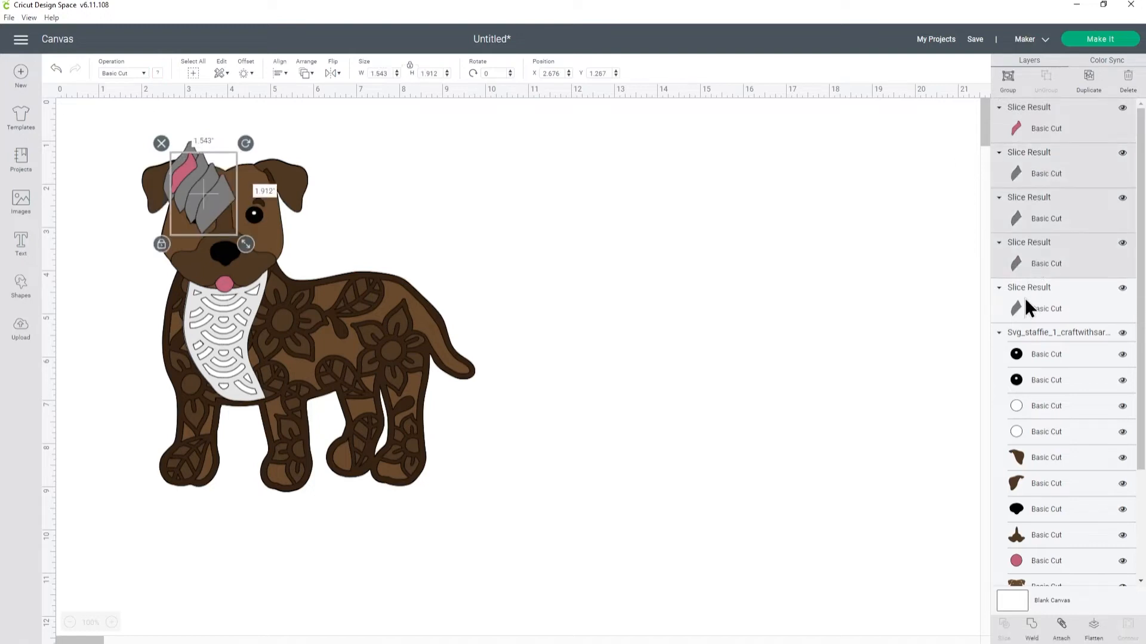
{"action": "left_click", "coordinate": [279, 68]}
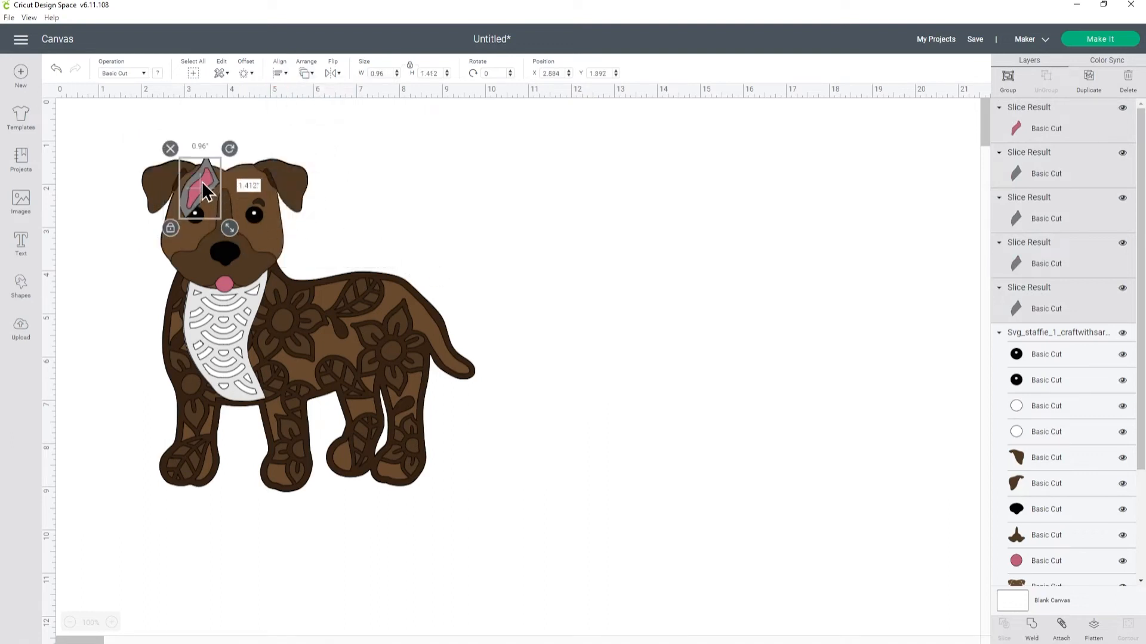
Step: Group the ear slice pieces into one set and seat it back on the left ear
{"action": "left_click_drag", "start_coordinate": [202, 186], "coordinate": [274, 179]}
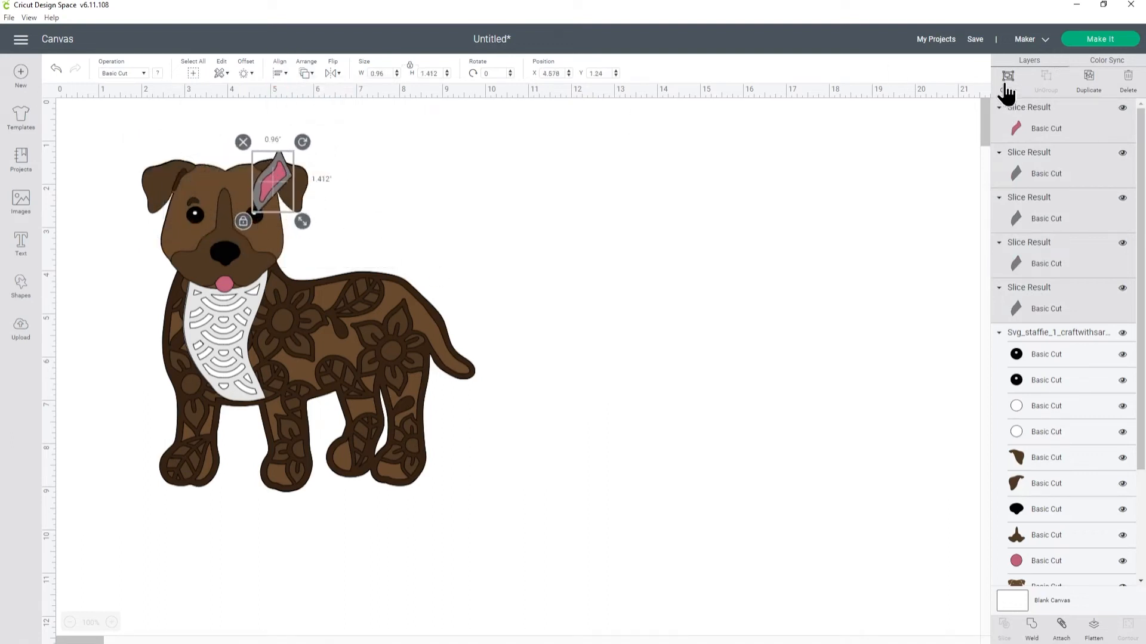
{"action": "left_click", "coordinate": [1008, 76]}
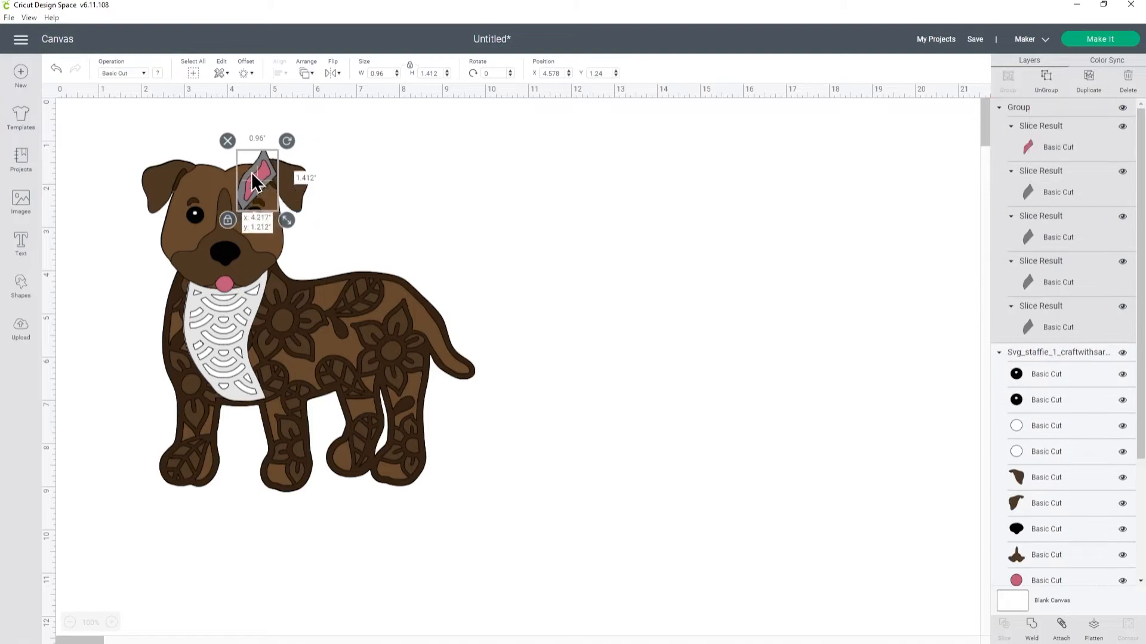
{"action": "left_click_drag", "start_coordinate": [257, 182], "coordinate": [185, 171]}
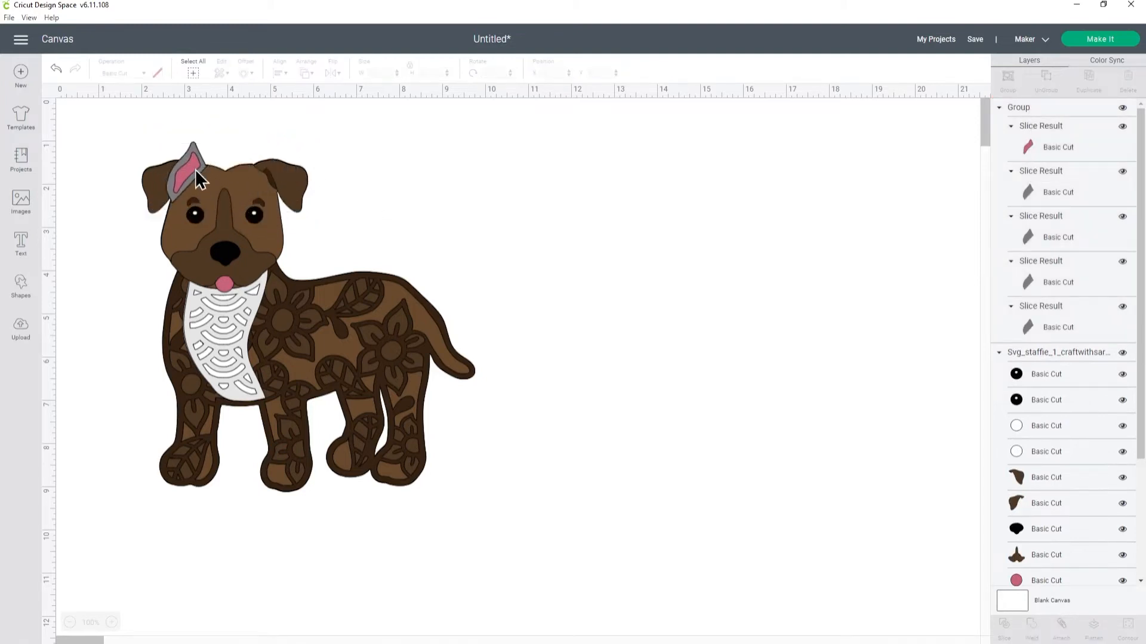
Step: Select the ear group and zoom in for a closer view of the dog
{"action": "left_click", "coordinate": [192, 165]}
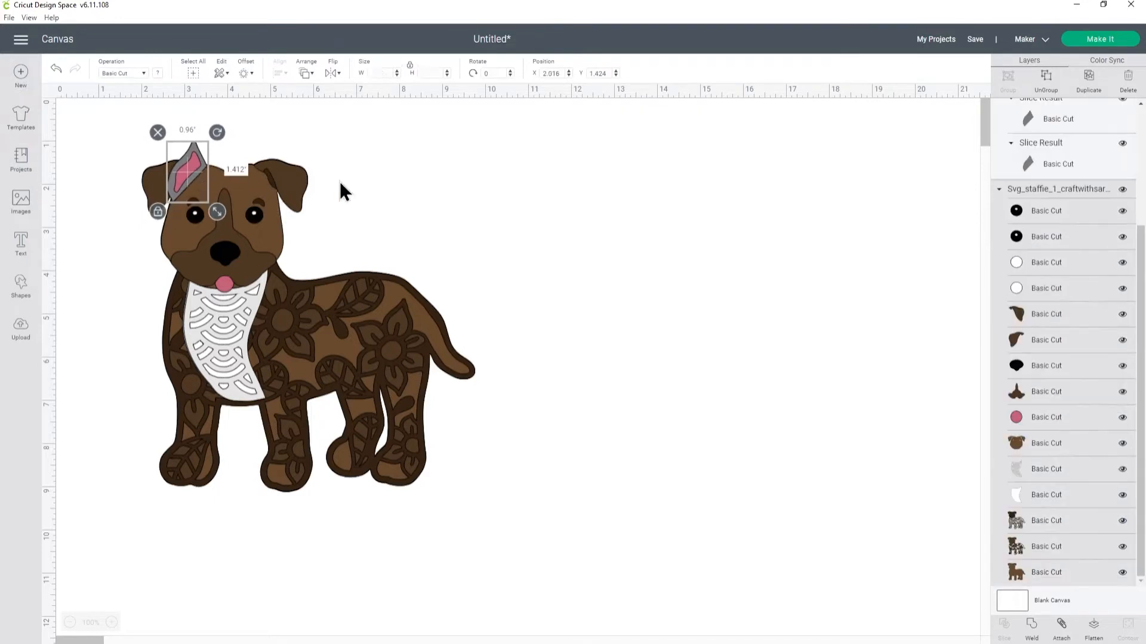
{"action": "left_click", "coordinate": [111, 622]}
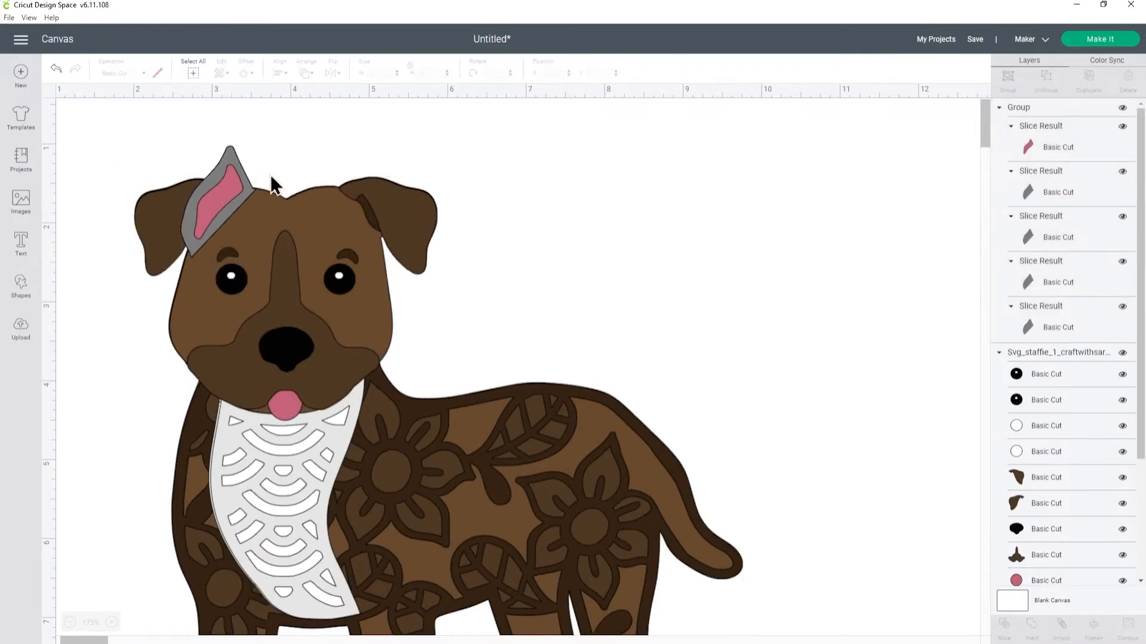
{"action": "mouse_move", "coordinate": [296, 211]}
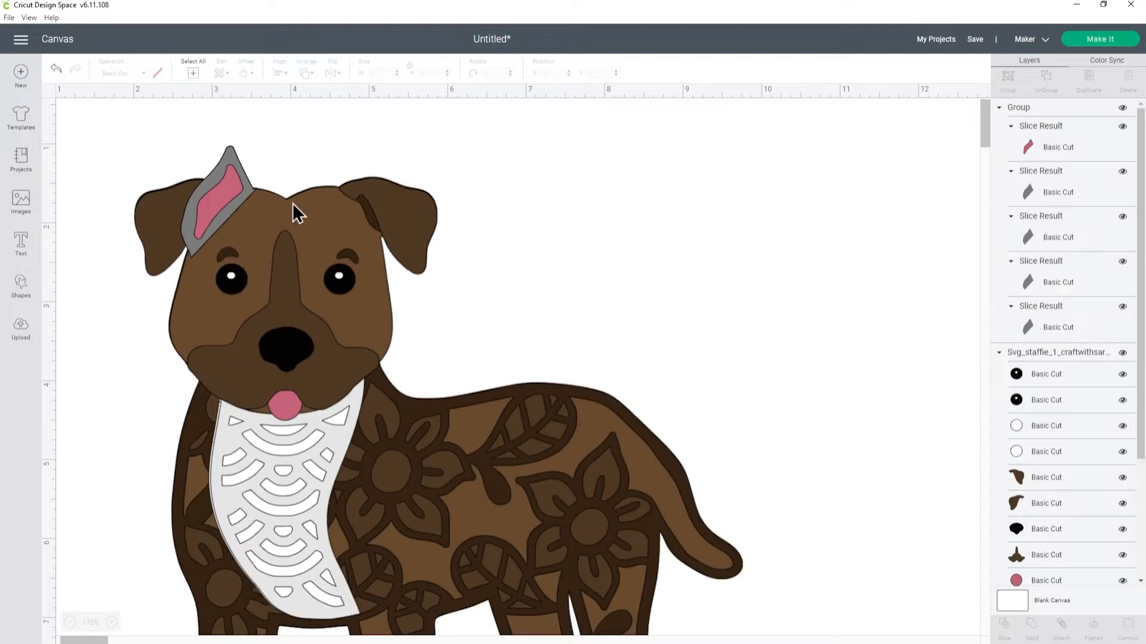
{"action": "mouse_move", "coordinate": [263, 186]}
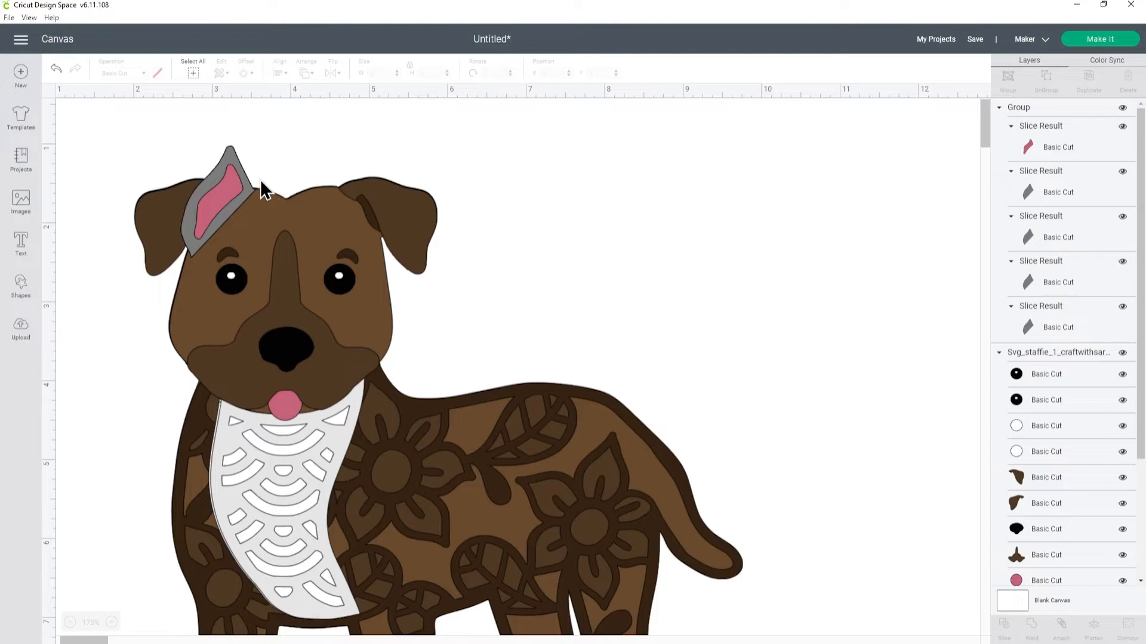
{"action": "mouse_move", "coordinate": [265, 202]}
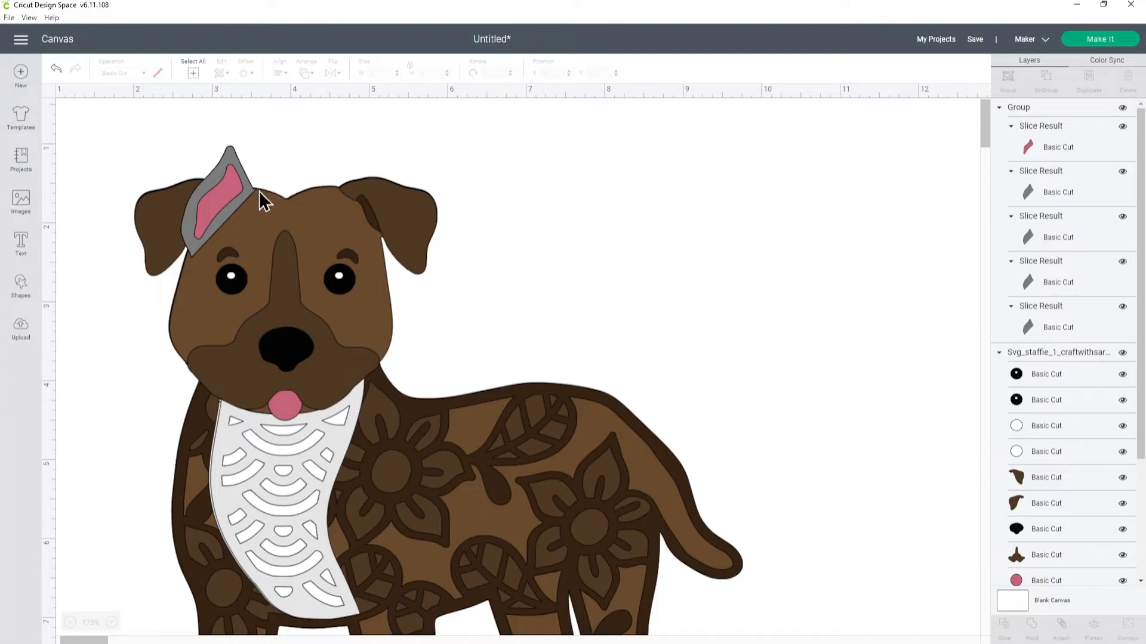
{"action": "mouse_move", "coordinate": [194, 264]}
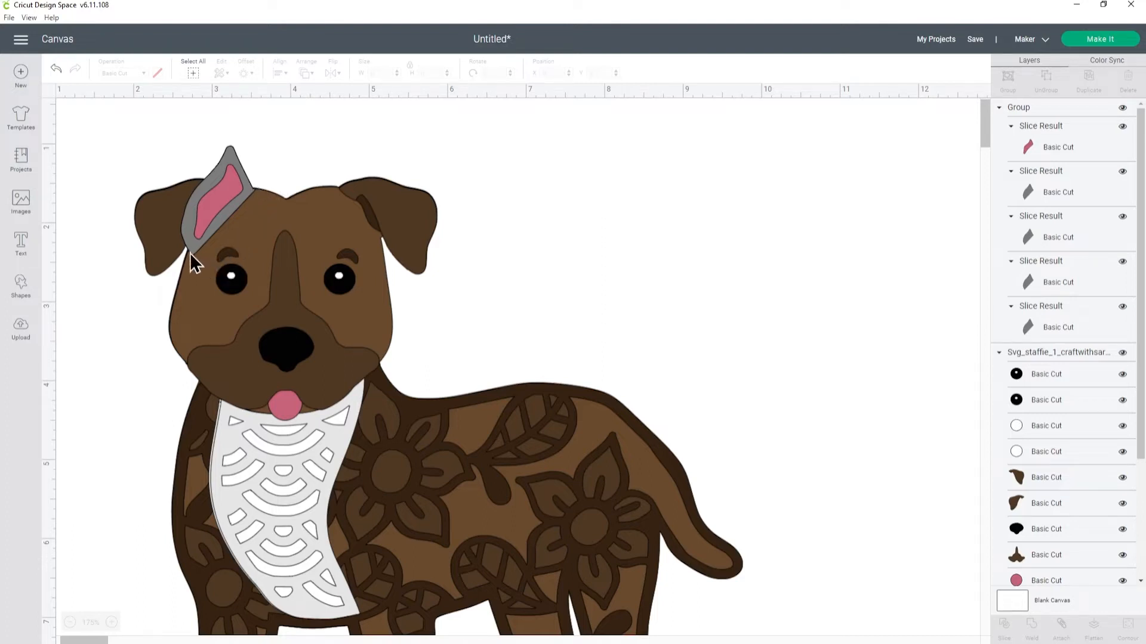
{"action": "mouse_move", "coordinate": [243, 282]}
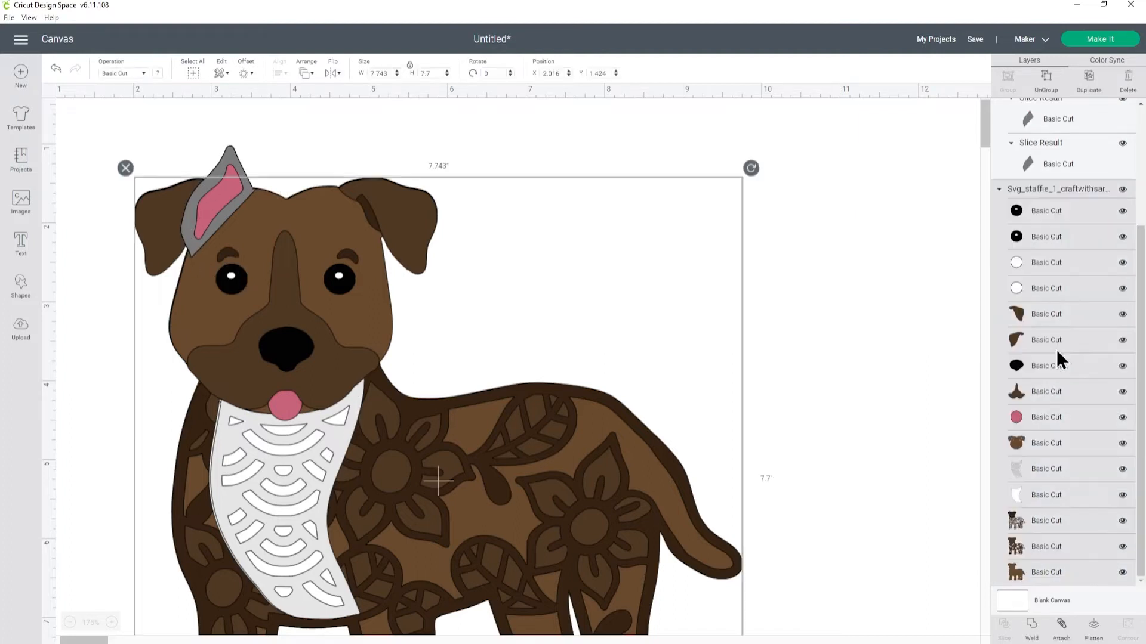
{"action": "mouse_move", "coordinate": [1046, 78]}
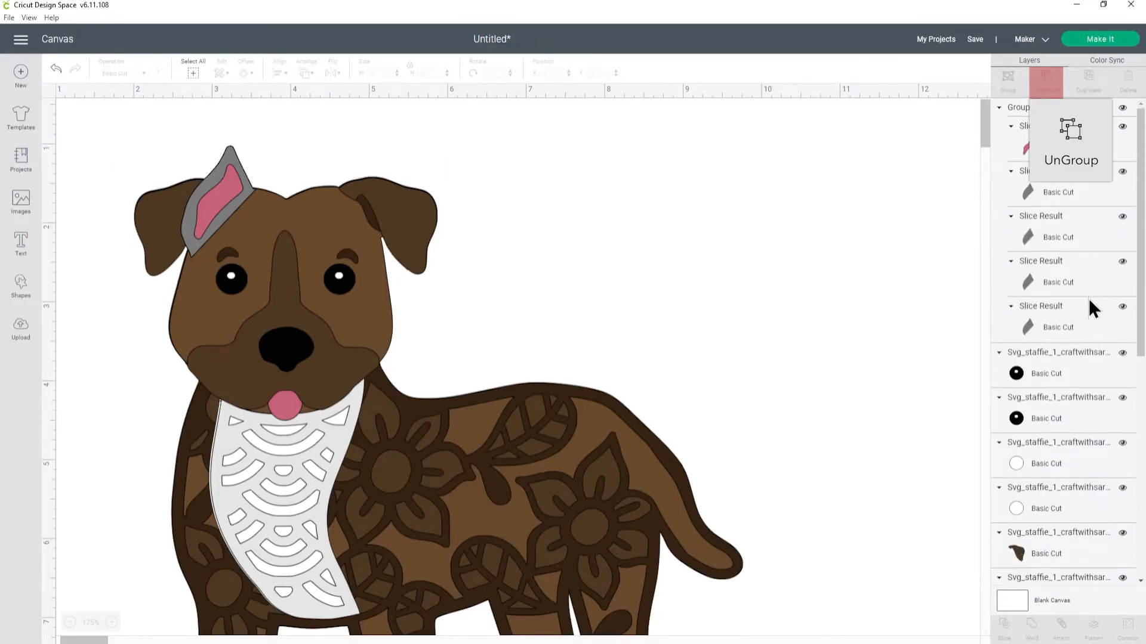
Step: Slice the ear group into separate pink inner-ear and grey Slice Result pieces
{"action": "left_click", "coordinate": [1058, 147]}
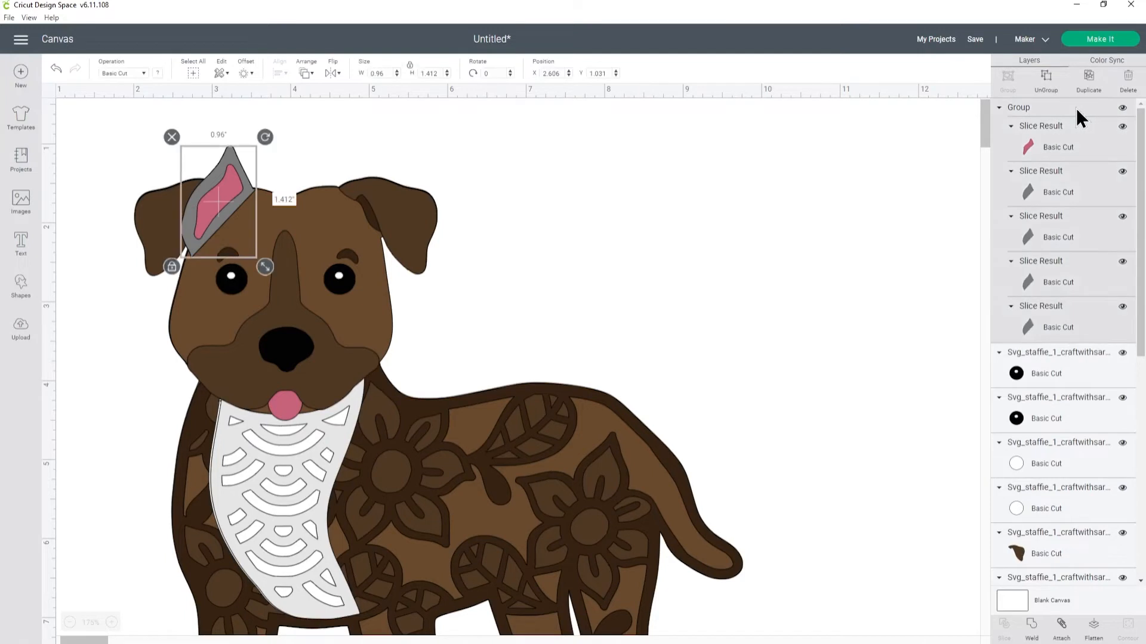
{"action": "left_click", "coordinate": [1046, 78]}
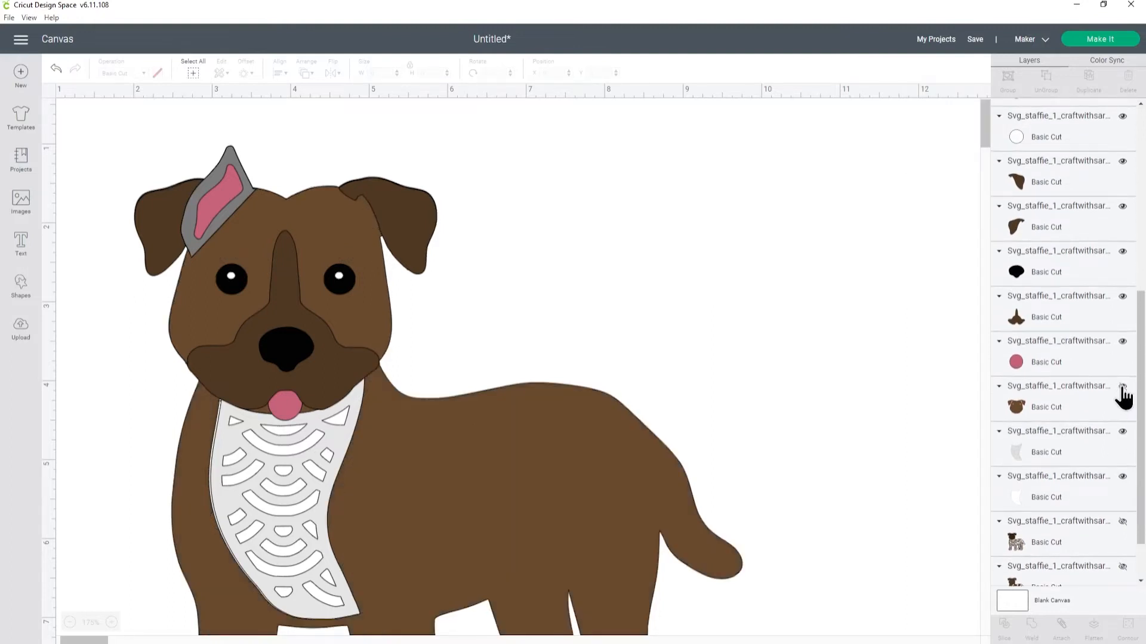
{"action": "scroll", "scroll_direction": "down", "scroll_amount": 3}
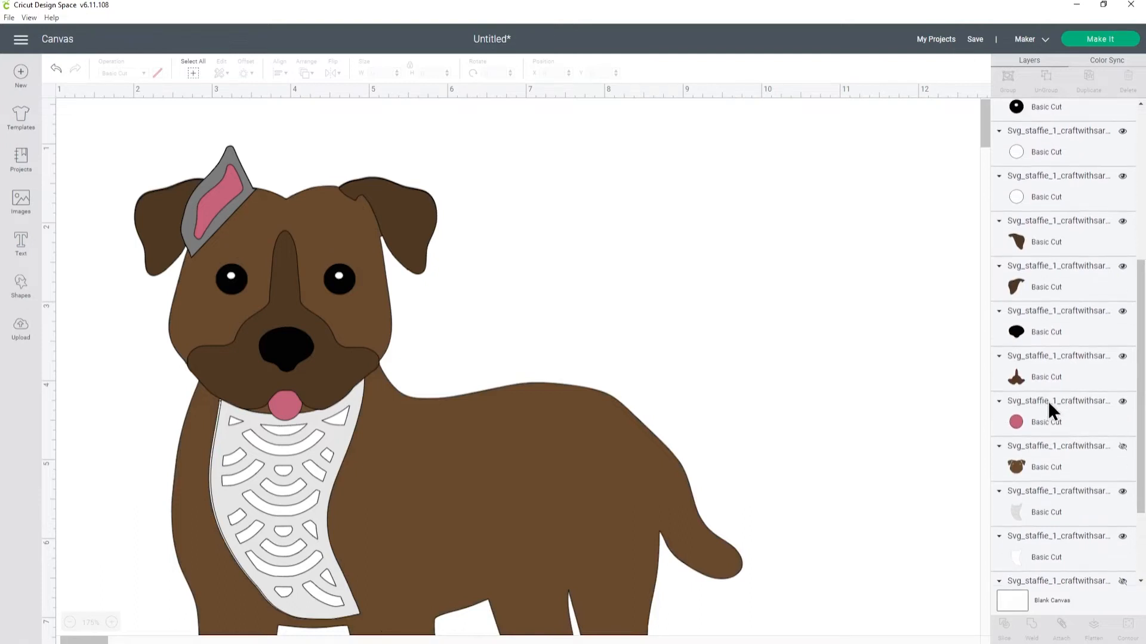
{"action": "scroll", "scroll_direction": "down", "scroll_amount": 3}
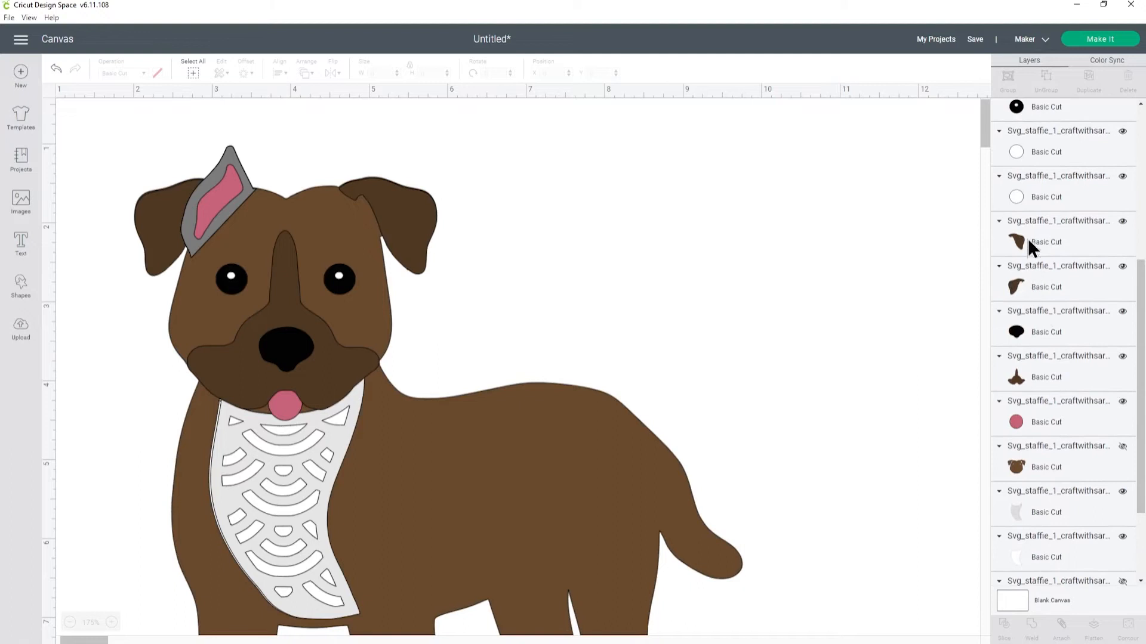
{"action": "mouse_move", "coordinate": [1036, 286]}
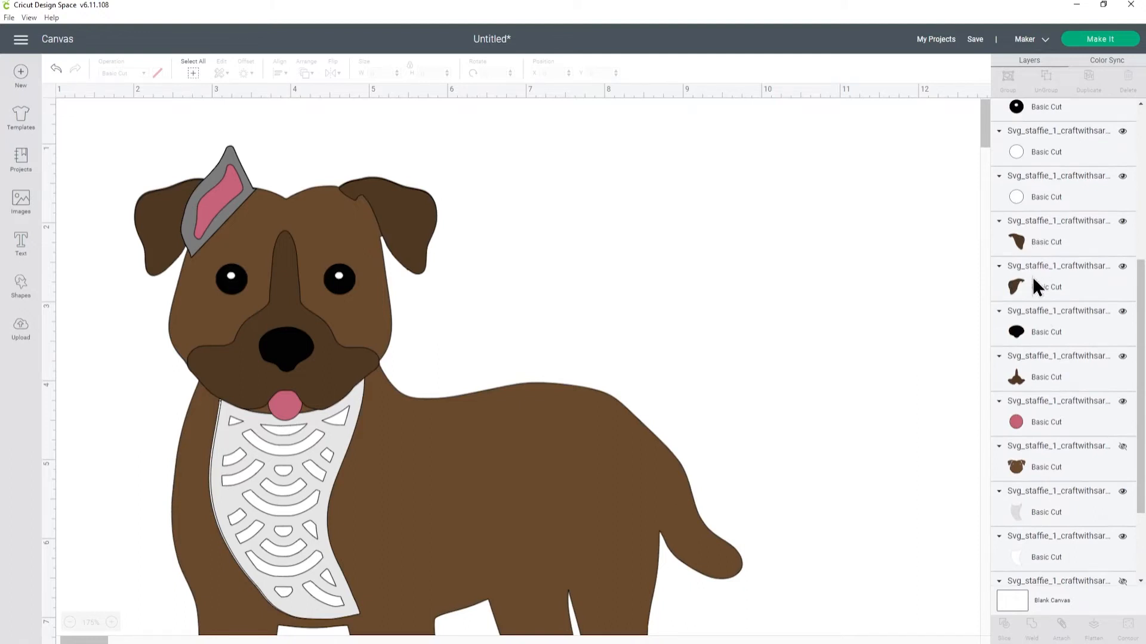
{"action": "left_click", "coordinate": [1045, 286]}
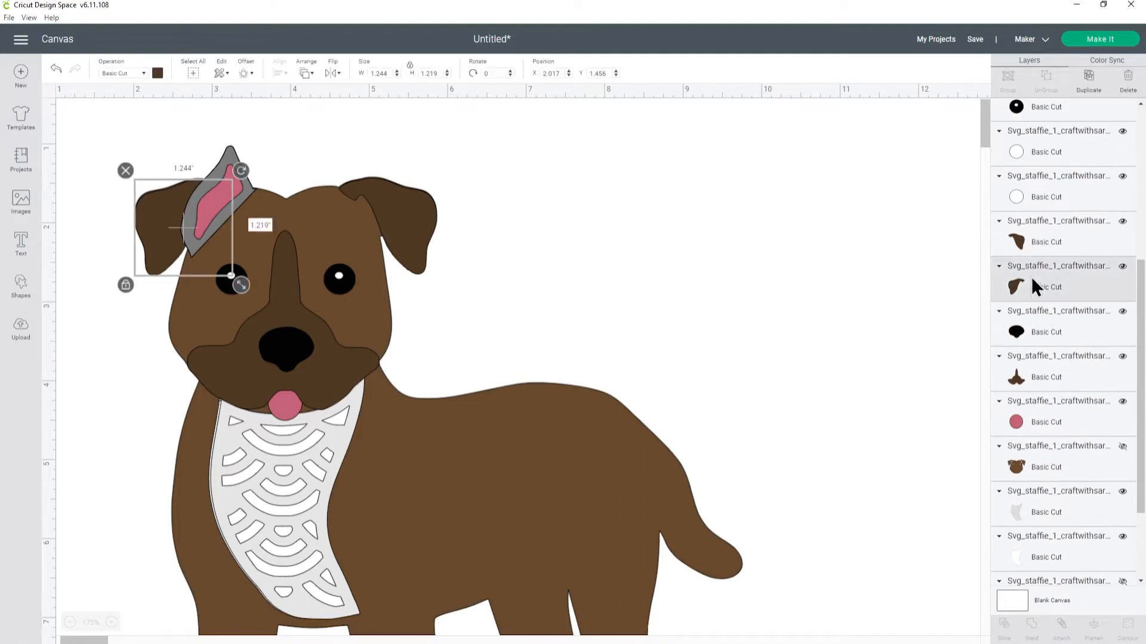
{"action": "left_click", "coordinate": [665, 408]}
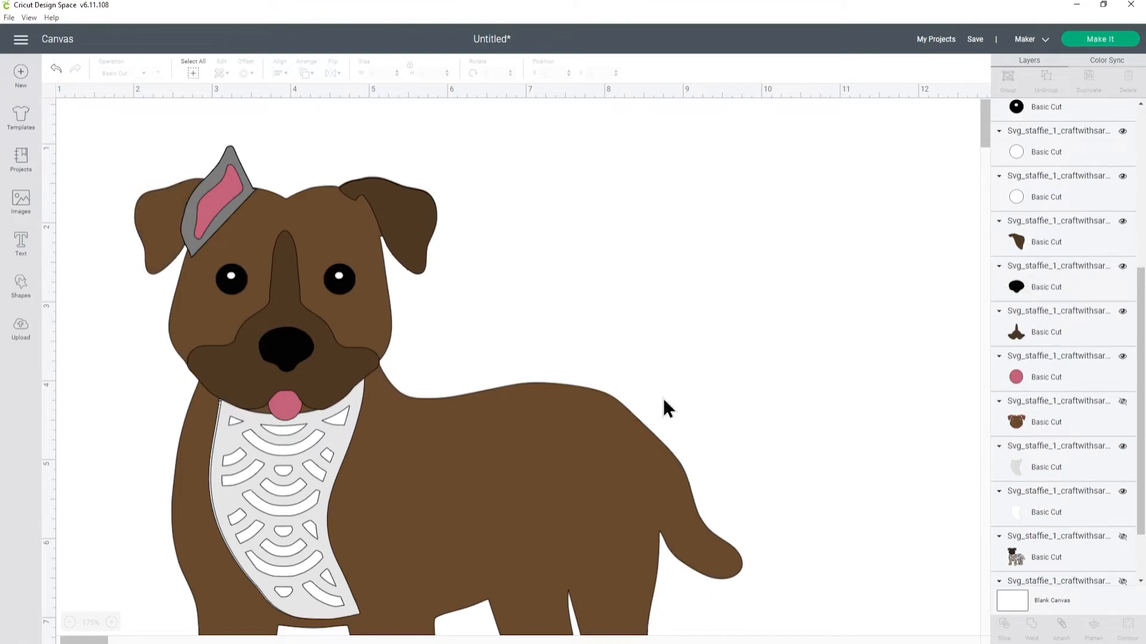
{"action": "scroll", "scroll_direction": "down", "scroll_amount": 3}
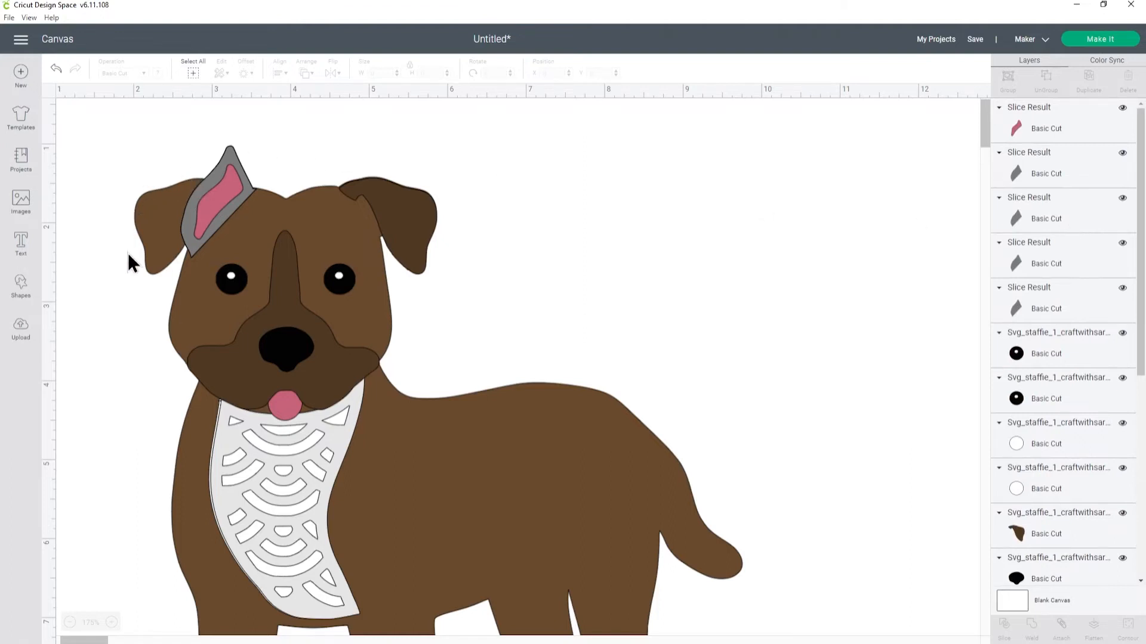
{"action": "mouse_move", "coordinate": [261, 198]}
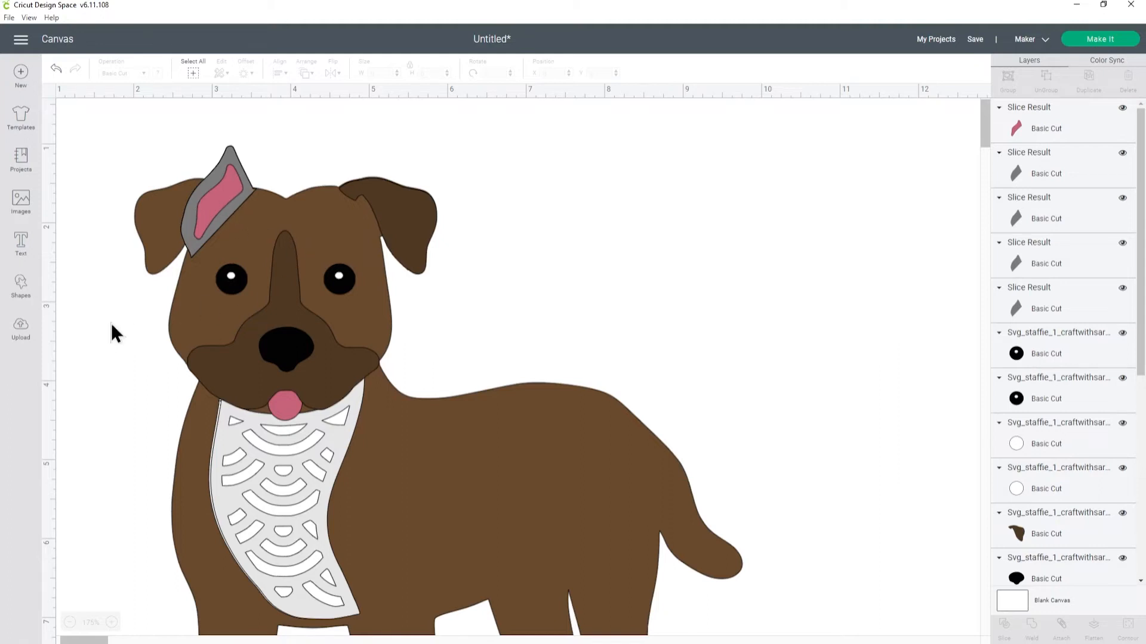
Step: Add a circle about two inches wide positioned over the dog's left ear
{"action": "left_click", "coordinate": [20, 285]}
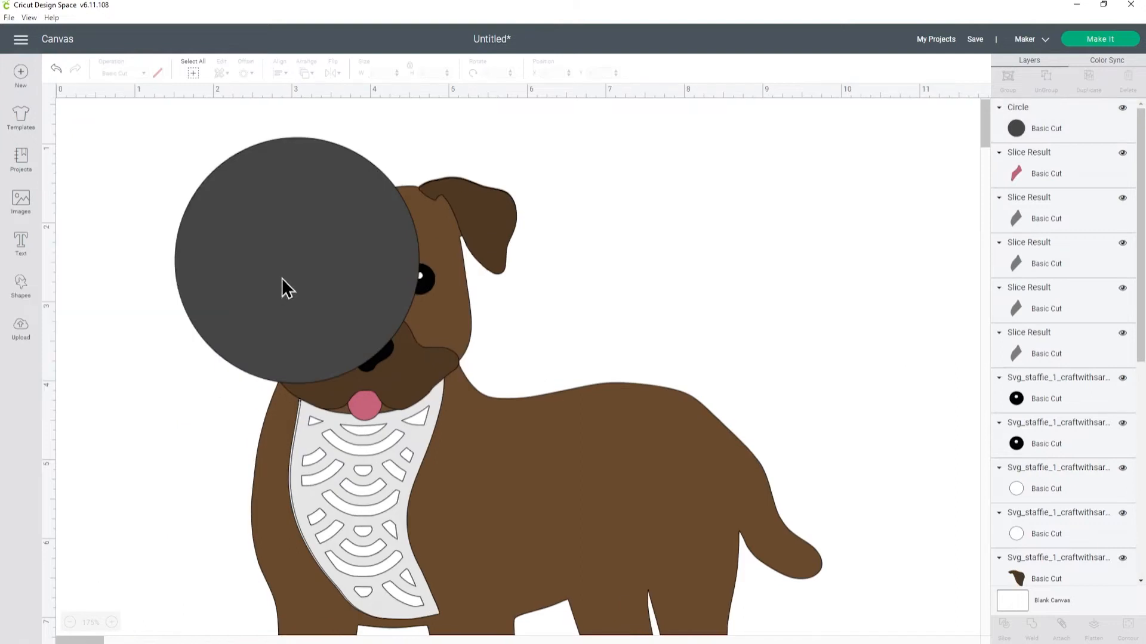
{"action": "left_click", "coordinate": [285, 285]}
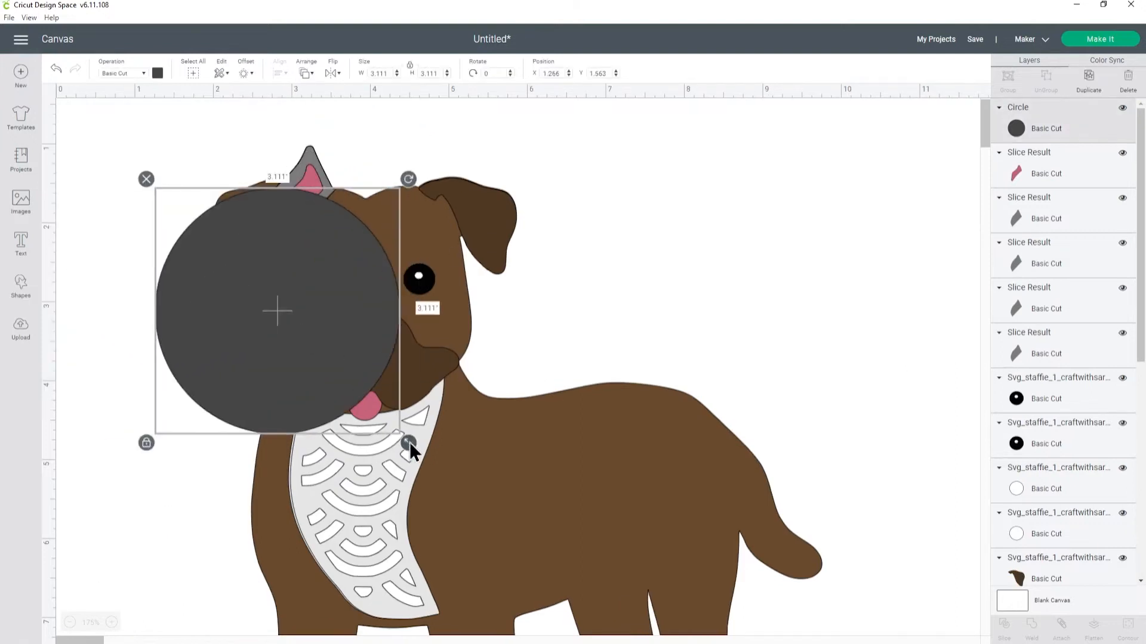
{"action": "left_click_drag", "start_coordinate": [408, 443], "coordinate": [285, 317]}
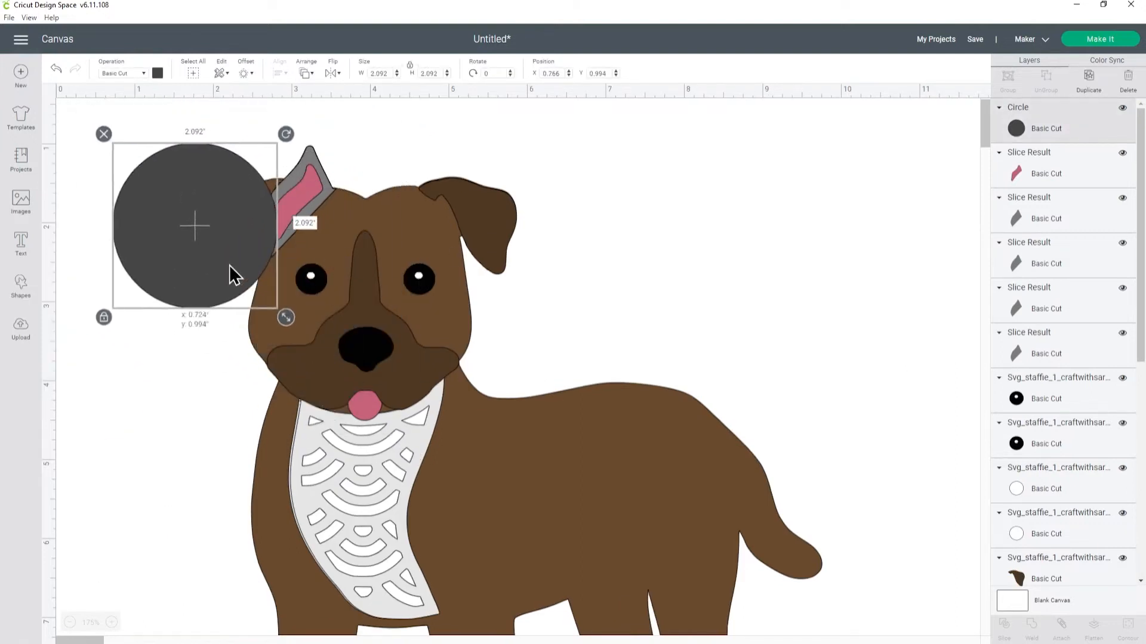
{"action": "left_click_drag", "start_coordinate": [285, 317], "coordinate": [276, 310]}
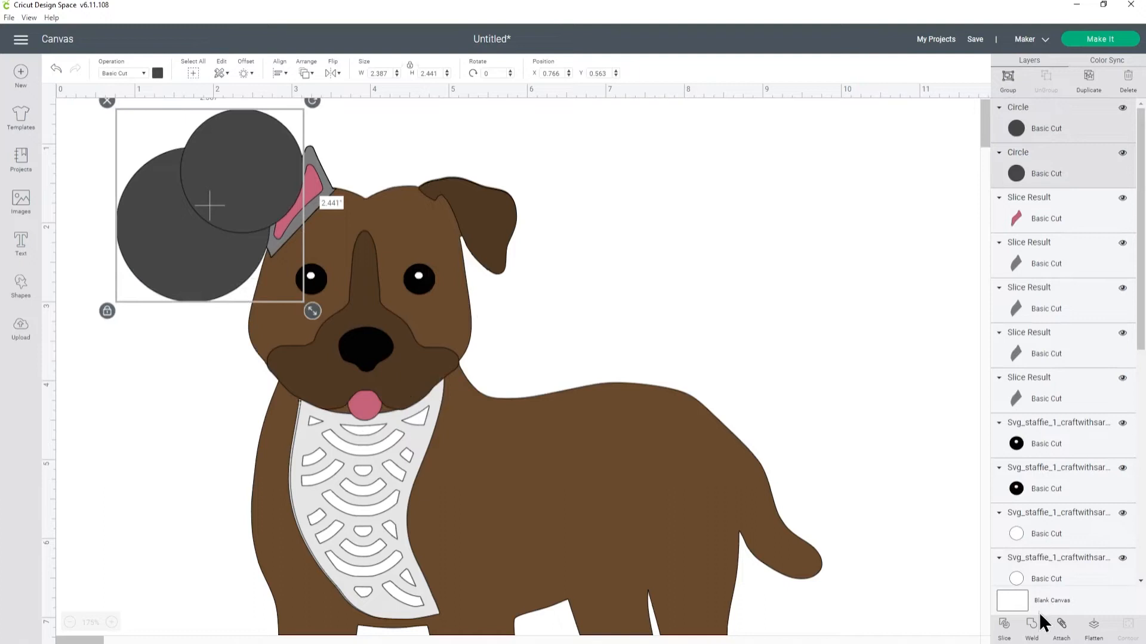
Step: Weld the overlapping circles into a blob and centre-align its four copies exactly together
{"action": "left_click", "coordinate": [1031, 630]}
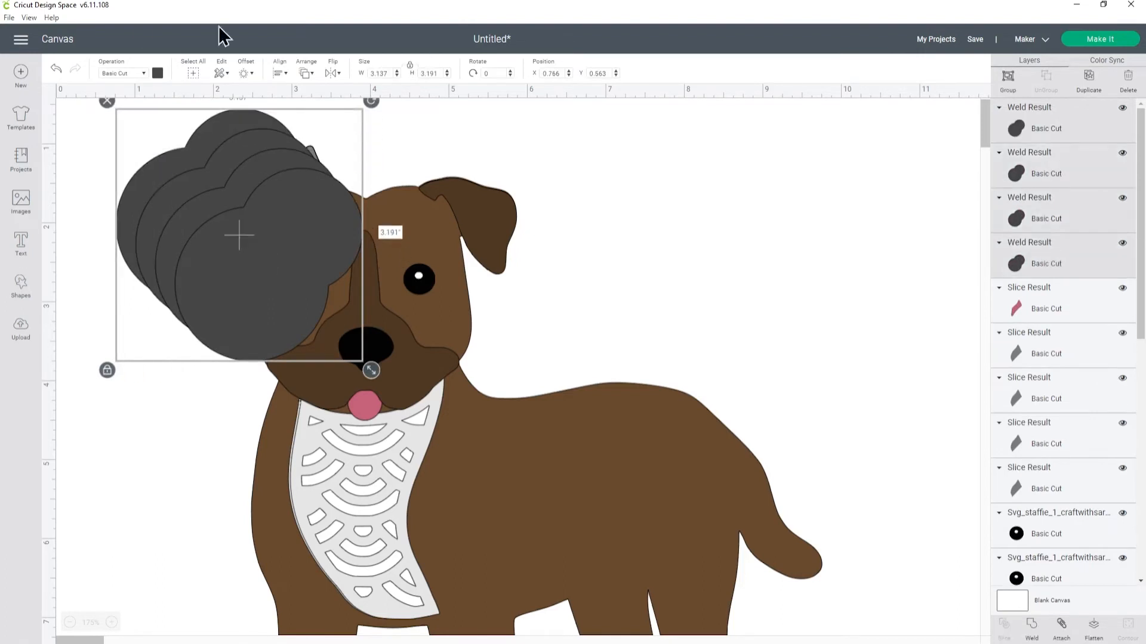
{"action": "left_click", "coordinate": [279, 69]}
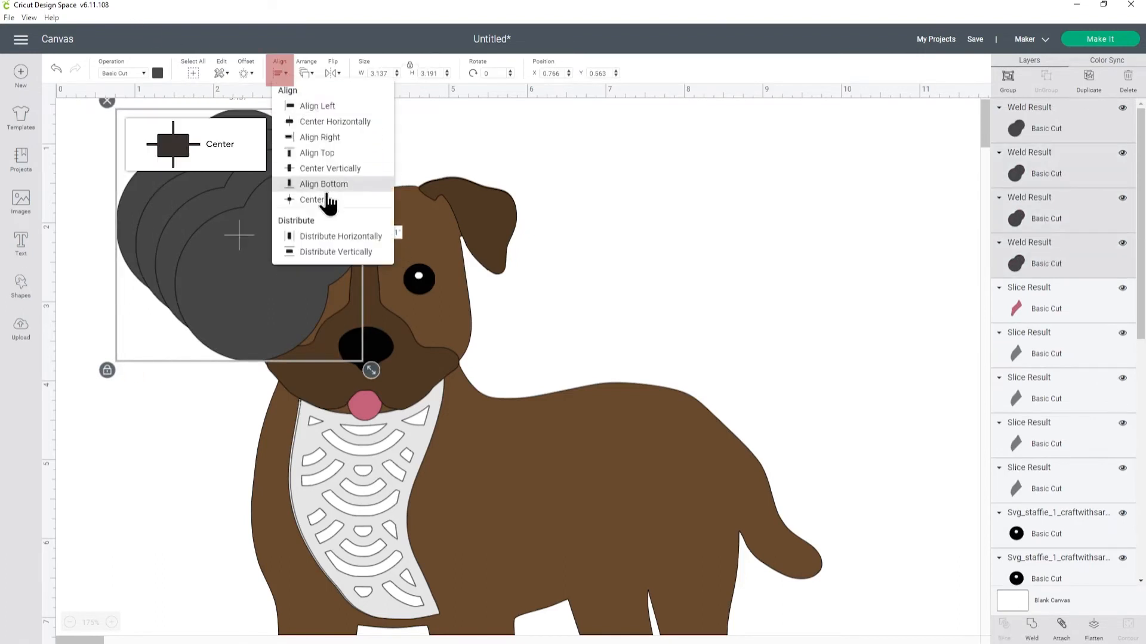
{"action": "left_click", "coordinate": [313, 200]}
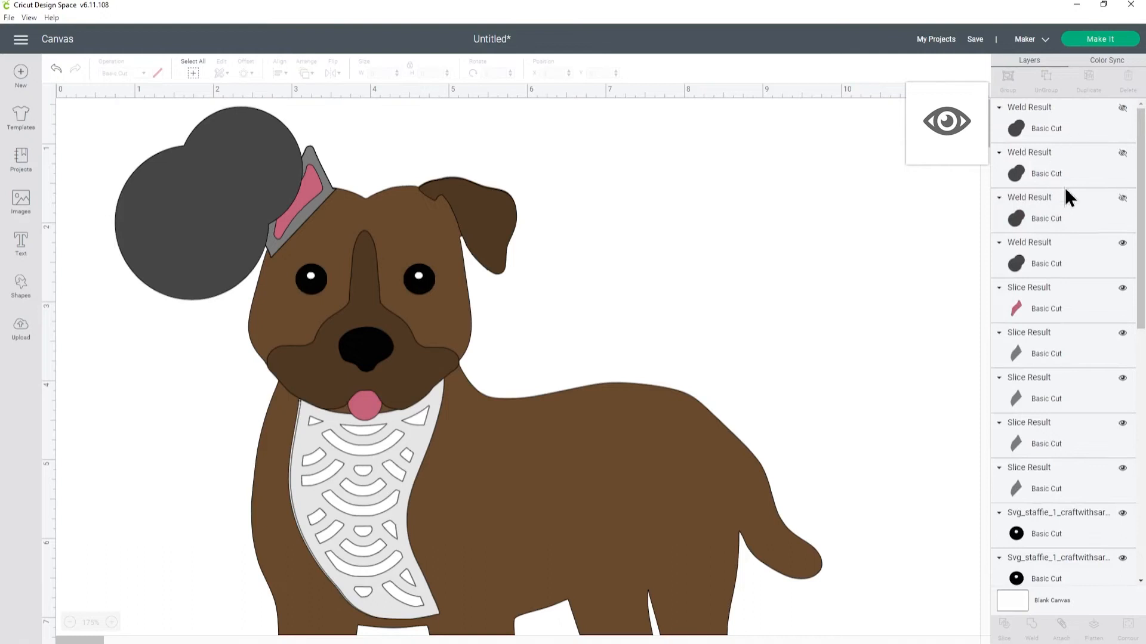
Step: Recolour the remaining visible double-circle blob bright blue
{"action": "left_click", "coordinate": [157, 72]}
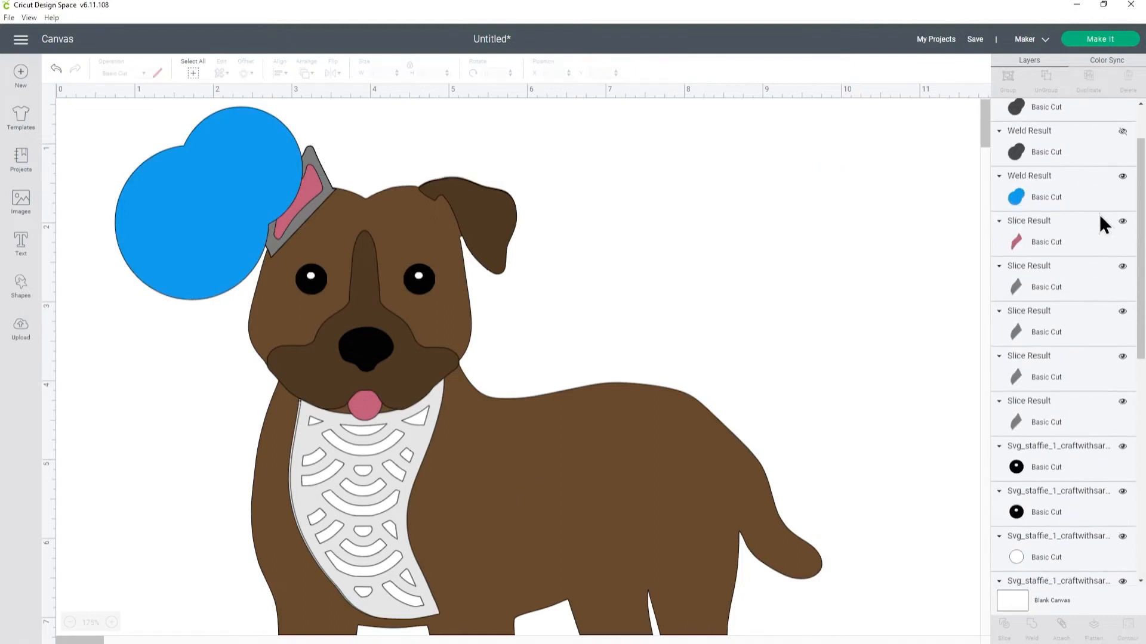
{"action": "mouse_move", "coordinate": [1093, 302]}
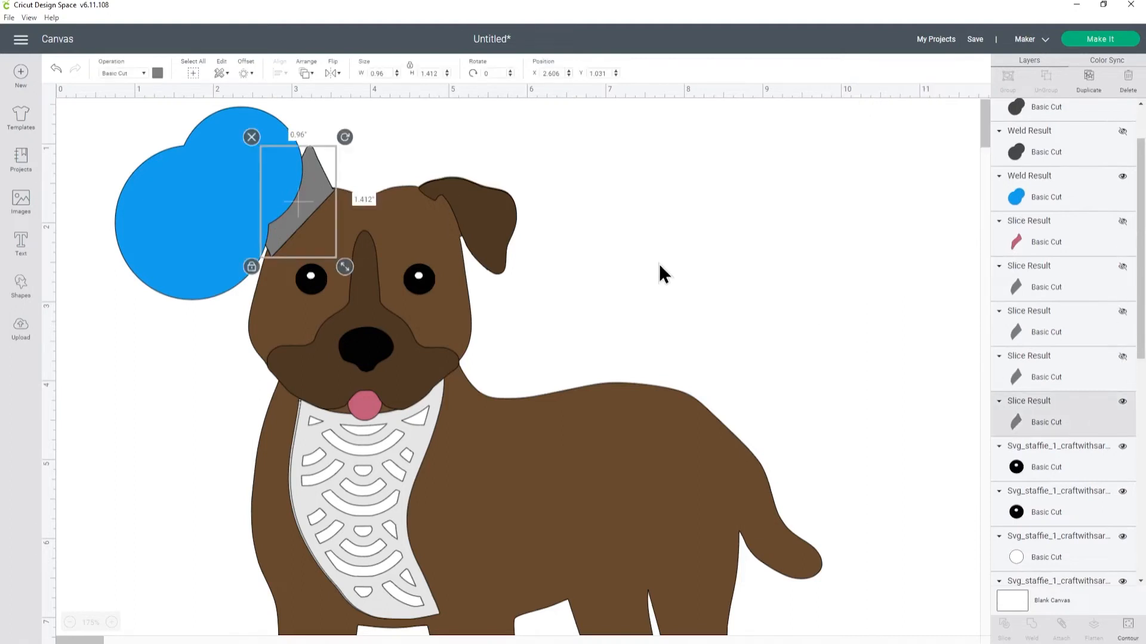
{"action": "left_click", "coordinate": [157, 72]}
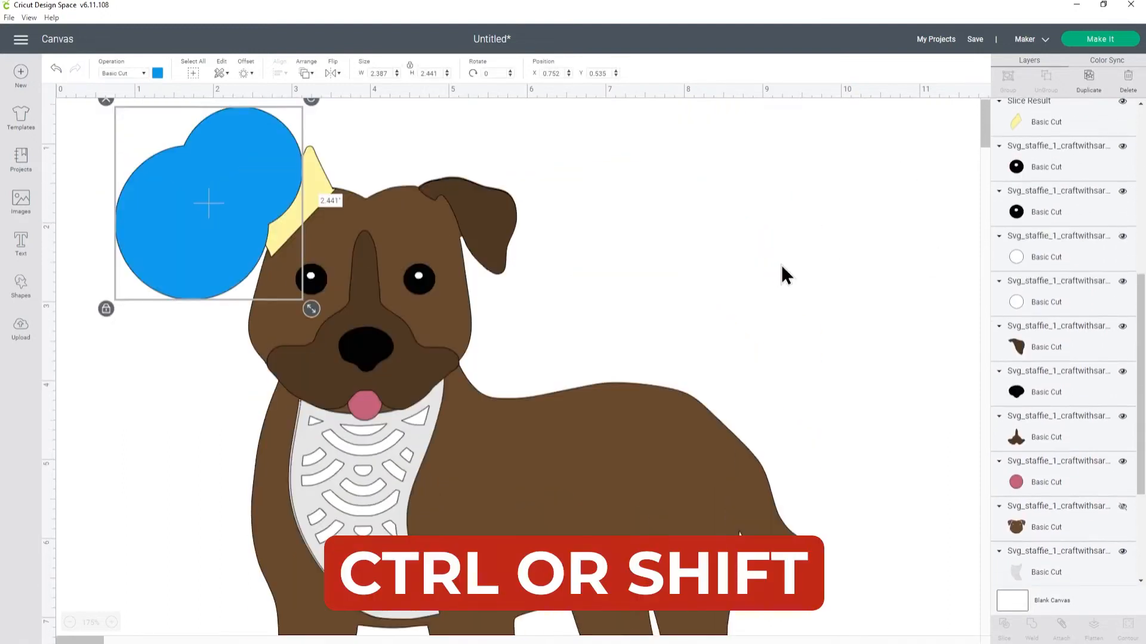
Step: Slice the blue blob out of the dog body and select the leftover cut-off and grey outer ear pieces
{"action": "scroll", "scroll_direction": "down", "scroll_amount": 3}
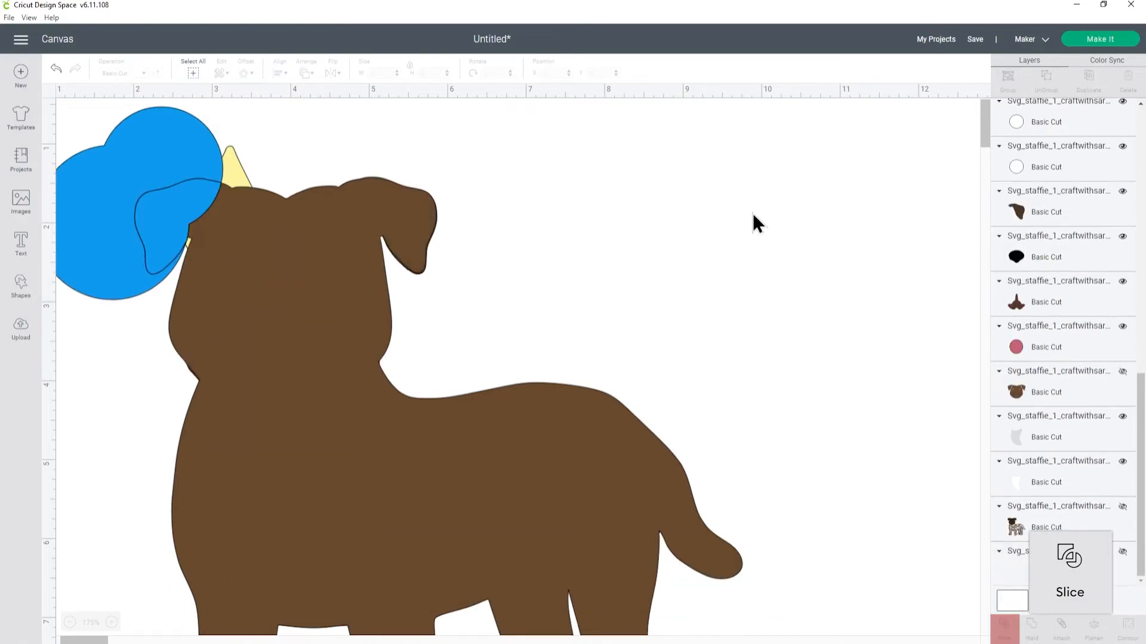
{"action": "left_click", "coordinate": [1069, 584]}
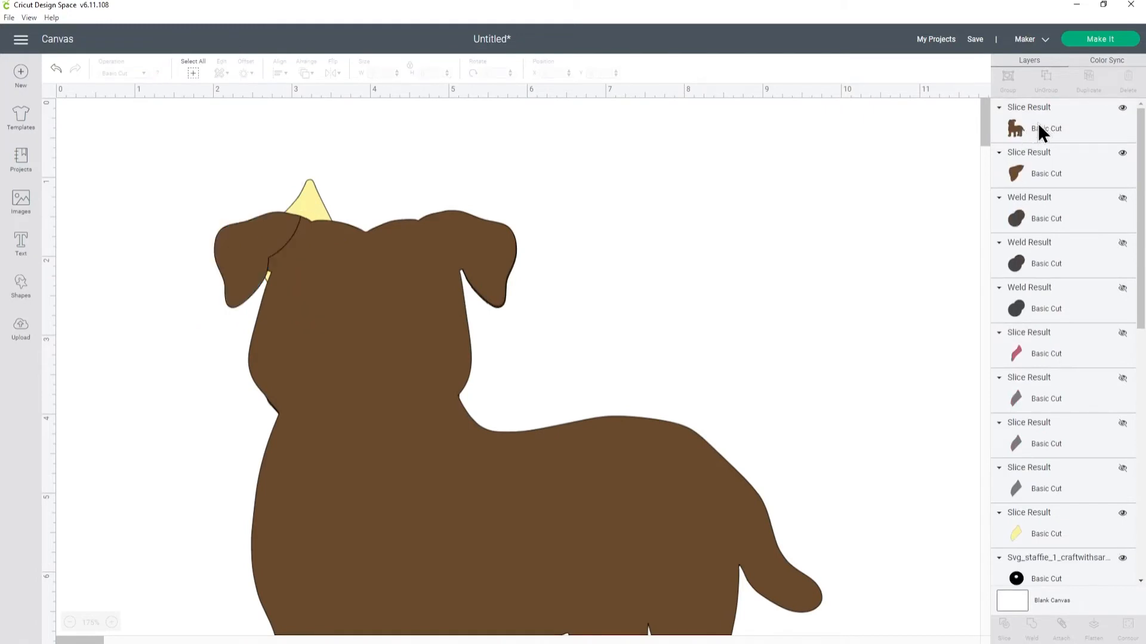
{"action": "mouse_move", "coordinate": [1026, 139]}
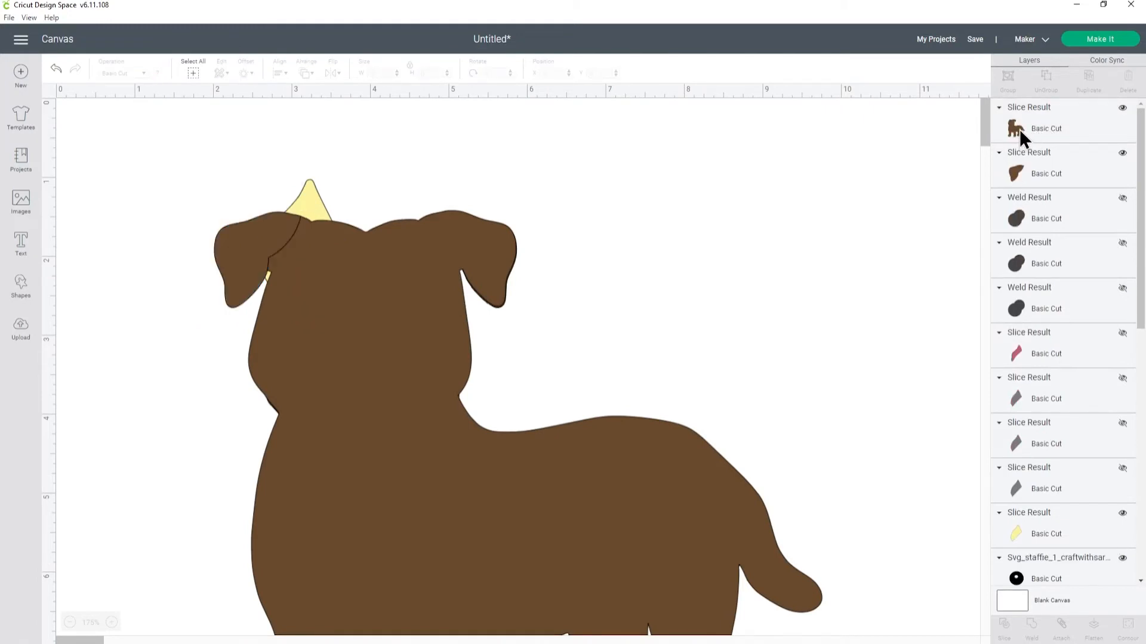
{"action": "left_click", "coordinate": [1046, 173]}
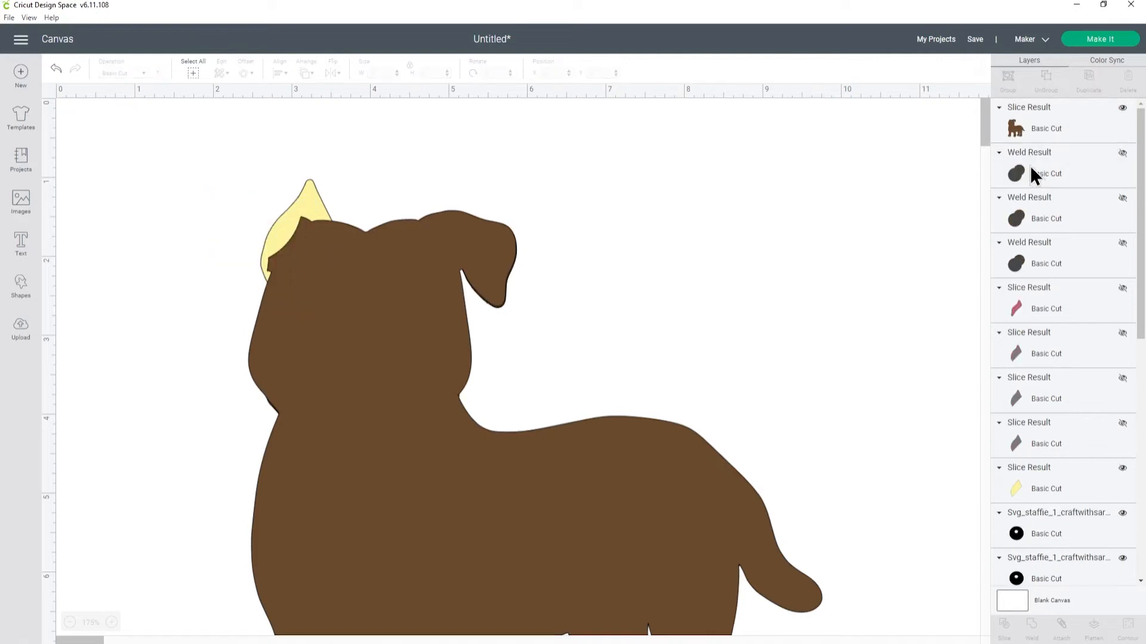
{"action": "left_click", "coordinate": [1123, 338]}
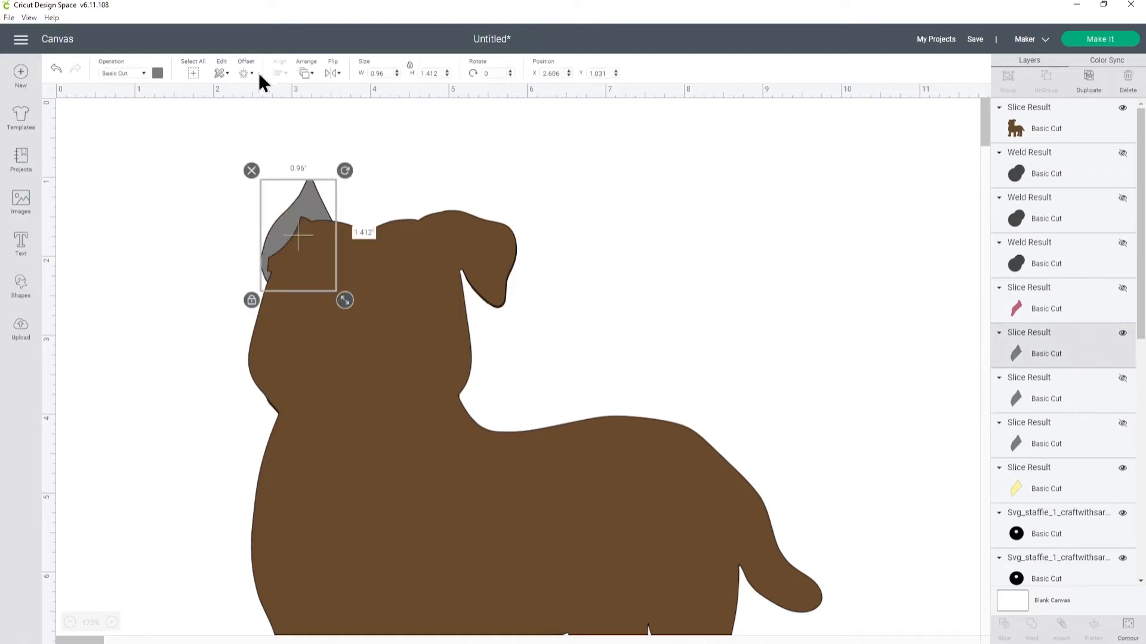
Step: Recolour the grey upright ear piece to the body's brown from the Operation colour swatch
{"action": "left_click", "coordinate": [158, 72]}
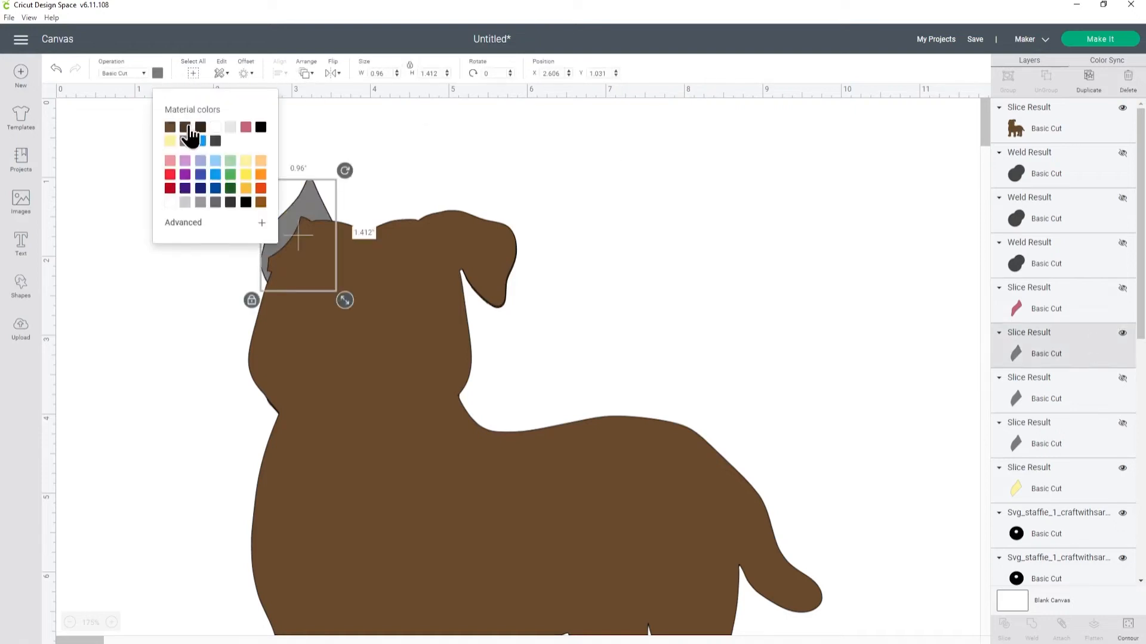
{"action": "left_click", "coordinate": [170, 127]}
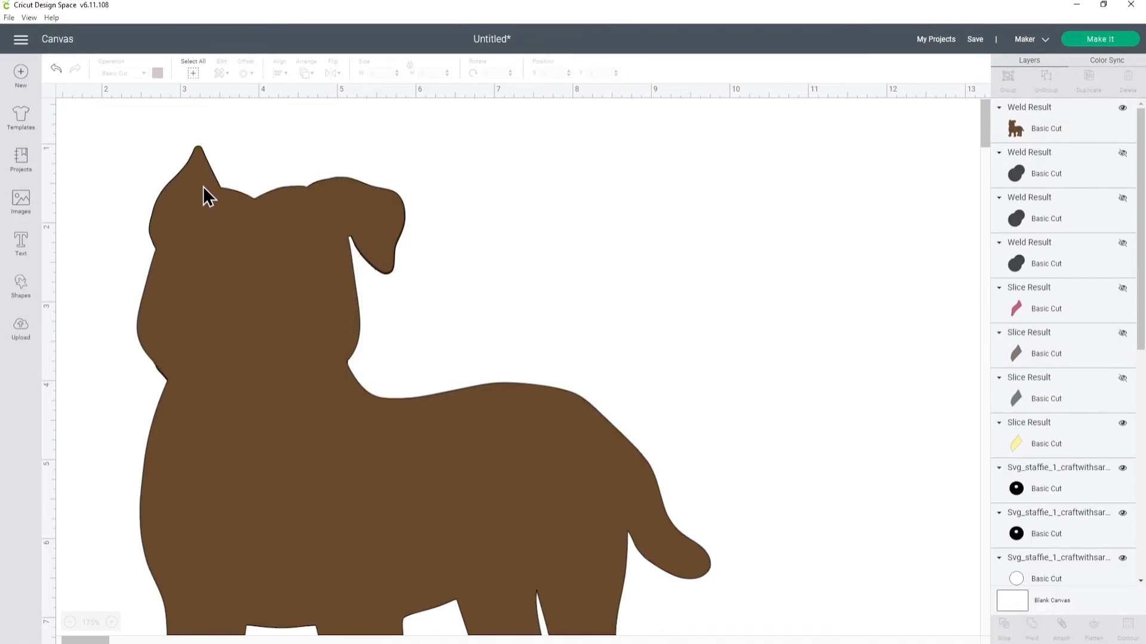
{"action": "mouse_move", "coordinate": [391, 219]}
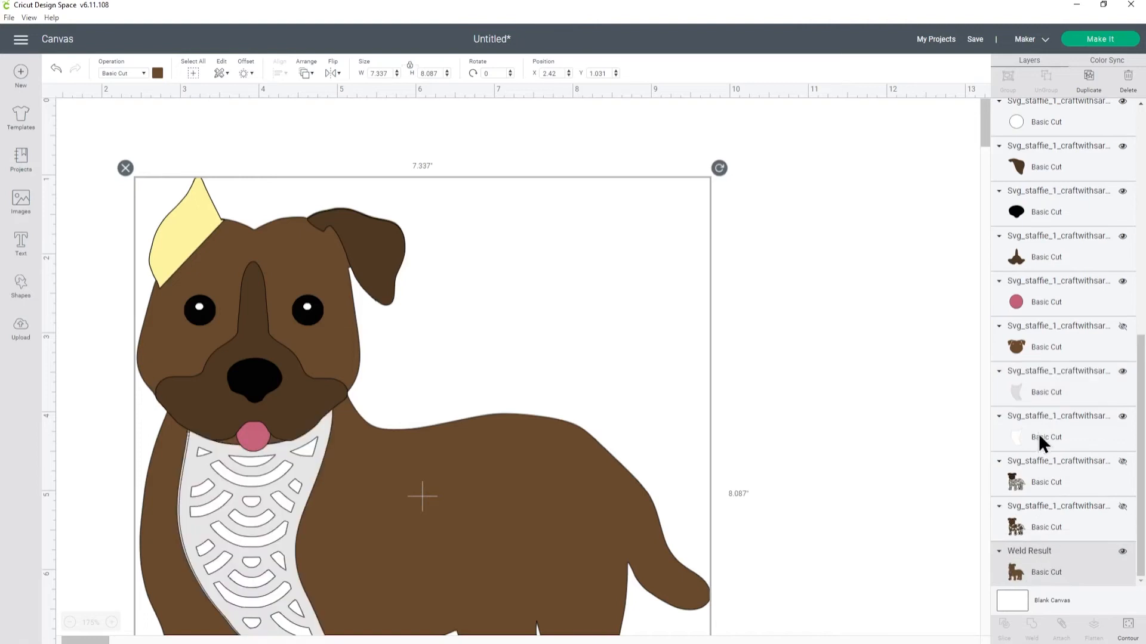
{"action": "mouse_move", "coordinate": [1059, 320]}
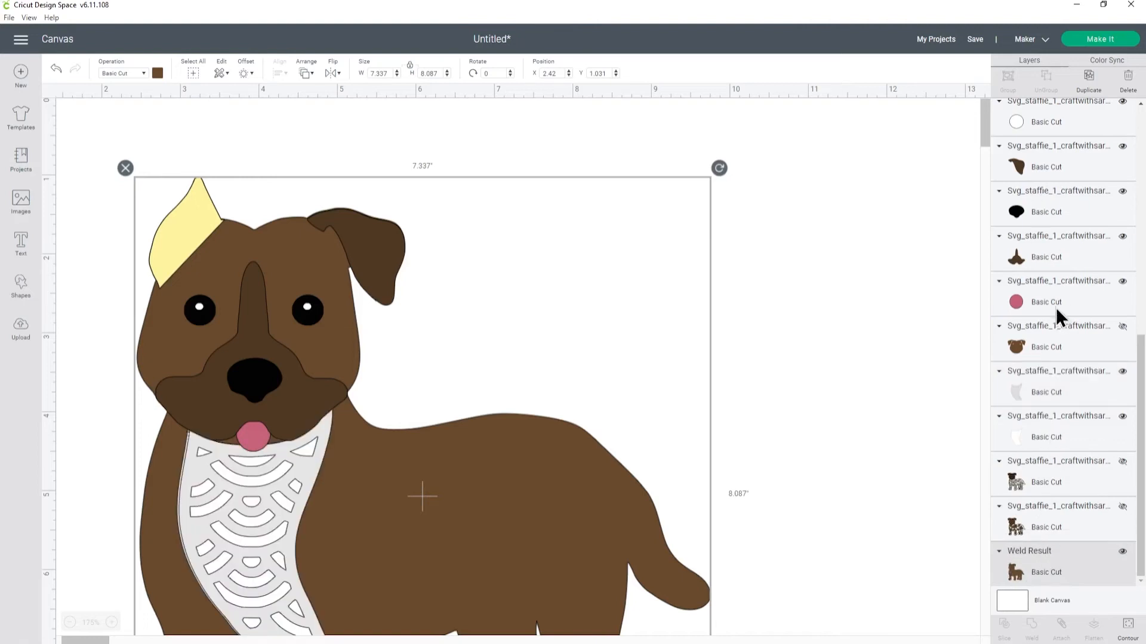
{"action": "mouse_move", "coordinate": [1106, 575]}
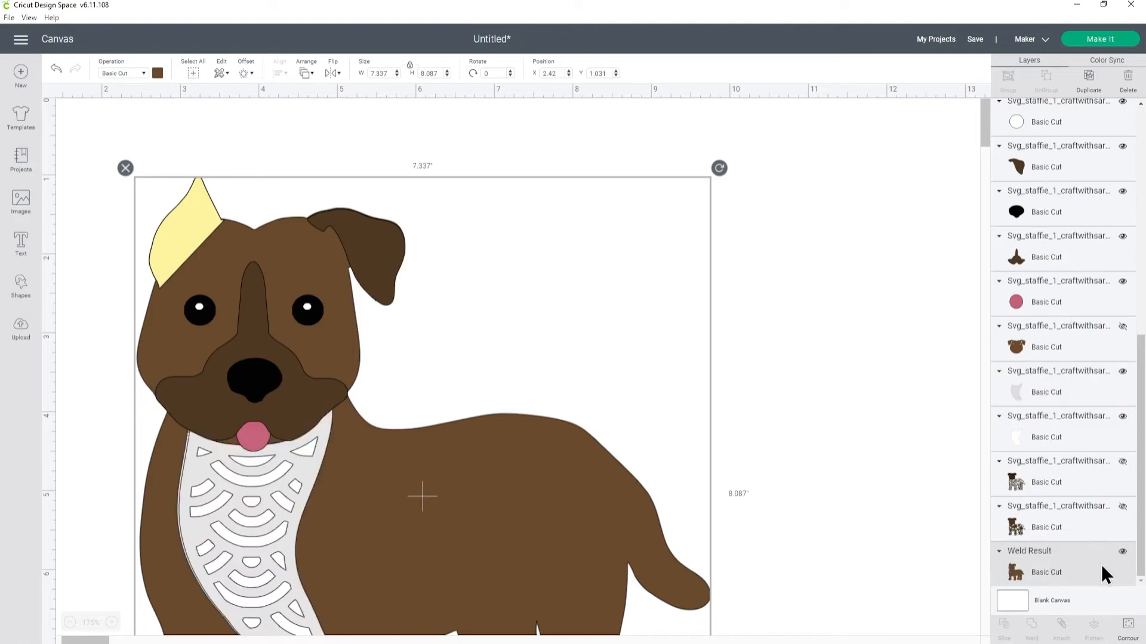
Step: Hide the welded brown body silhouette and reveal the floral body layer in the Layers panel
{"action": "left_click", "coordinate": [1122, 506]}
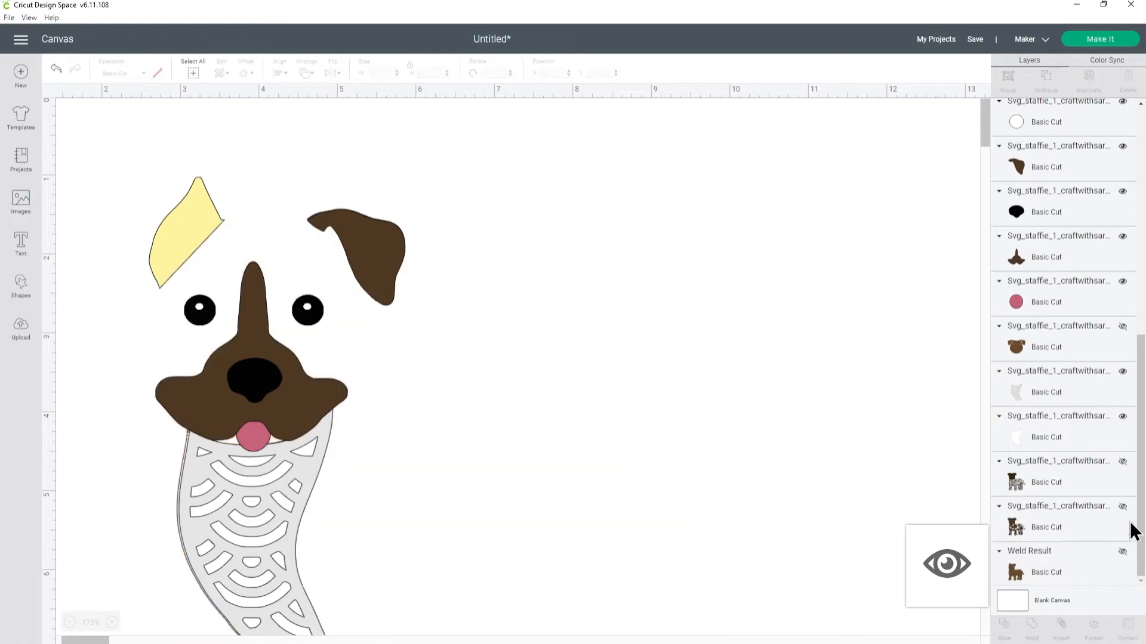
{"action": "left_click", "coordinate": [1123, 506]}
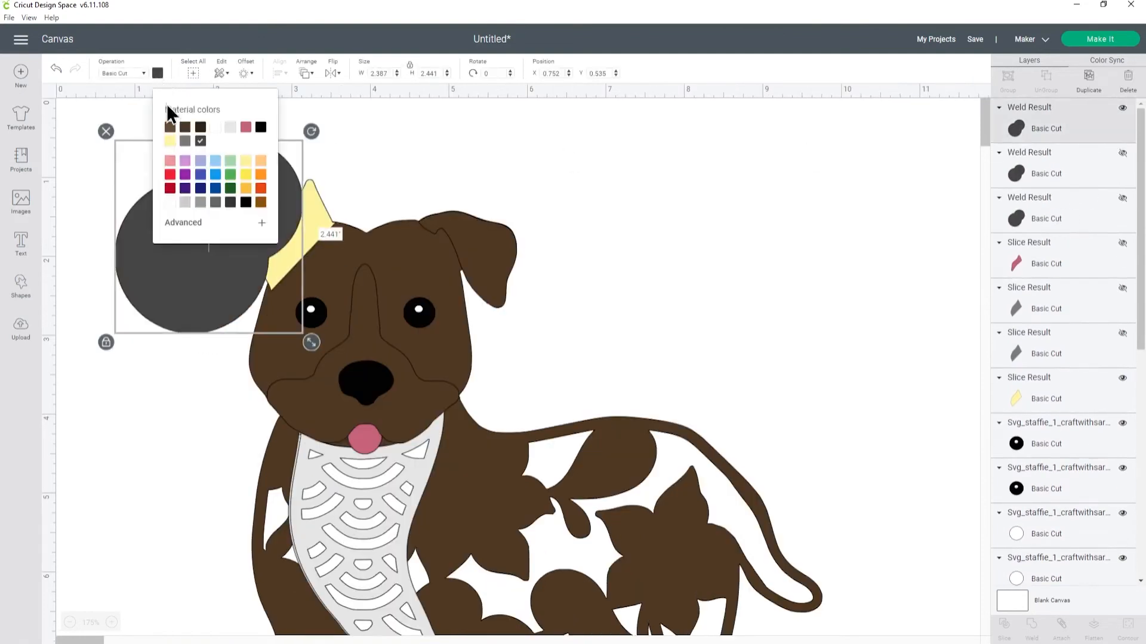
Step: Recolour the blob copy light green ready to slice it from the floral body layer
{"action": "left_click", "coordinate": [214, 140]}
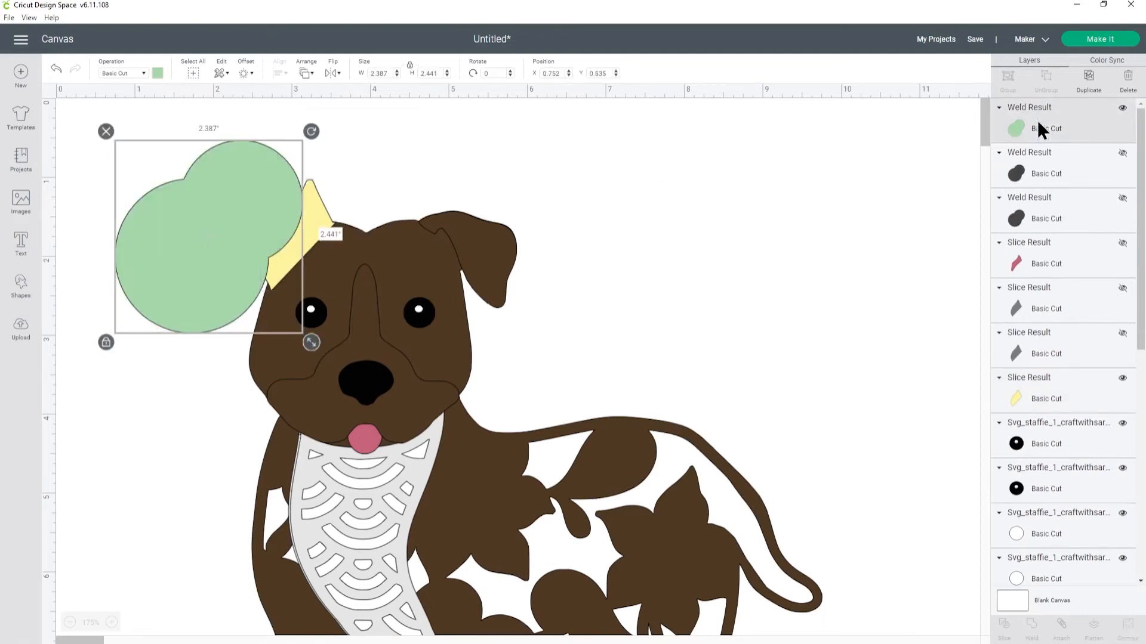
{"action": "scroll", "scroll_direction": "down", "scroll_amount": 3}
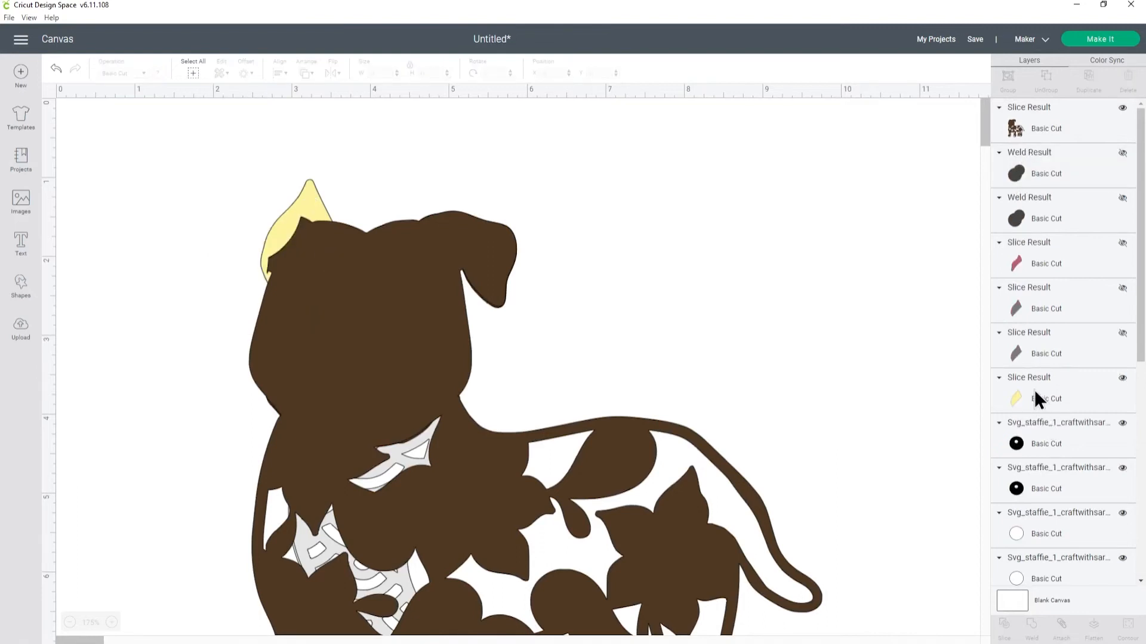
Step: Recolour the yellow upright ear dark brown, weld it into the base silhouette, then undo the weld
{"action": "left_click", "coordinate": [1045, 398]}
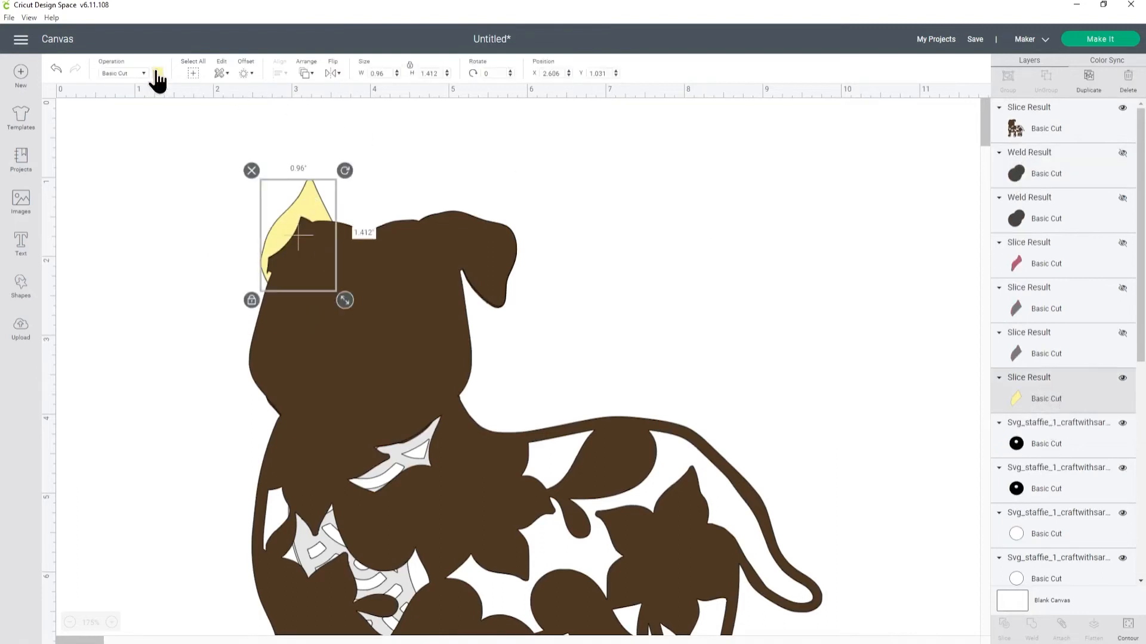
{"action": "left_click", "coordinate": [158, 72]}
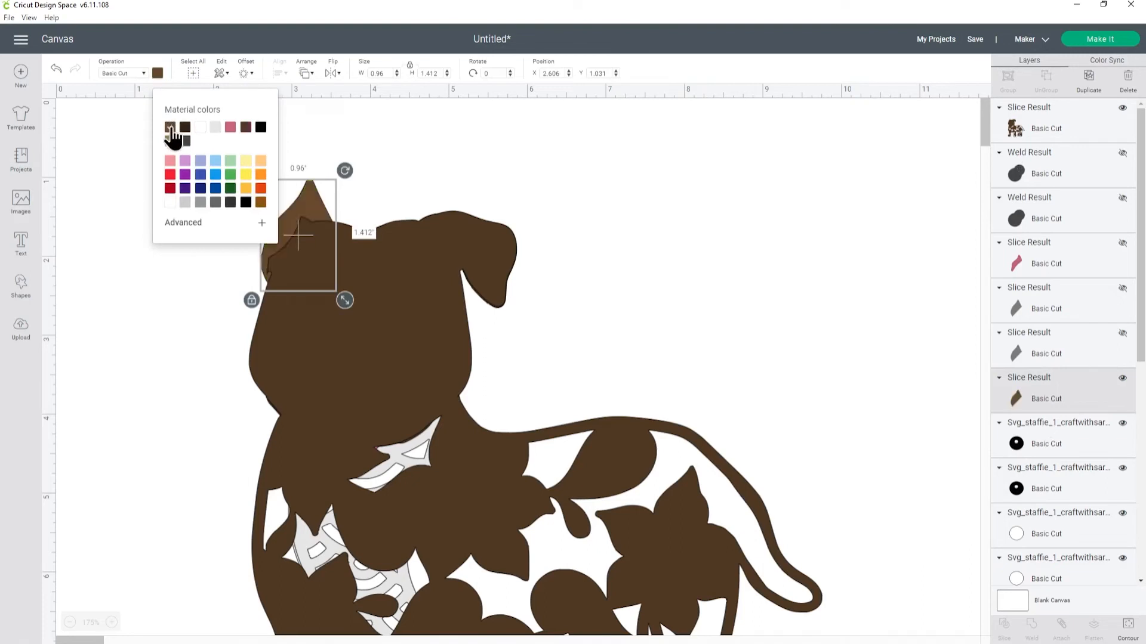
{"action": "left_click", "coordinate": [170, 127]}
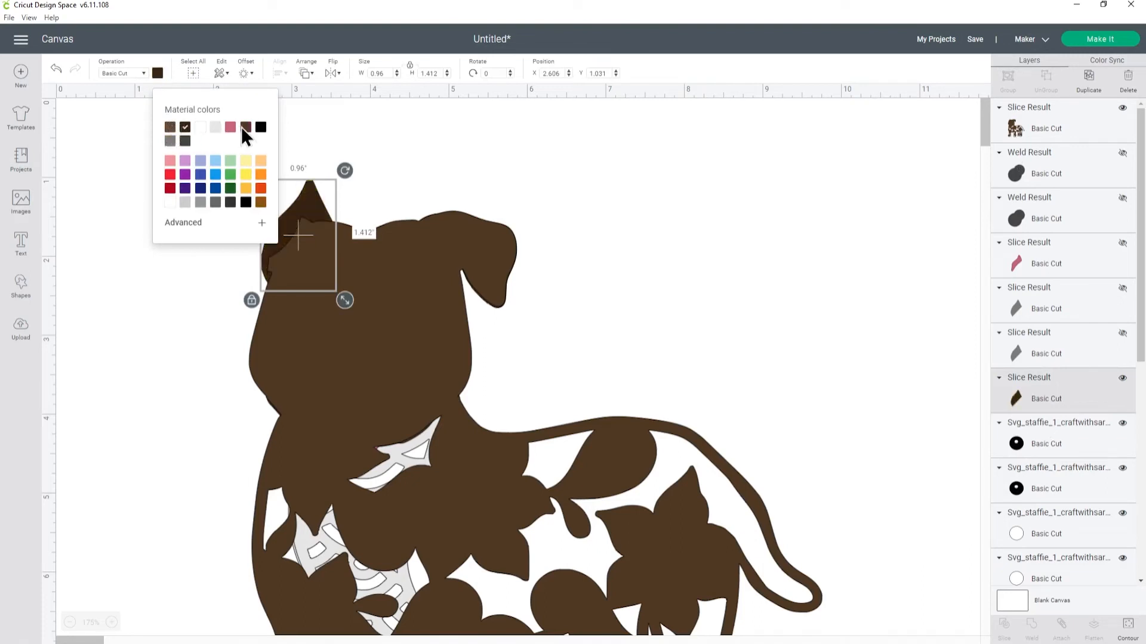
{"action": "left_click", "coordinate": [245, 127]}
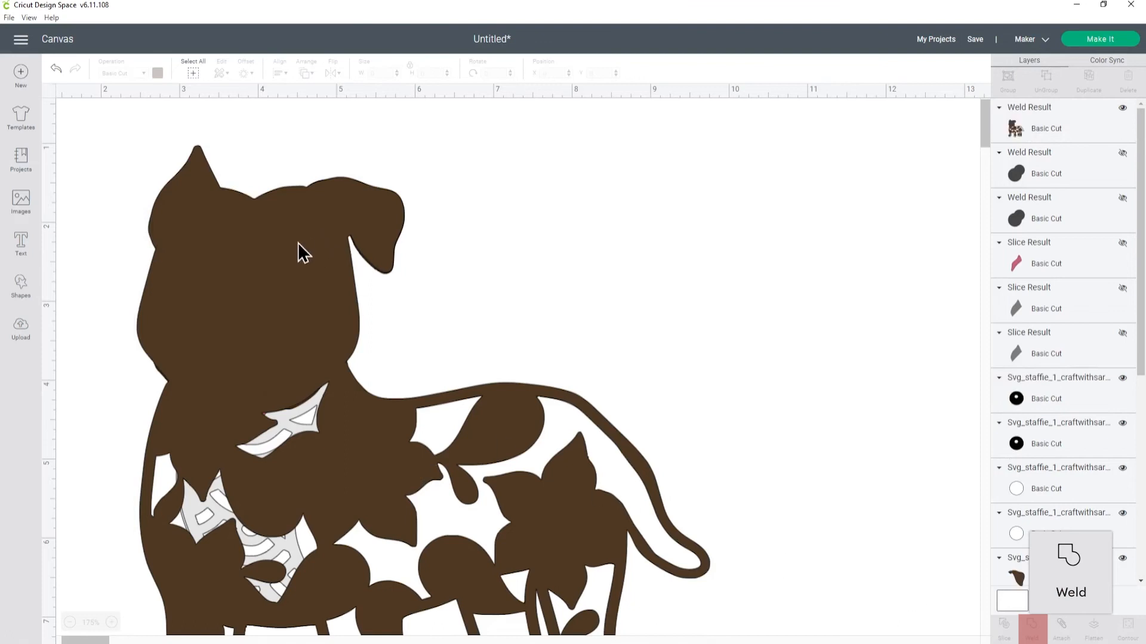
{"action": "left_click", "coordinate": [1032, 628]}
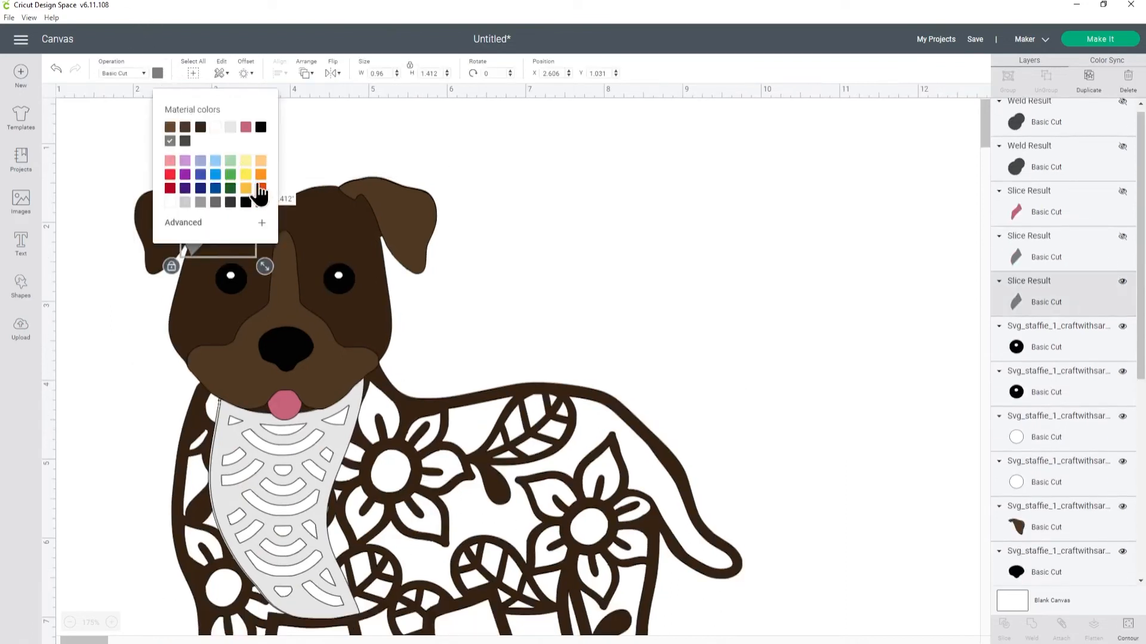
Step: Recolour the upright ear piece orange above the dark brown base silhouette
{"action": "left_click", "coordinate": [261, 187]}
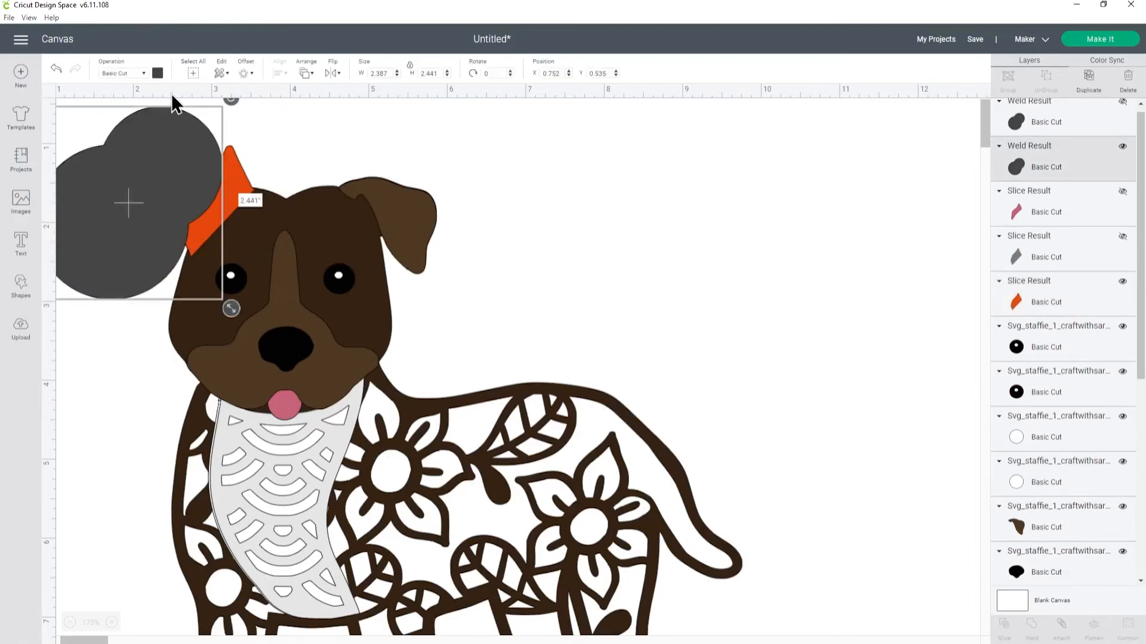
{"action": "left_click", "coordinate": [158, 72]}
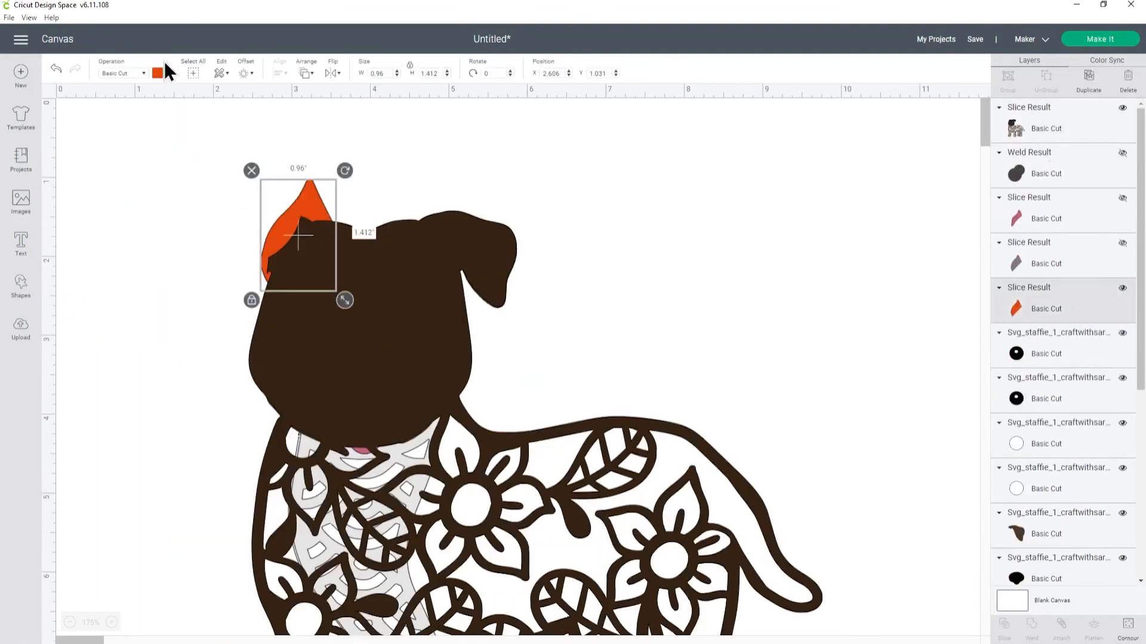
Step: Recolour the ear piece dark brown, weld it onto the base silhouette and hide the weld result
{"action": "left_click", "coordinate": [158, 73]}
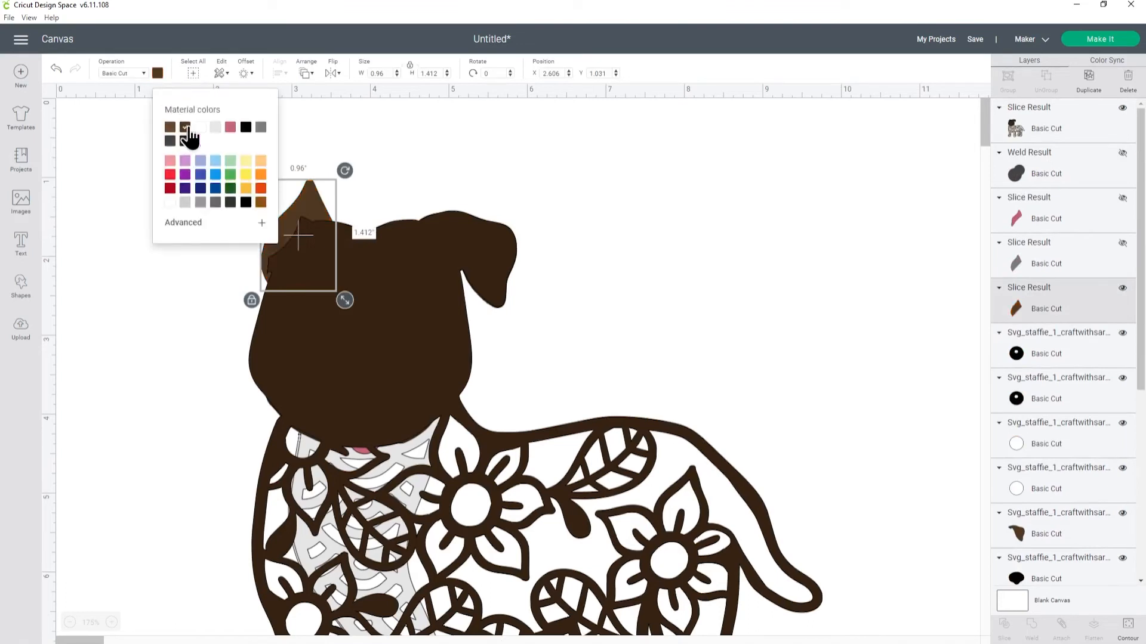
{"action": "left_click", "coordinate": [260, 127]}
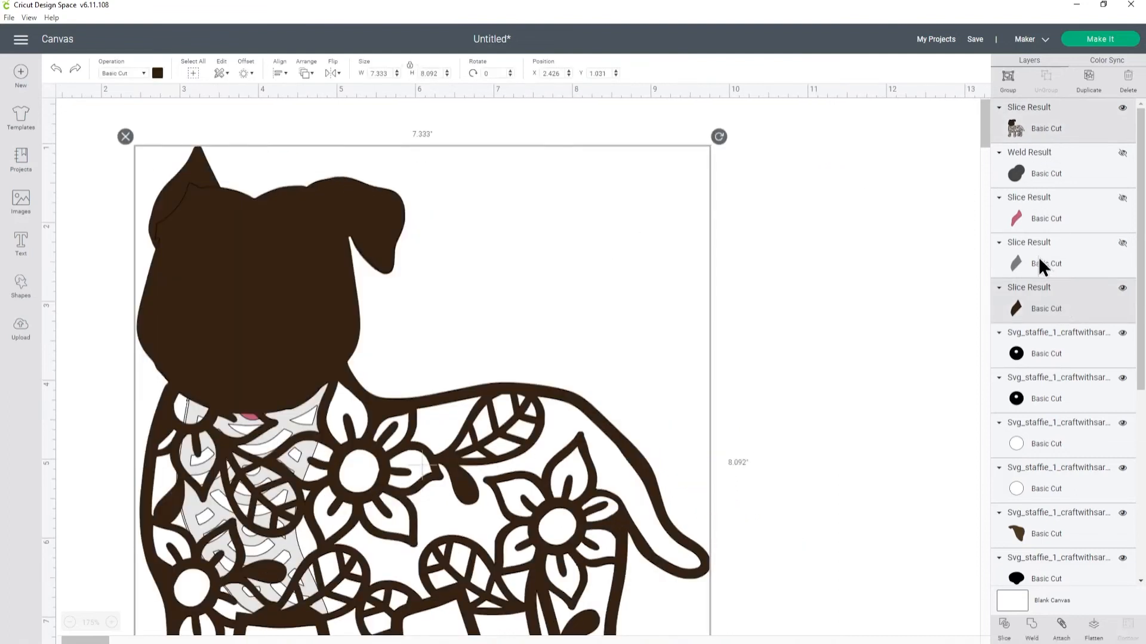
{"action": "left_click", "coordinate": [1031, 627]}
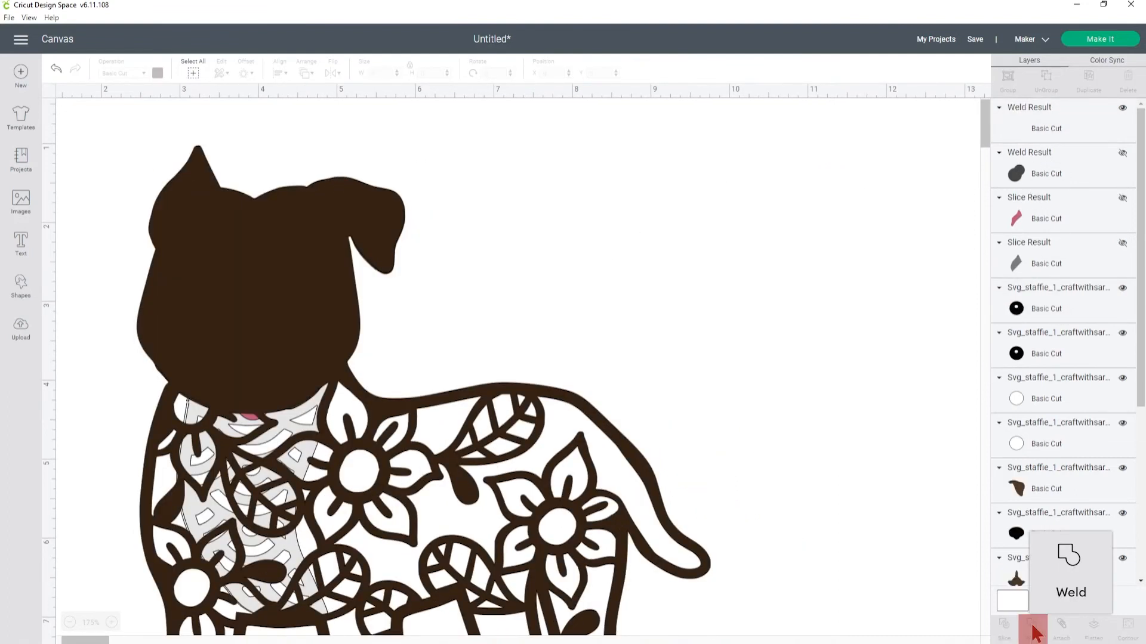
{"action": "left_click", "coordinate": [1032, 625]}
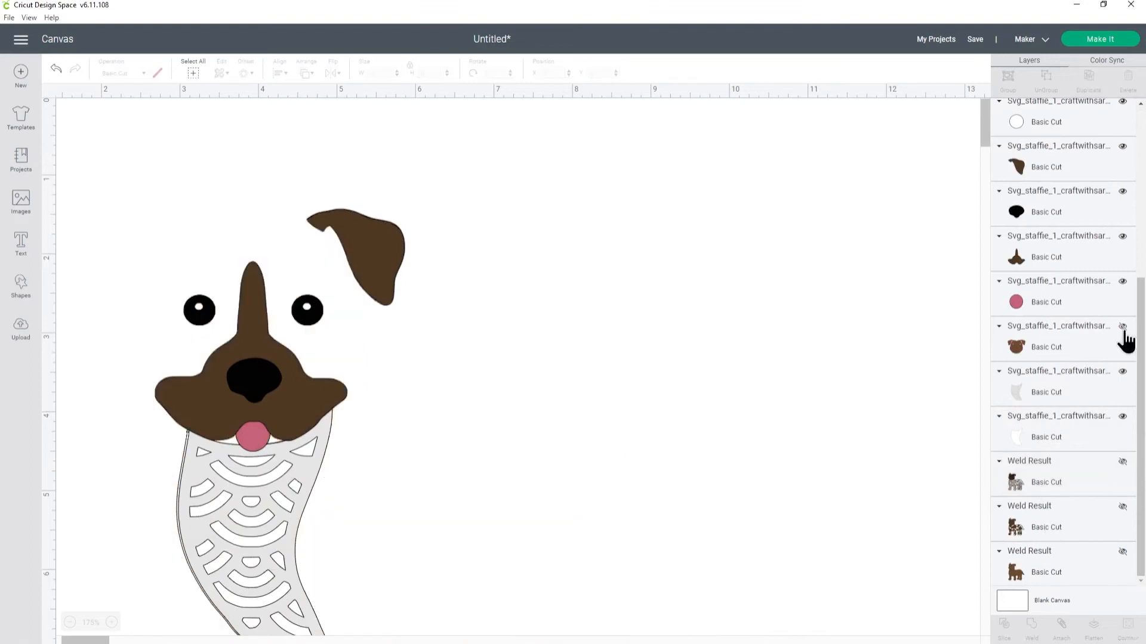
Step: Show the brown head layer so the rounded blob can slice off its floppy left ear
{"action": "left_click", "coordinate": [1122, 326]}
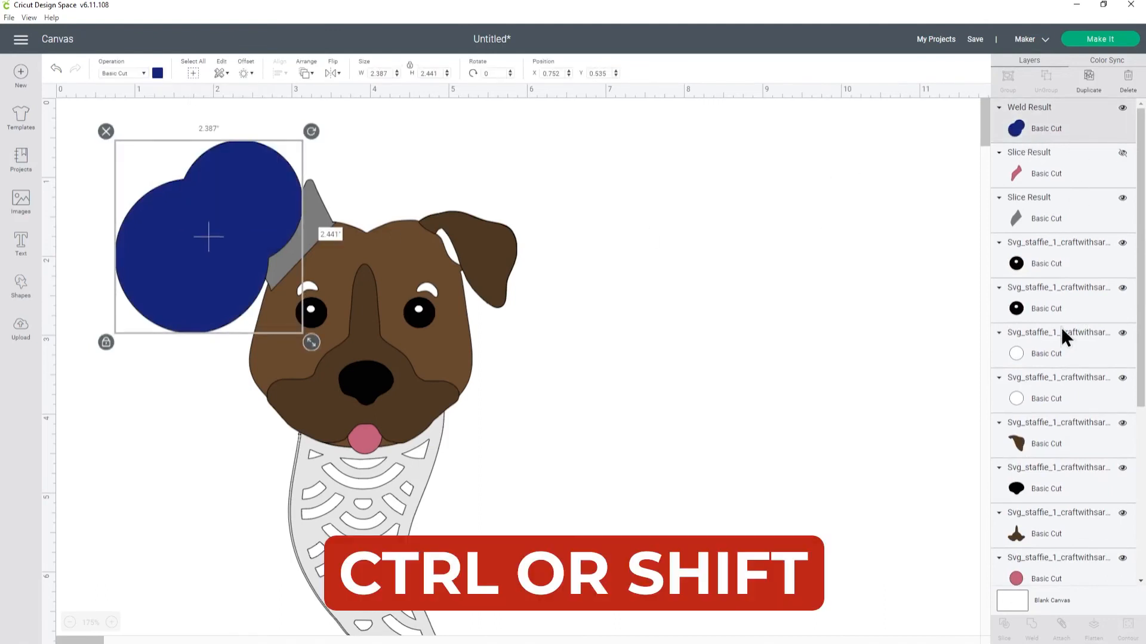
{"action": "scroll", "scroll_direction": "down", "scroll_amount": 3}
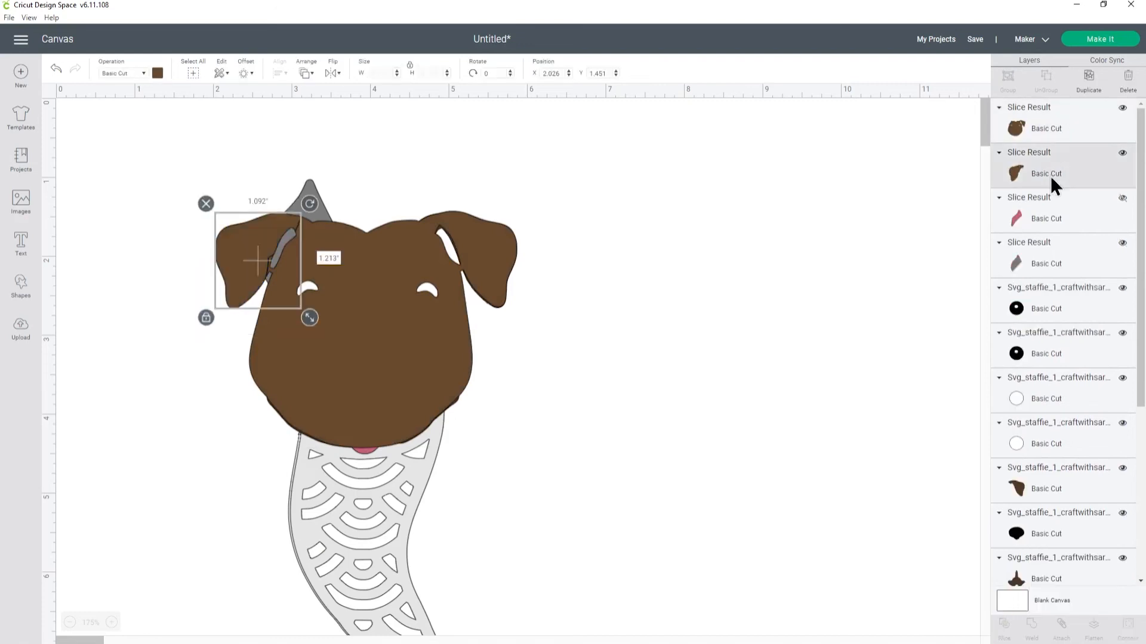
Step: Delete the cut-off head piece and recolour the grey upright ear slice brown to match the head
{"action": "left_click", "coordinate": [1123, 152]}
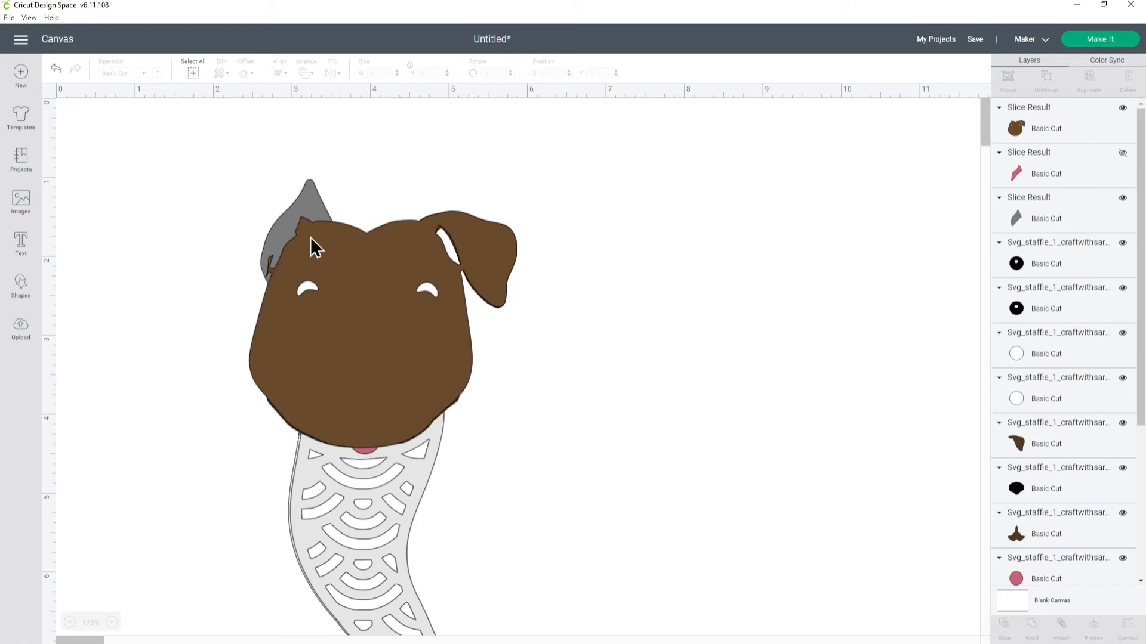
{"action": "mouse_move", "coordinate": [279, 233]}
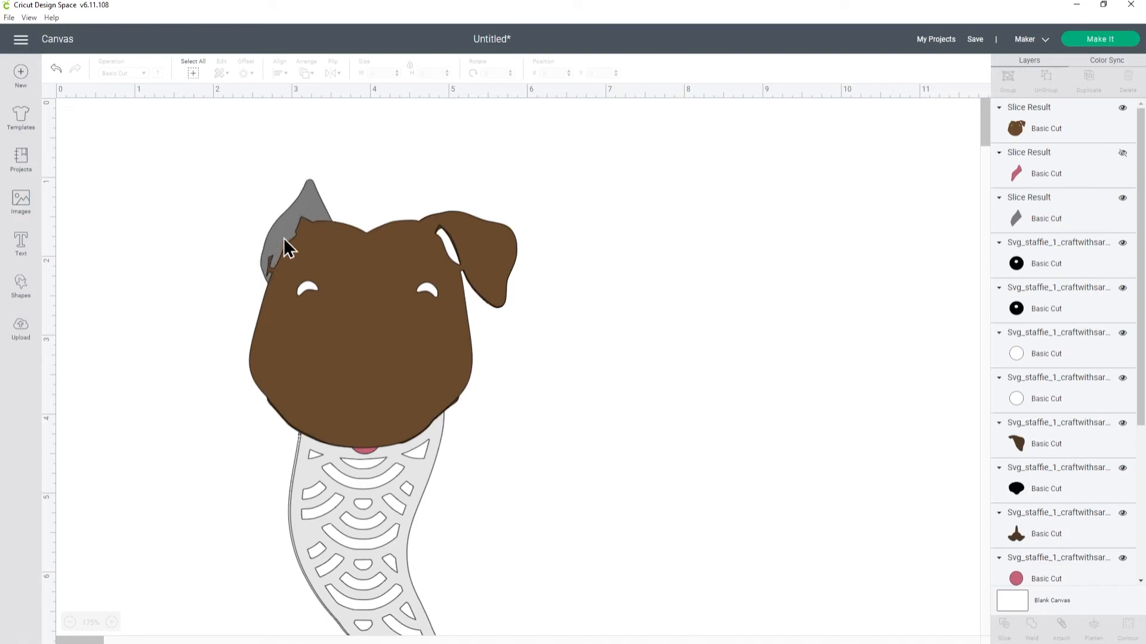
{"action": "mouse_move", "coordinate": [276, 285]}
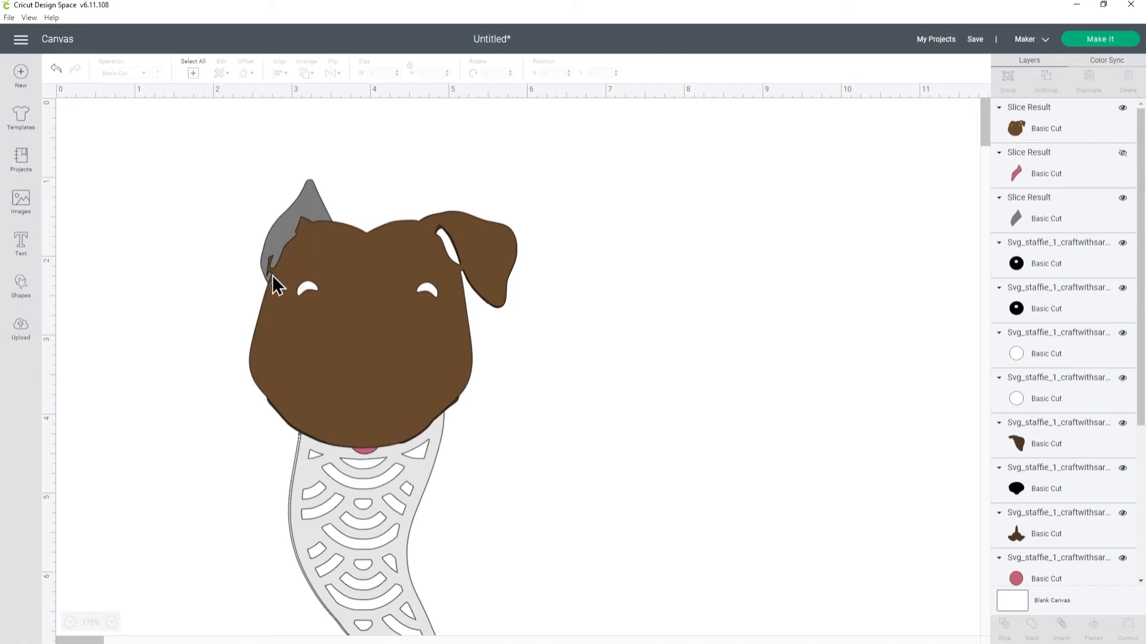
{"action": "mouse_move", "coordinate": [309, 238]}
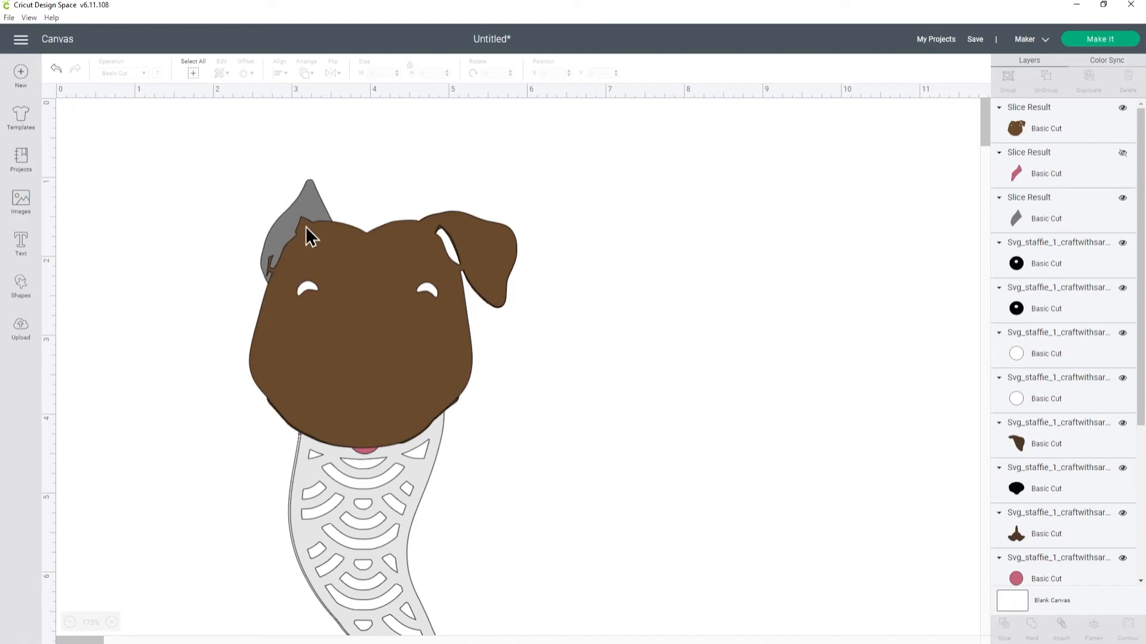
{"action": "mouse_move", "coordinate": [1099, 179]}
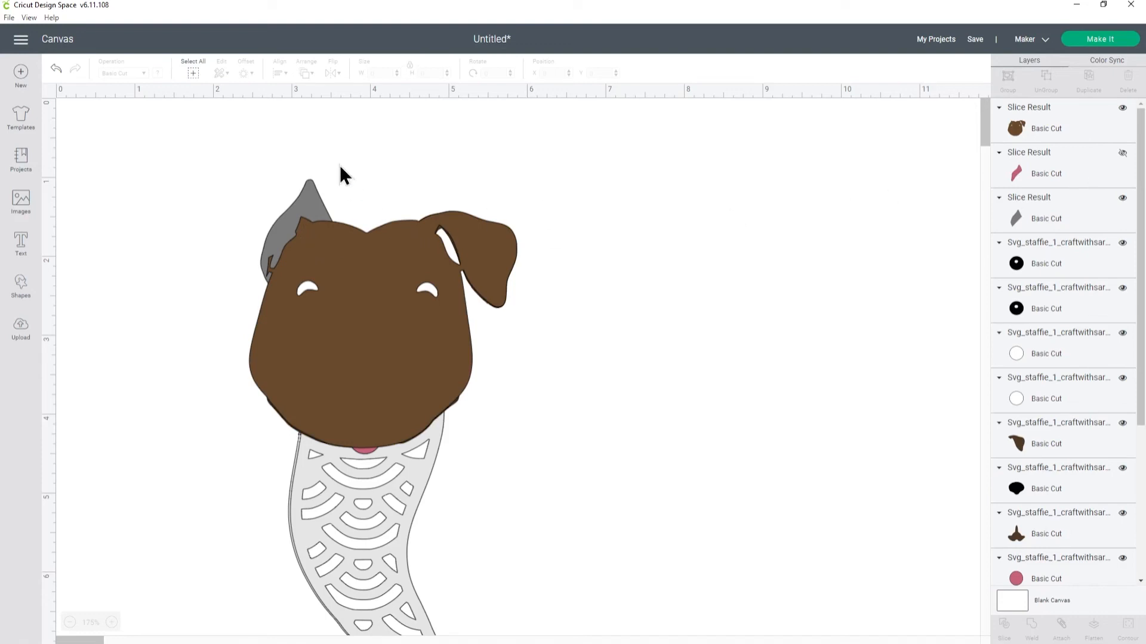
{"action": "left_click", "coordinate": [306, 204]}
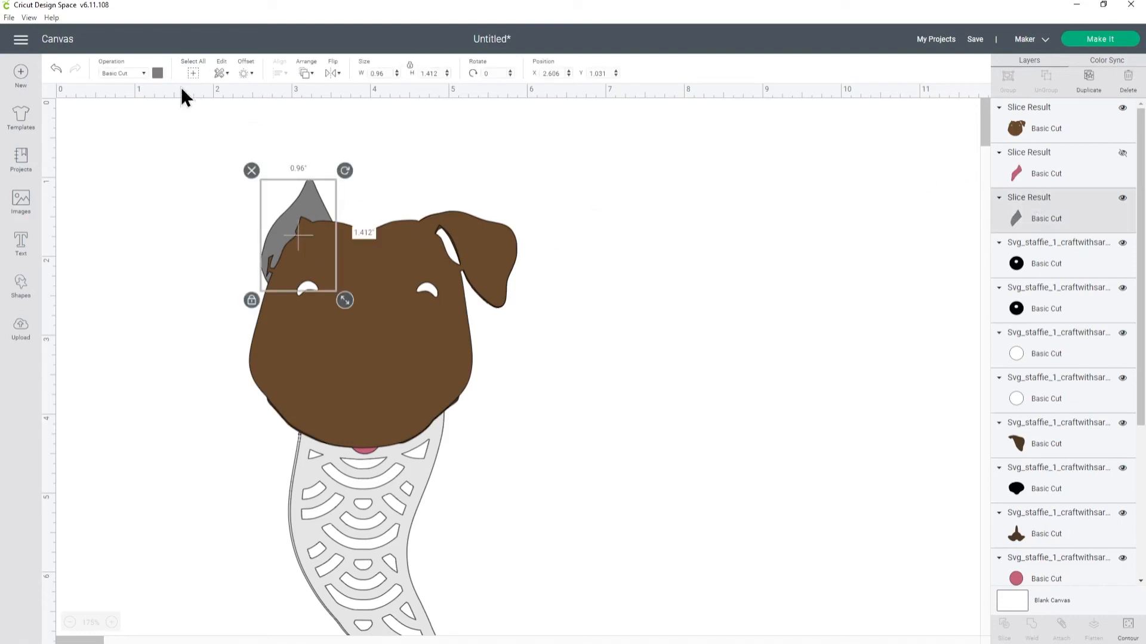
{"action": "left_click", "coordinate": [158, 73]}
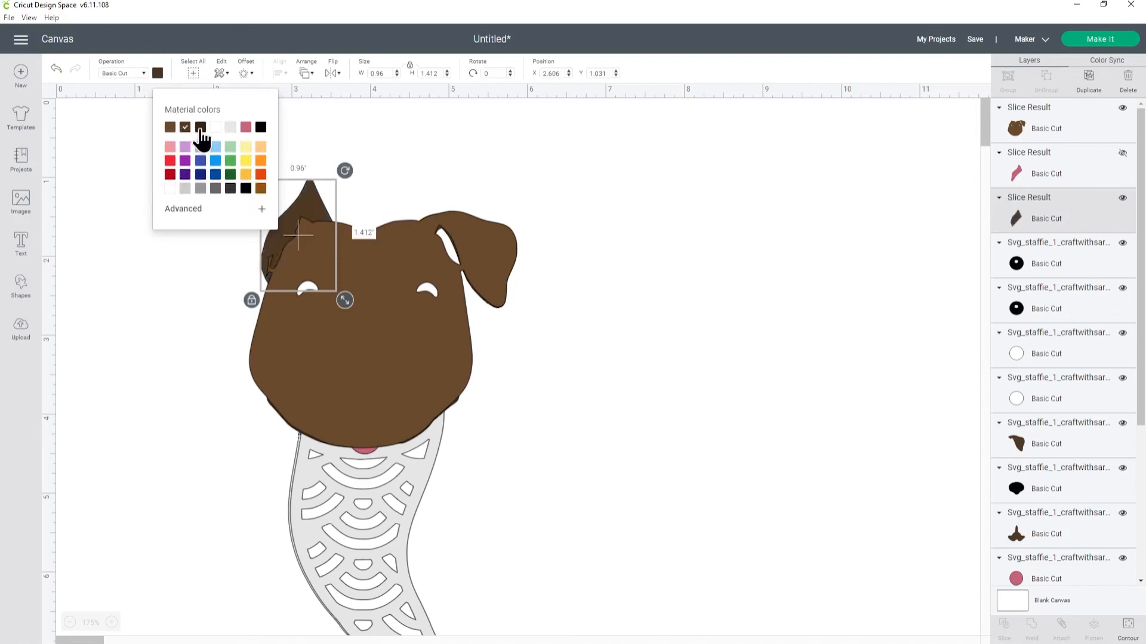
{"action": "left_click", "coordinate": [170, 126]}
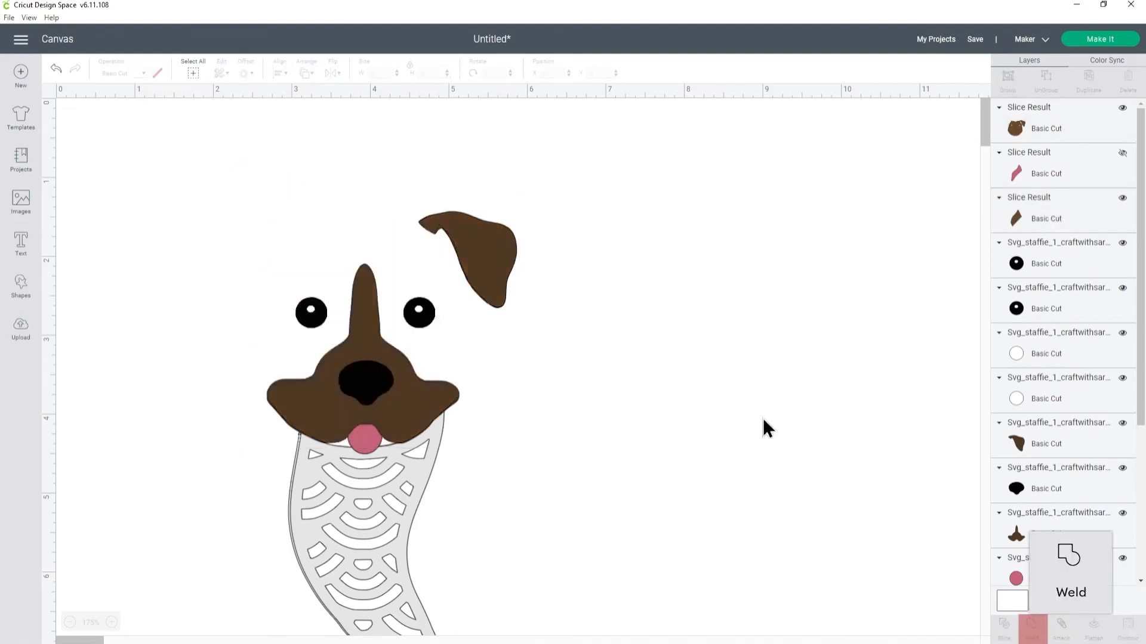
Step: Show the welded brown head with its upright ear and pink inner ear in the Layers panel
{"action": "left_click", "coordinate": [1070, 574]}
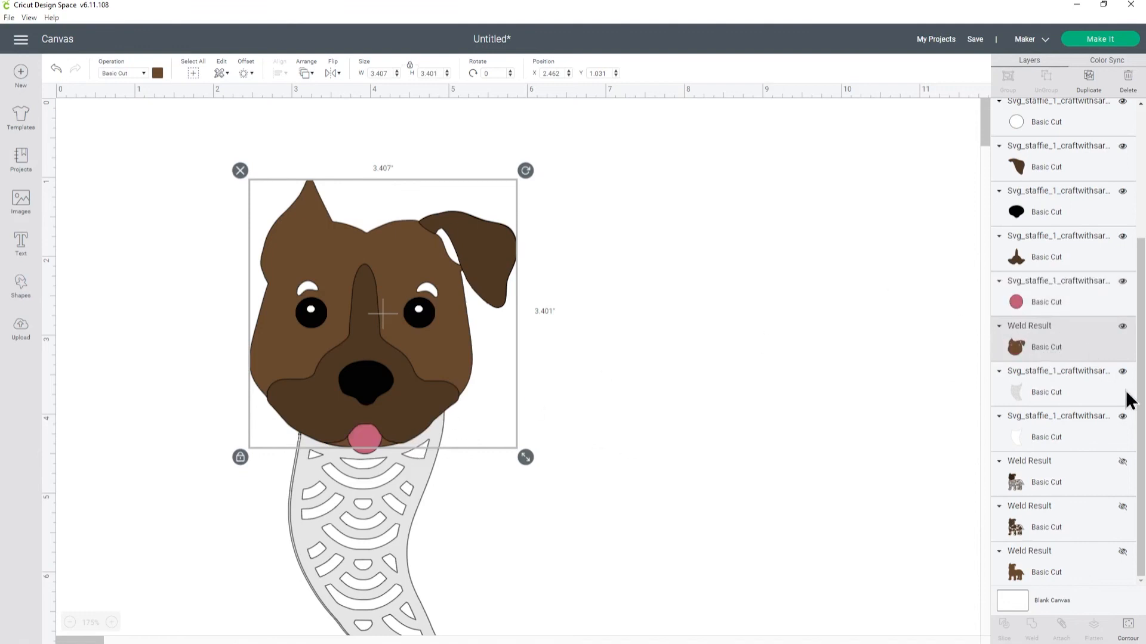
{"action": "mouse_move", "coordinate": [388, 415]}
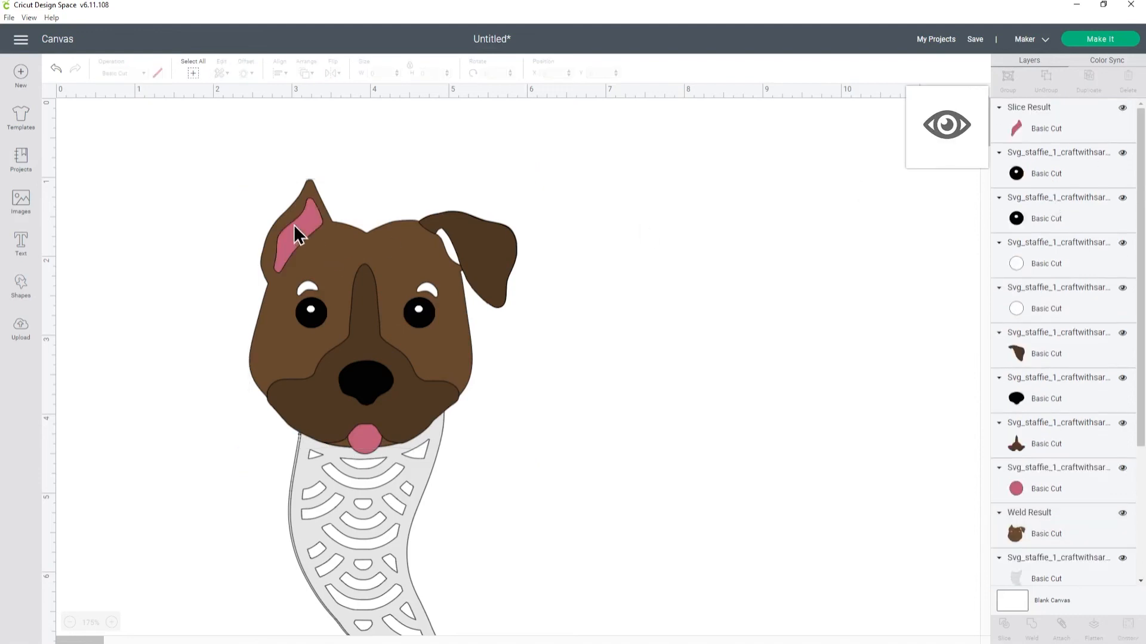
Step: Unhide the Weld Result body layers so the complete floral staffie shows, then fit it in view
{"action": "scroll", "scroll_direction": "down", "scroll_amount": 3}
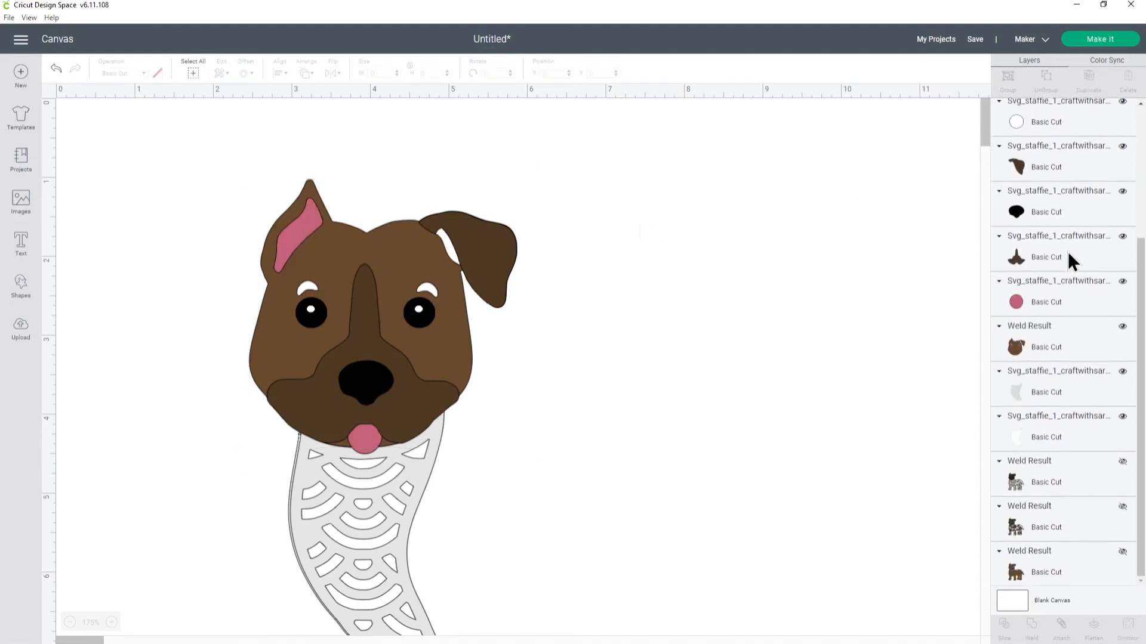
{"action": "left_click", "coordinate": [1122, 551]}
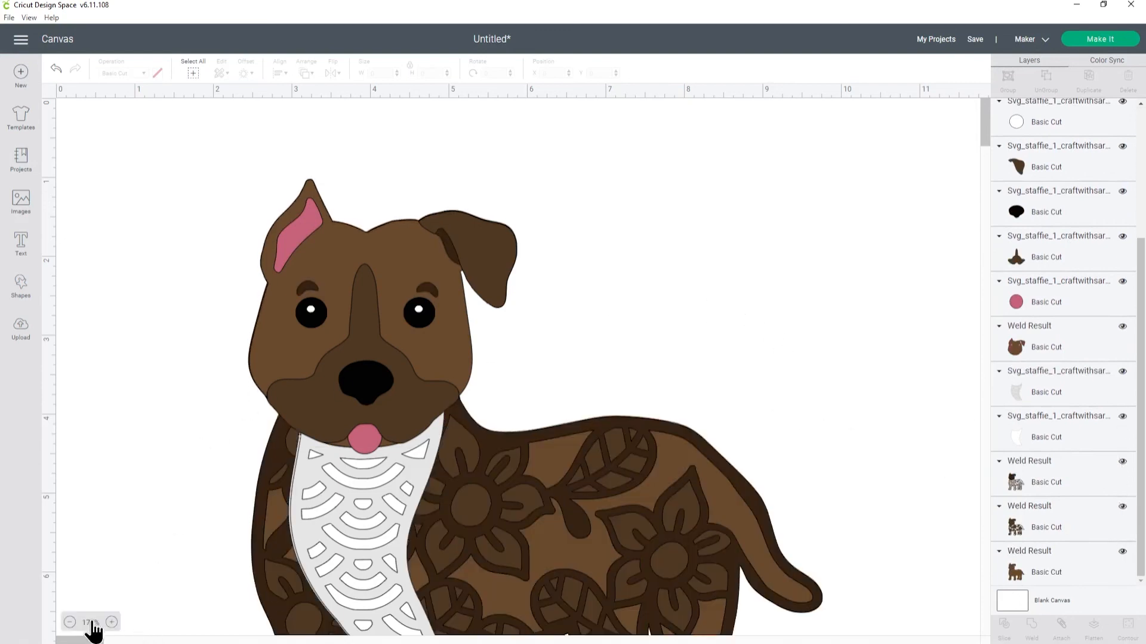
{"action": "left_click", "coordinate": [68, 622]}
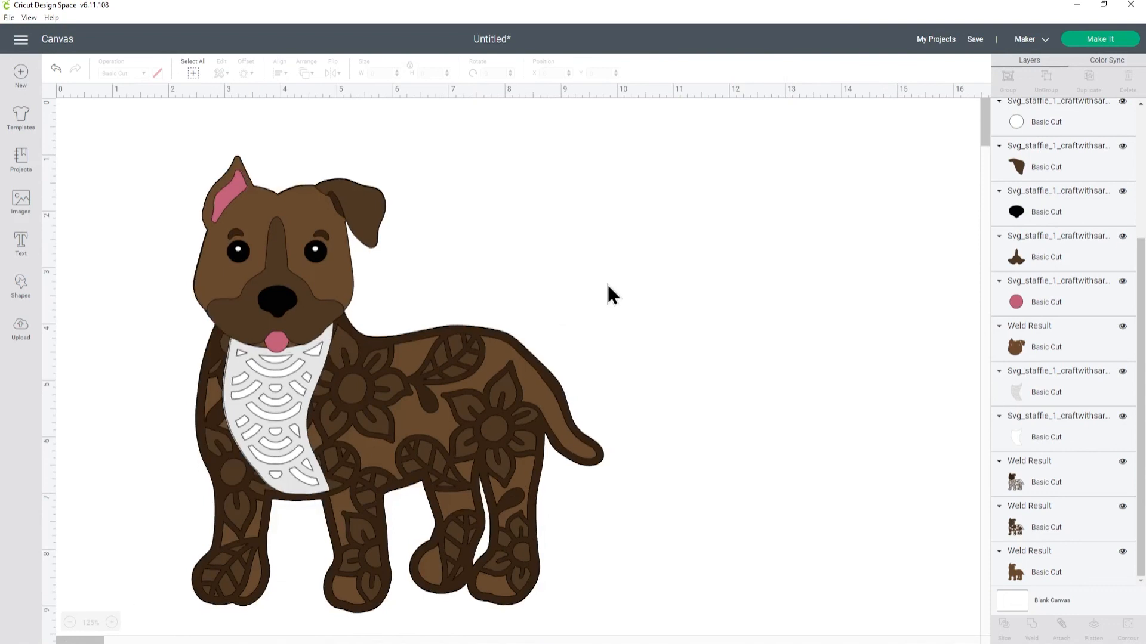
{"action": "mouse_move", "coordinate": [370, 212]}
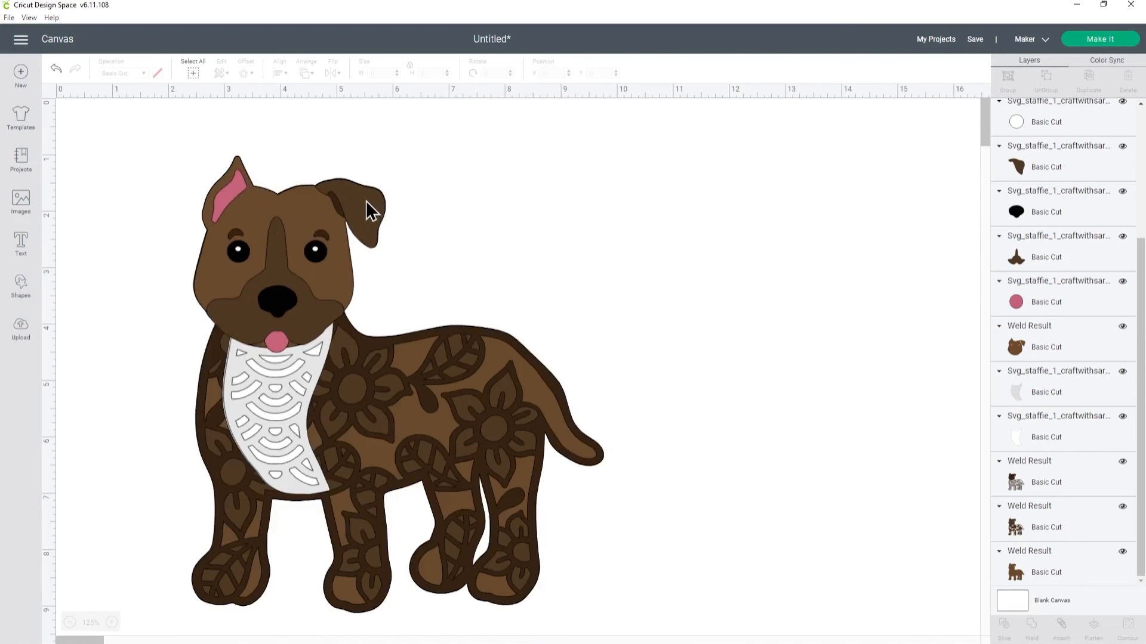